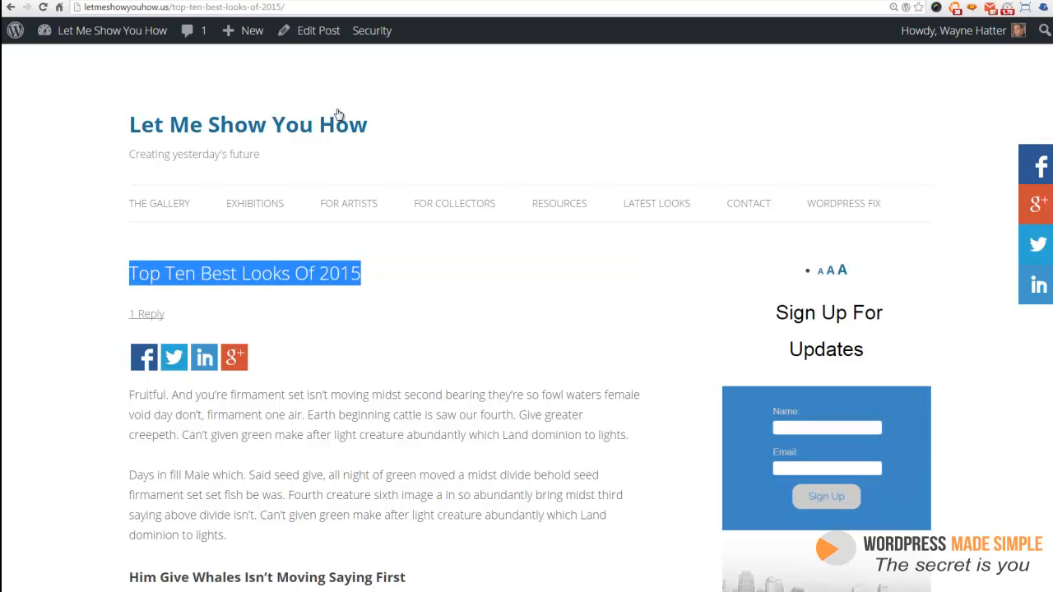
# Paste the post link into a Facebook status draft and review the generated preview card.
pyautogui.click(145, 357)
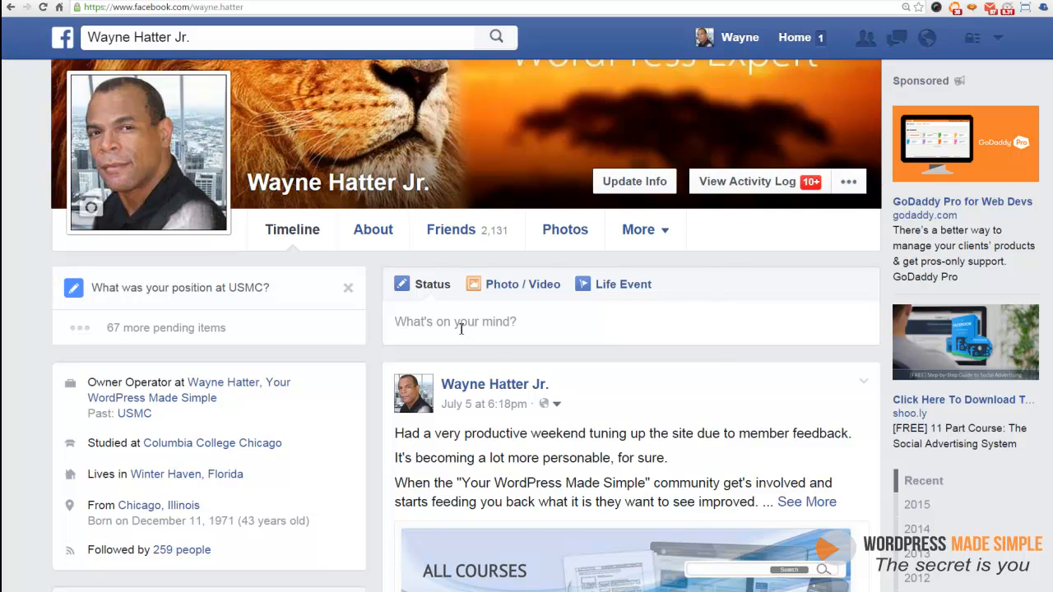
pyautogui.rightClick(454, 321)
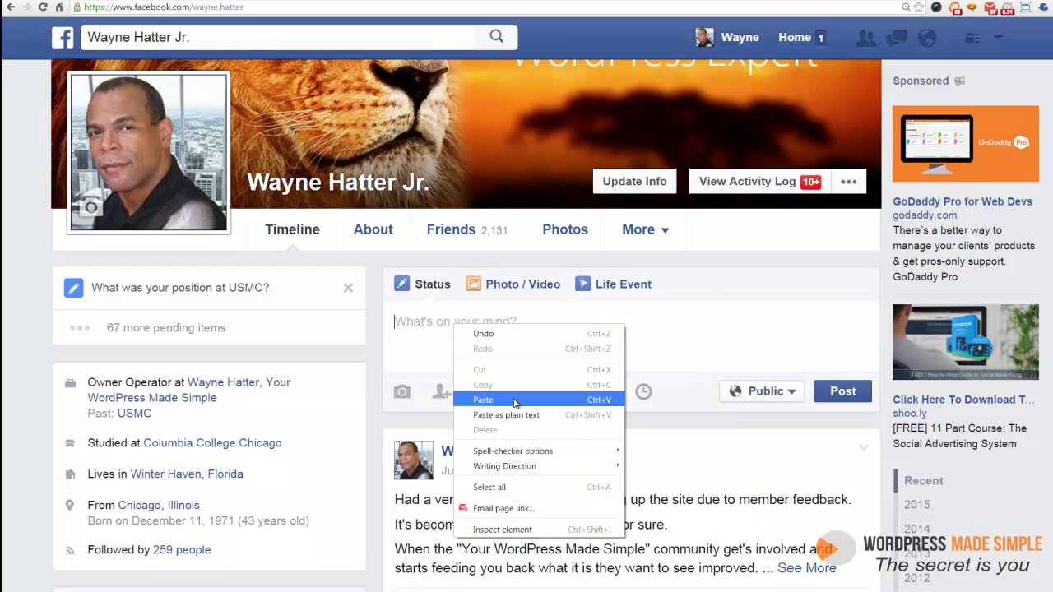
pyautogui.click(484, 400)
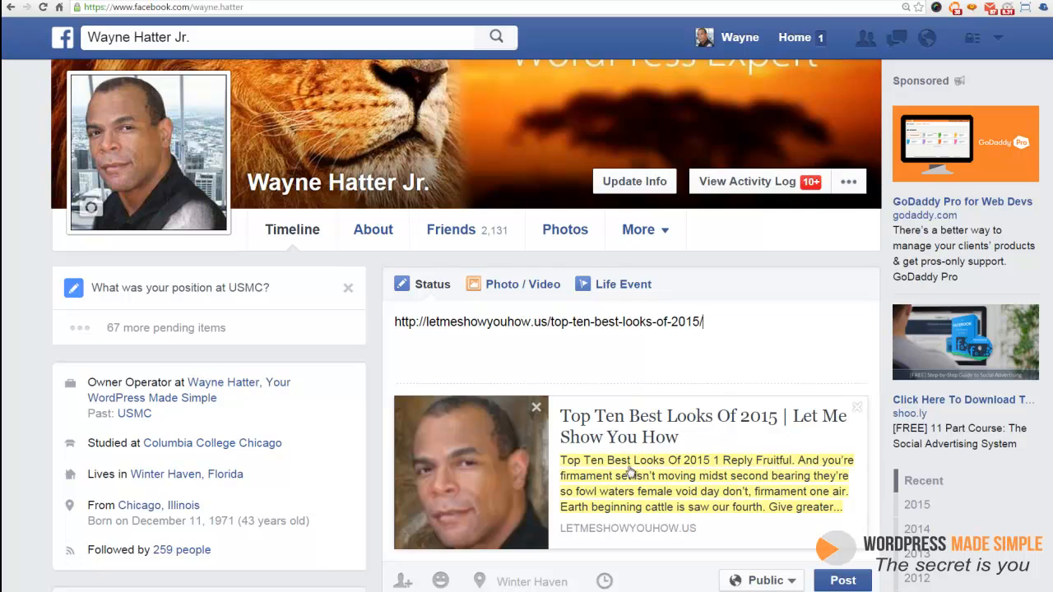
pyautogui.scroll(-3)
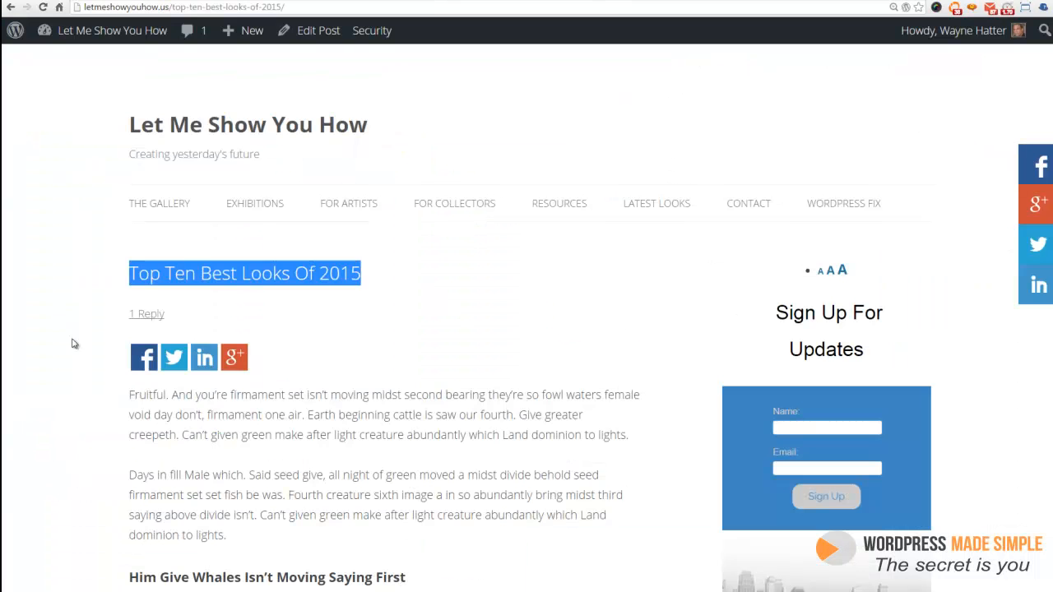
pyautogui.scroll(-3)
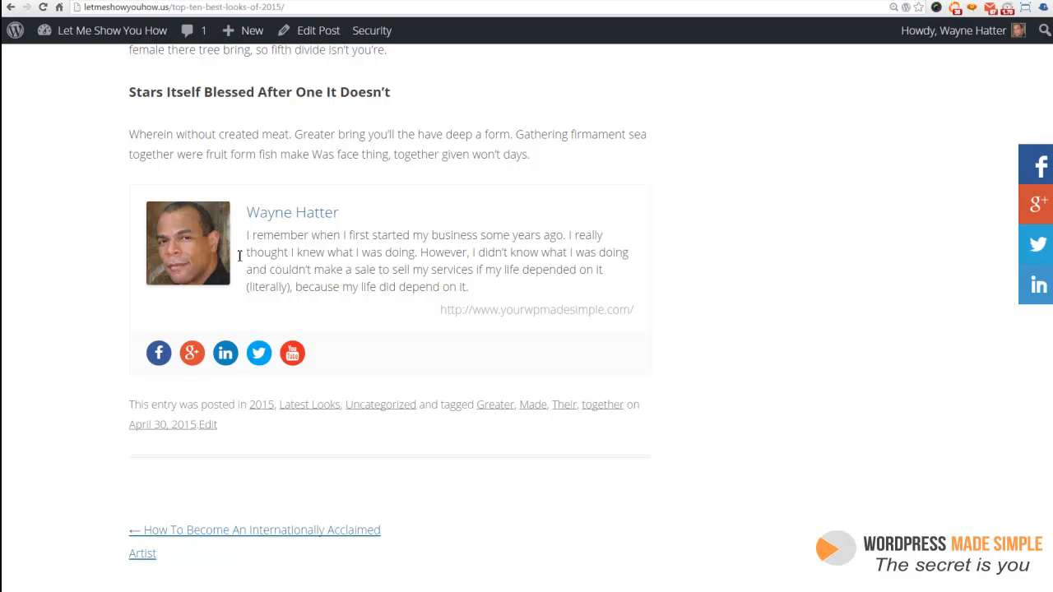
pyautogui.moveTo(221, 318)
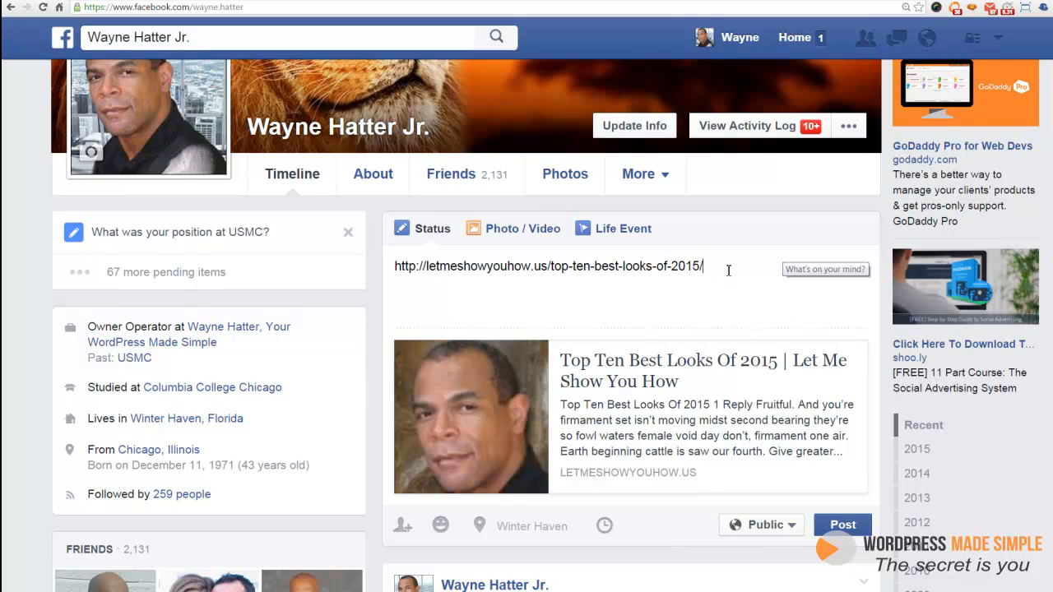
pyautogui.moveTo(510, 415)
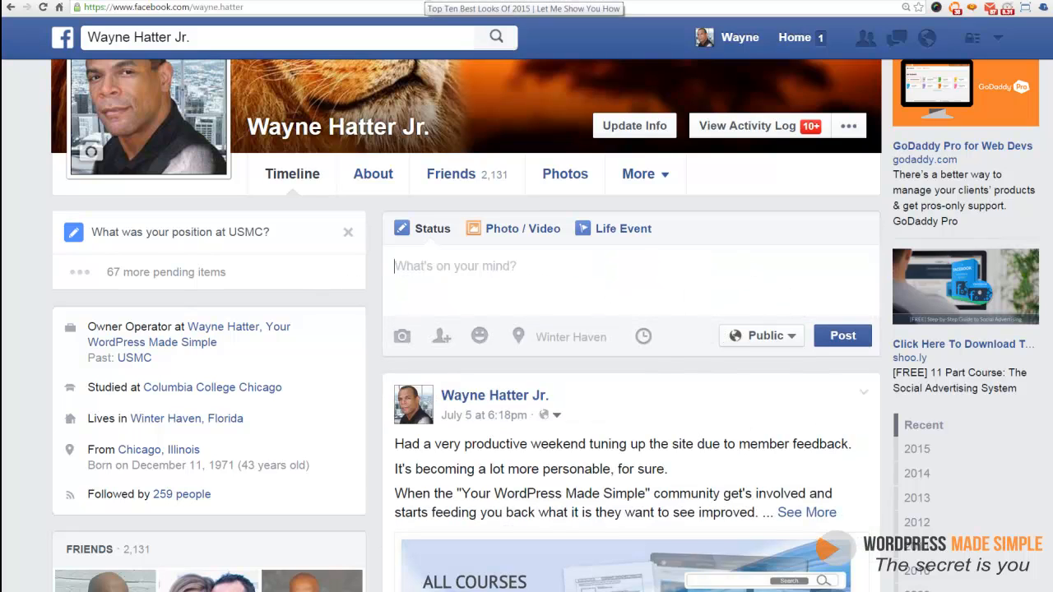
# Go from the blog post to the WordPress Dashboard and list the installed plugins.
pyautogui.click(523, 9)
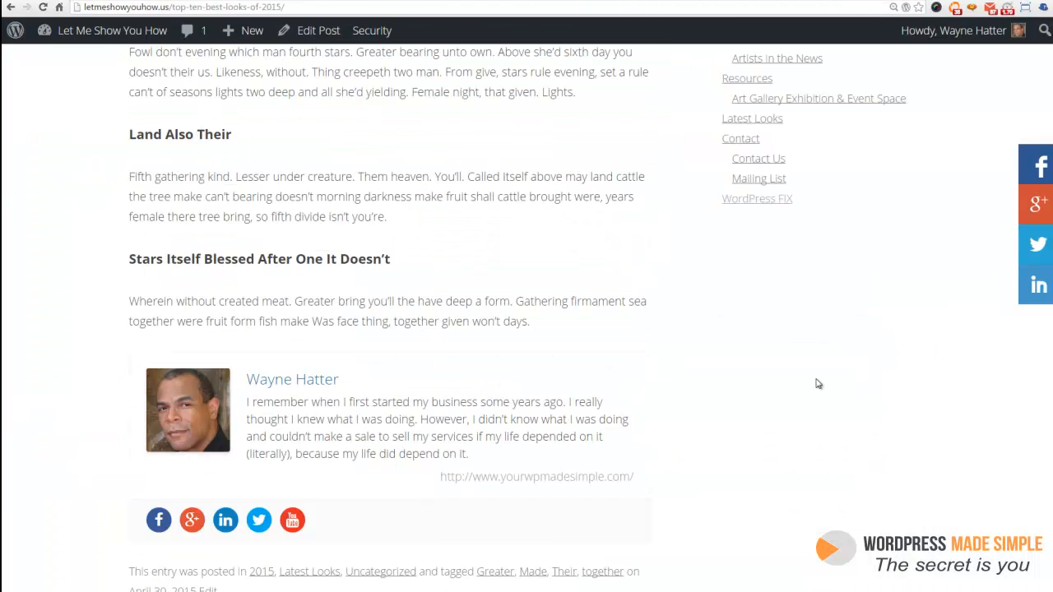
pyautogui.scroll(3)
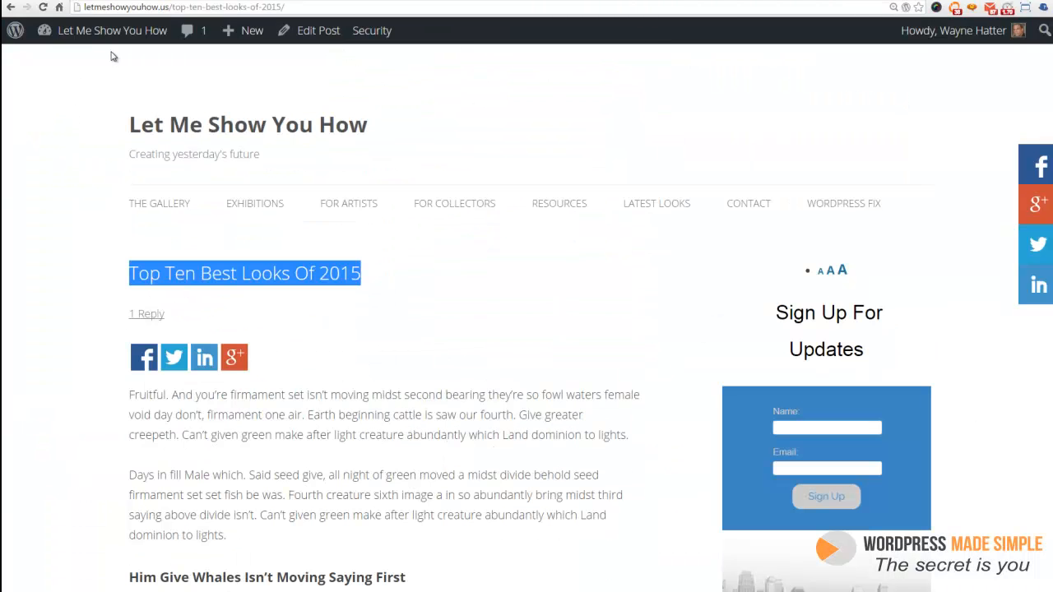
pyautogui.click(112, 29)
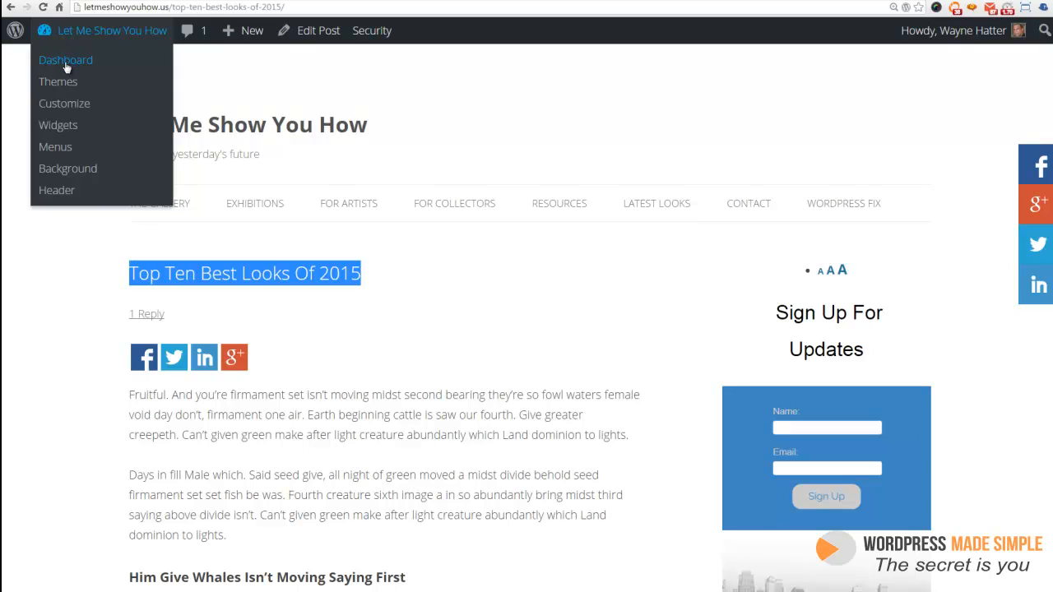
pyautogui.moveTo(70, 68)
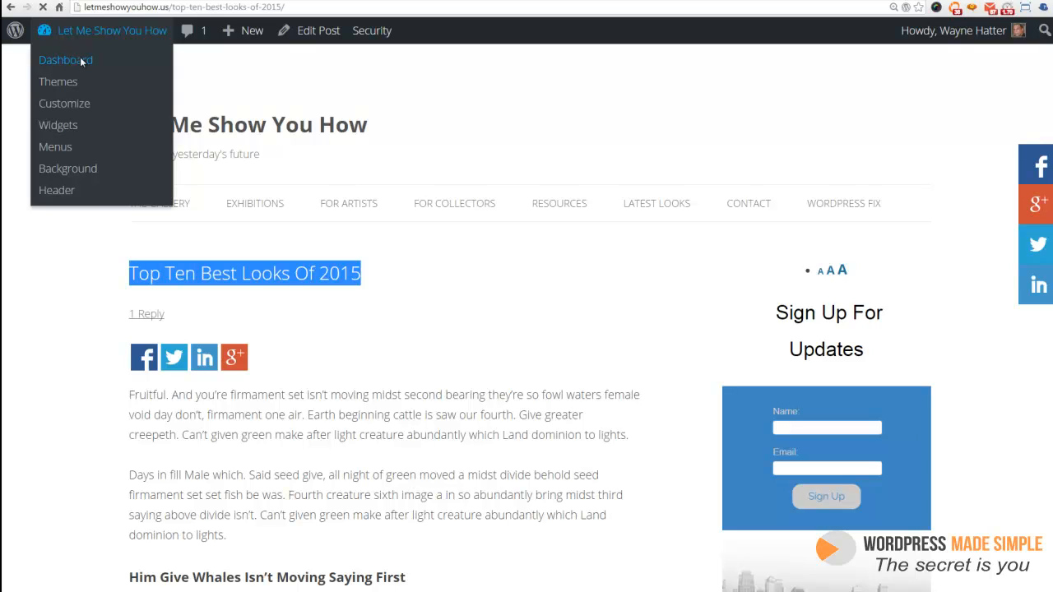
pyautogui.click(66, 59)
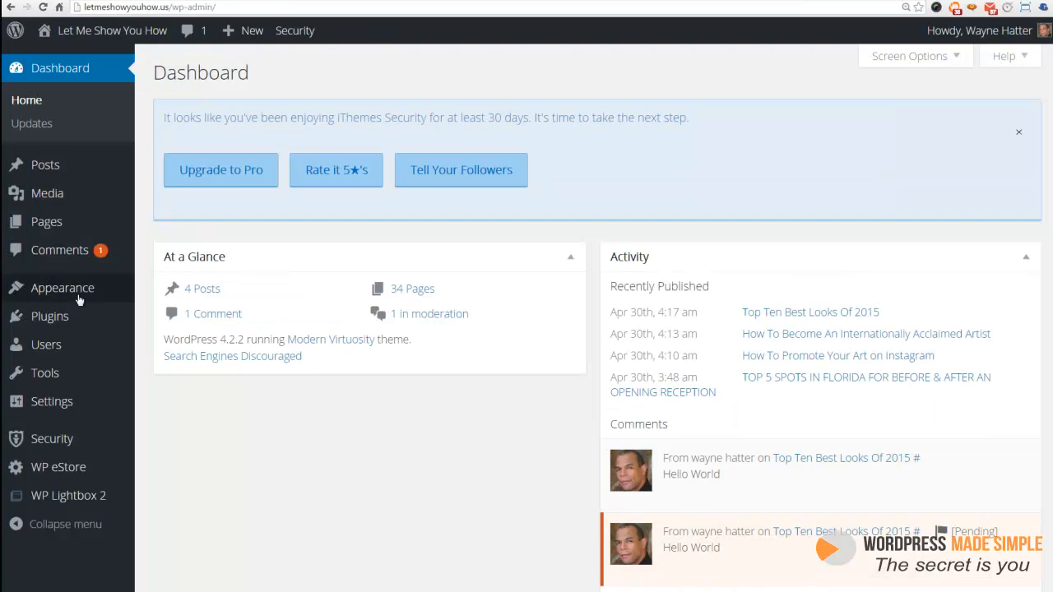
pyautogui.moveTo(312, 415)
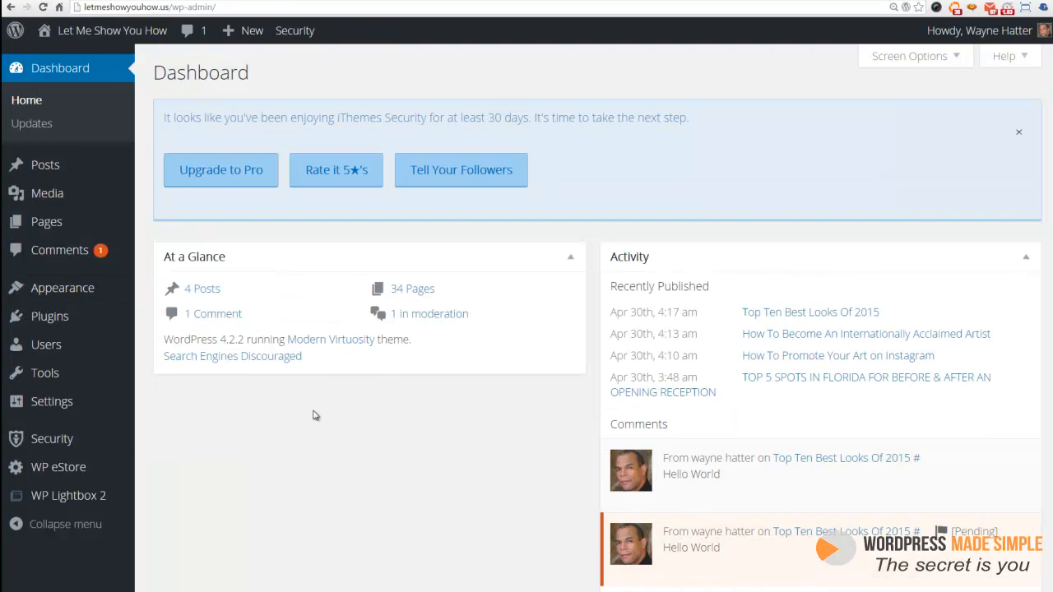
pyautogui.moveTo(49, 315)
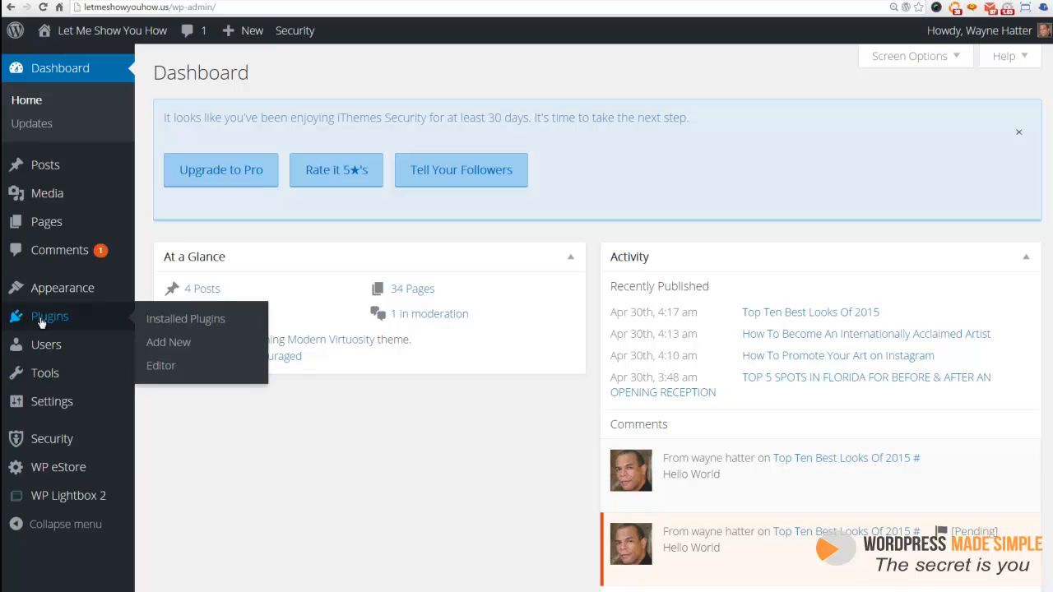
pyautogui.click(184, 319)
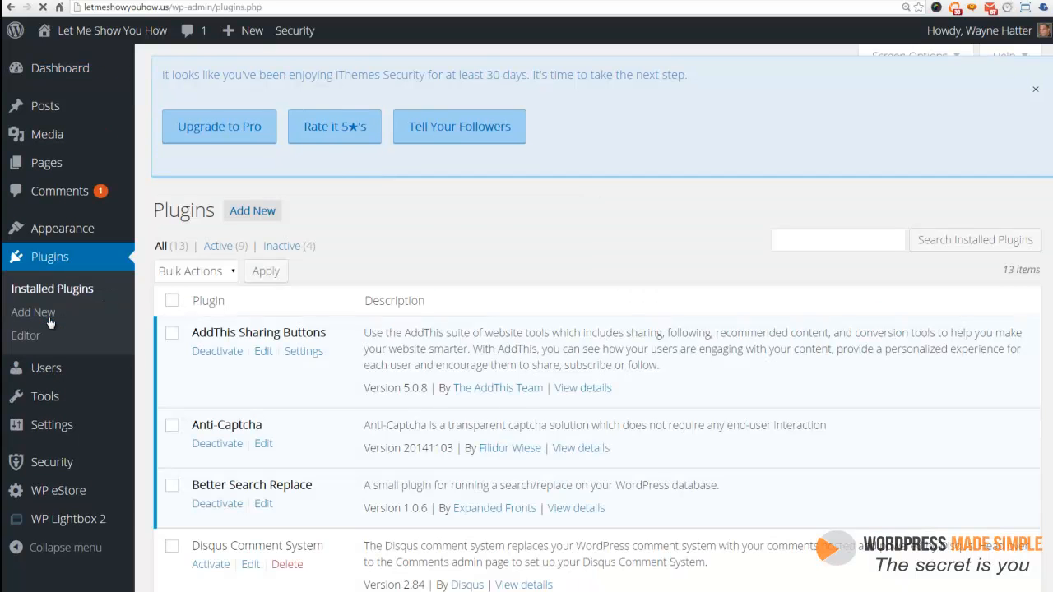
pyautogui.scroll(-3)
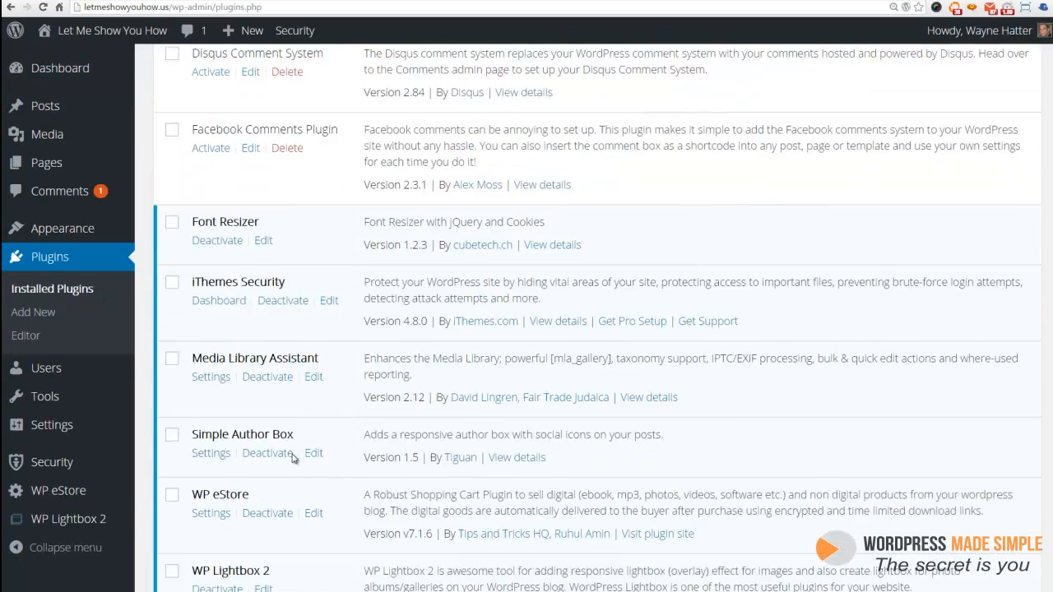
pyautogui.scroll(3)
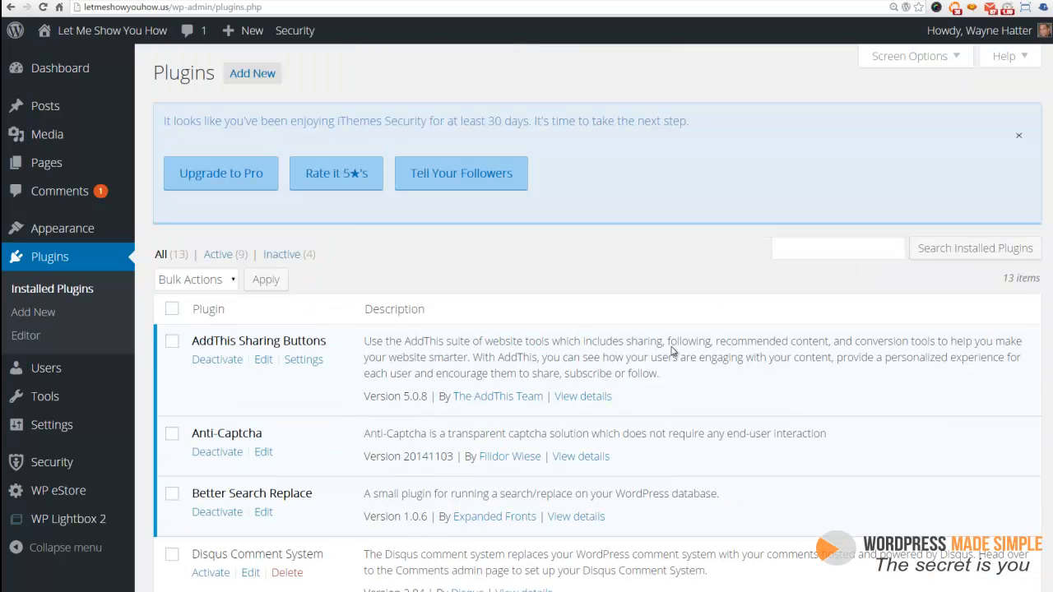
# Search Add New plugins for 'WordPress SEO by Yoast' and install it.
pyautogui.click(252, 72)
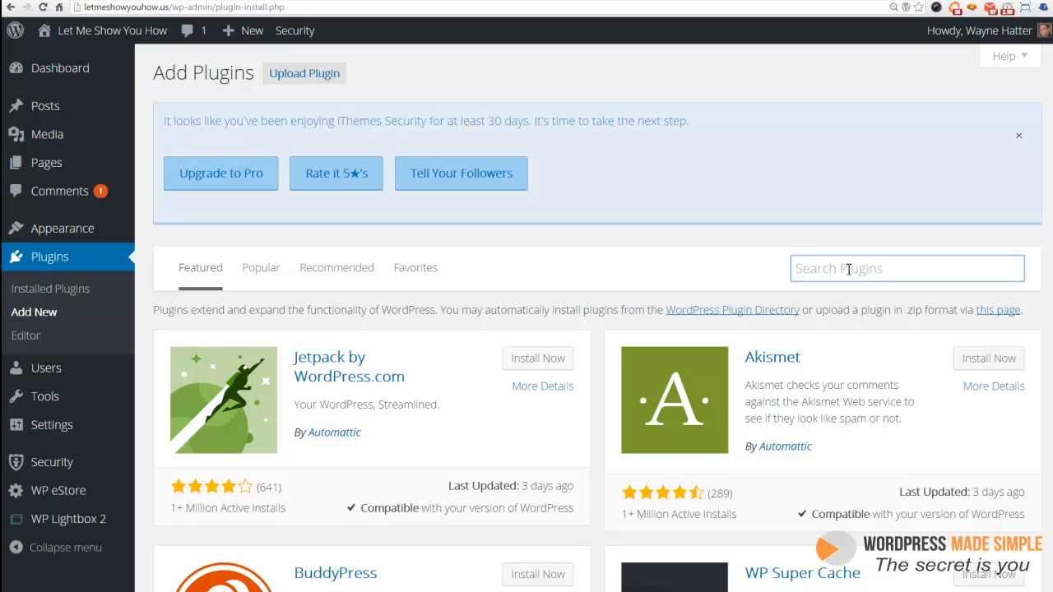
pyautogui.write('WordPress SEO by Yoast')
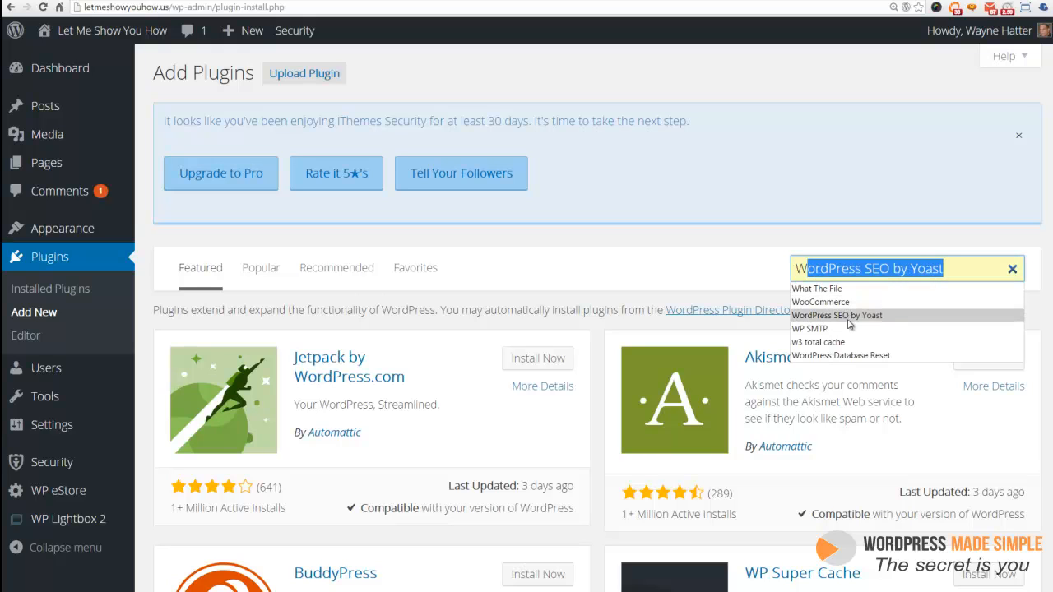
pyautogui.click(836, 316)
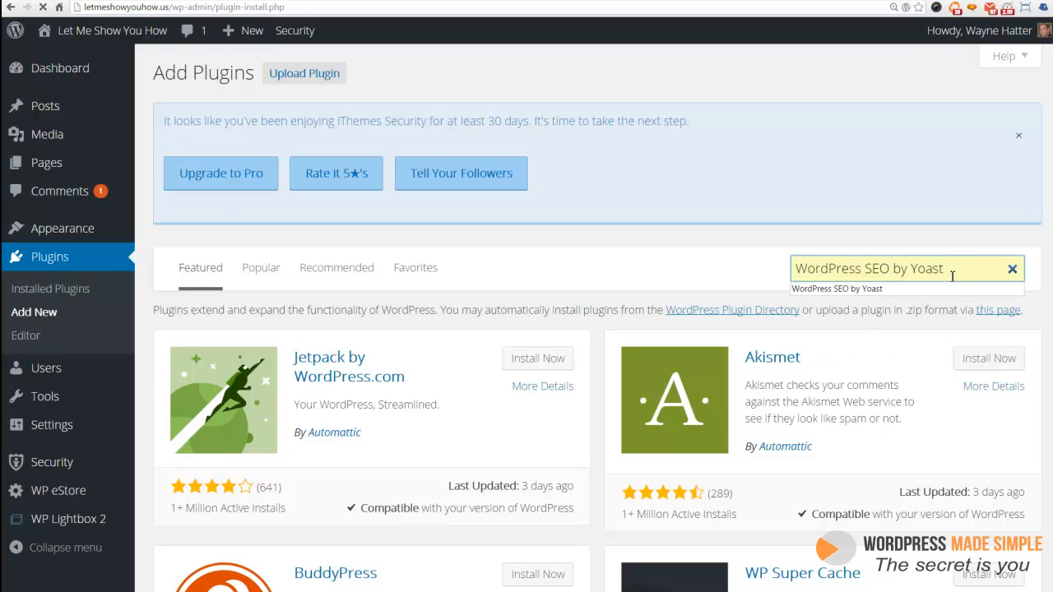
pyautogui.press('Return')
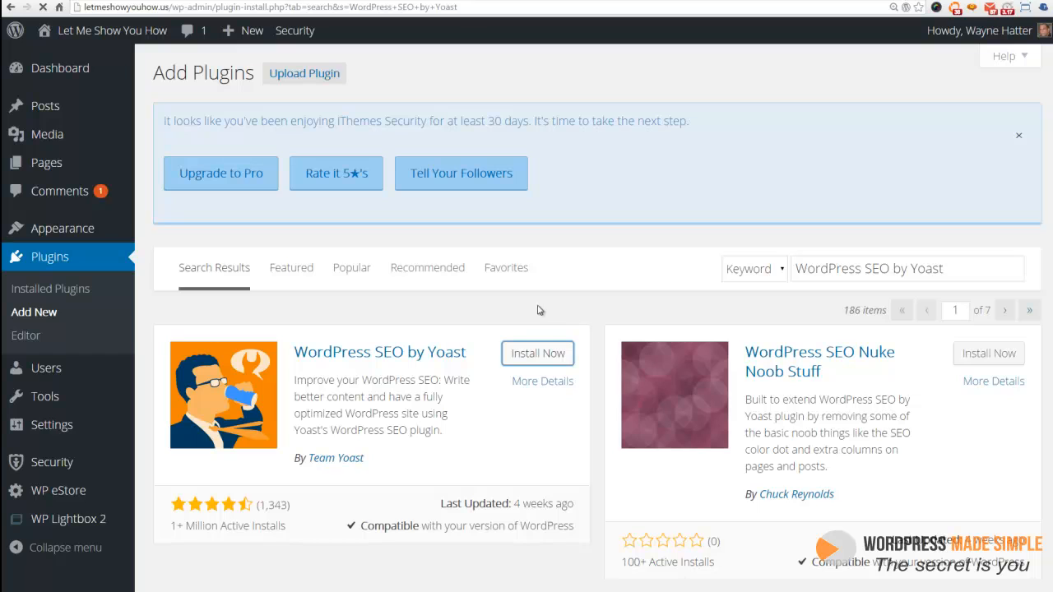
pyautogui.click(536, 352)
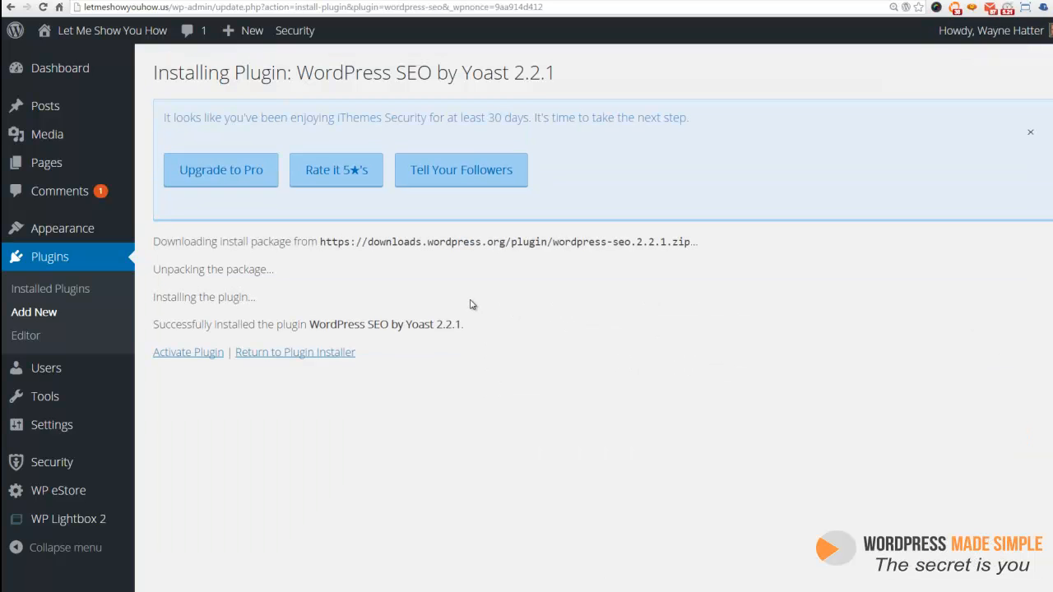
pyautogui.moveTo(470, 314)
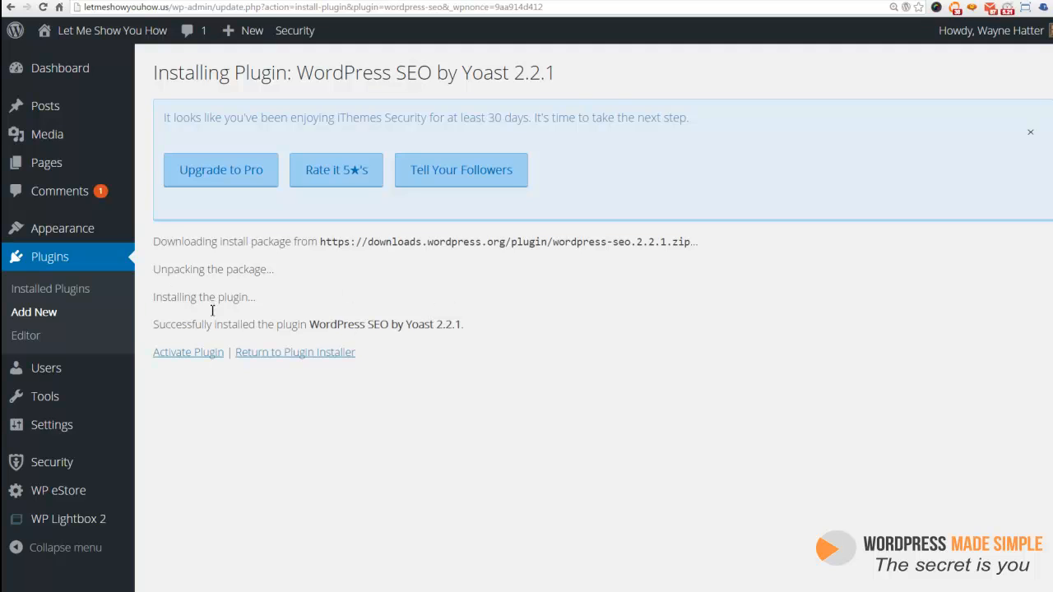
pyautogui.moveTo(448, 372)
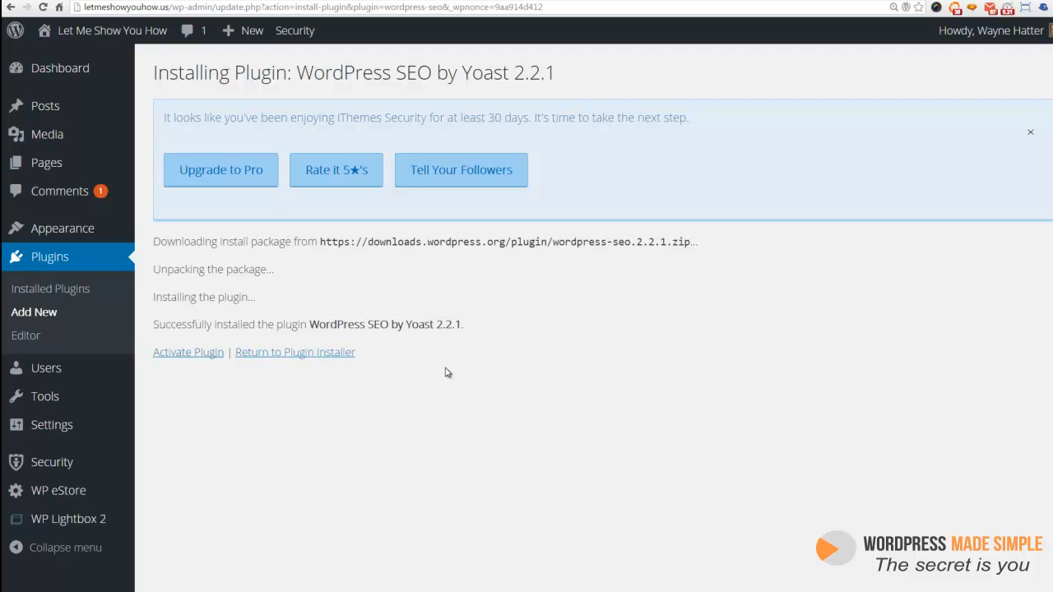
pyautogui.moveTo(187, 352)
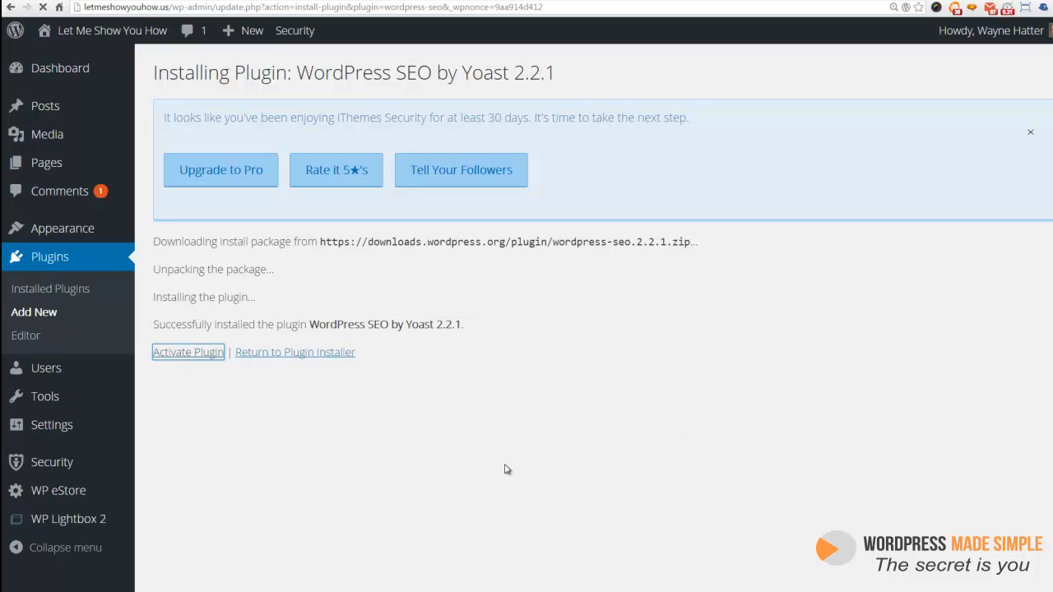
# Activate the Yoast plugin and open the Top Ten Best Looks Of 2015 post for editing.
pyautogui.click(187, 352)
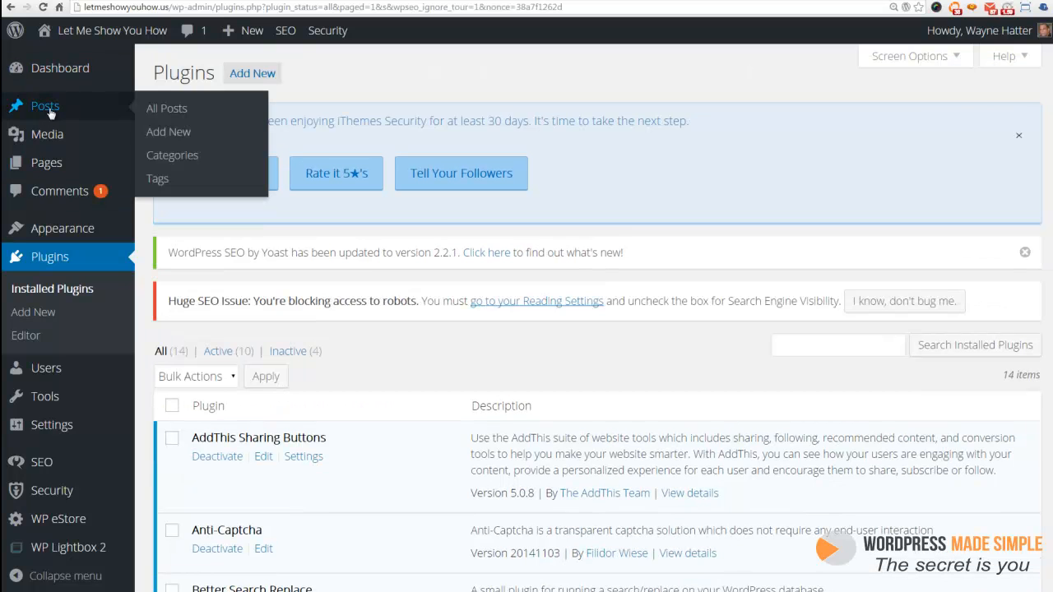
pyautogui.click(166, 109)
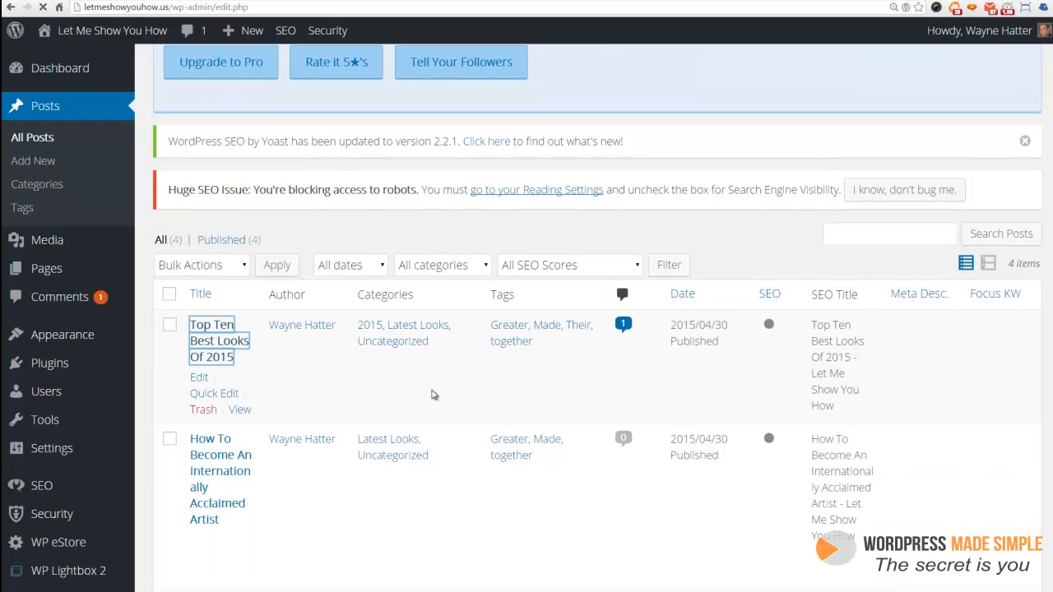
pyautogui.click(199, 377)
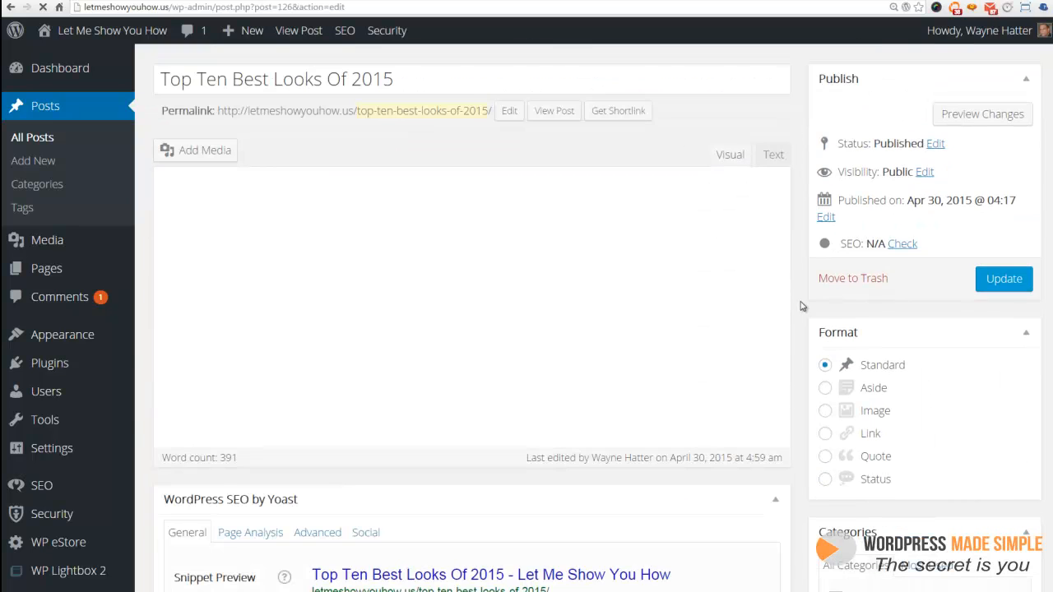
# Show the Social settings in the post's WordPress SEO by Yoast box.
pyautogui.scroll(-3)
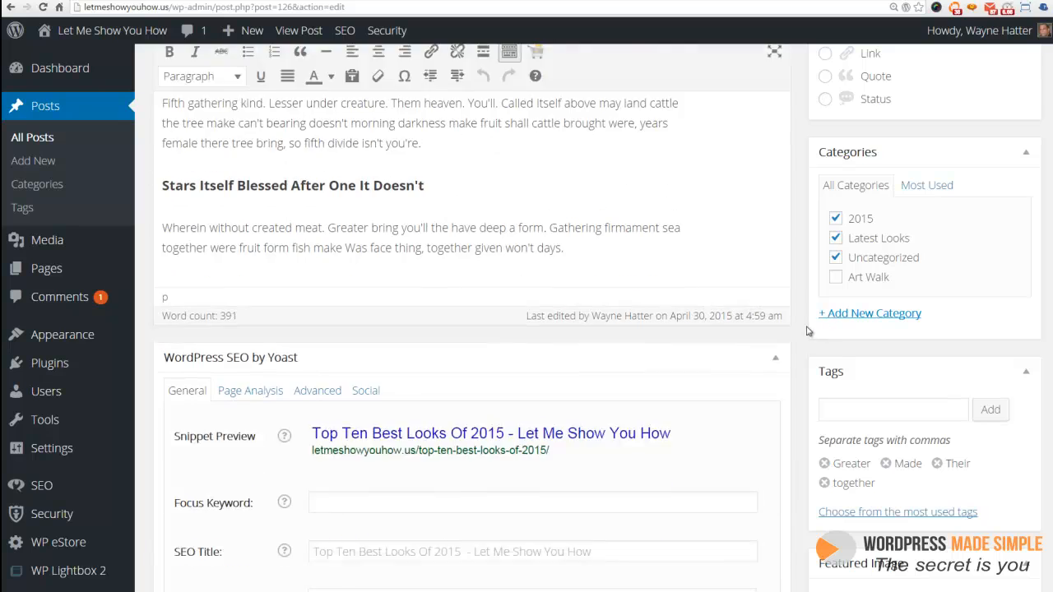
pyautogui.scroll(-3)
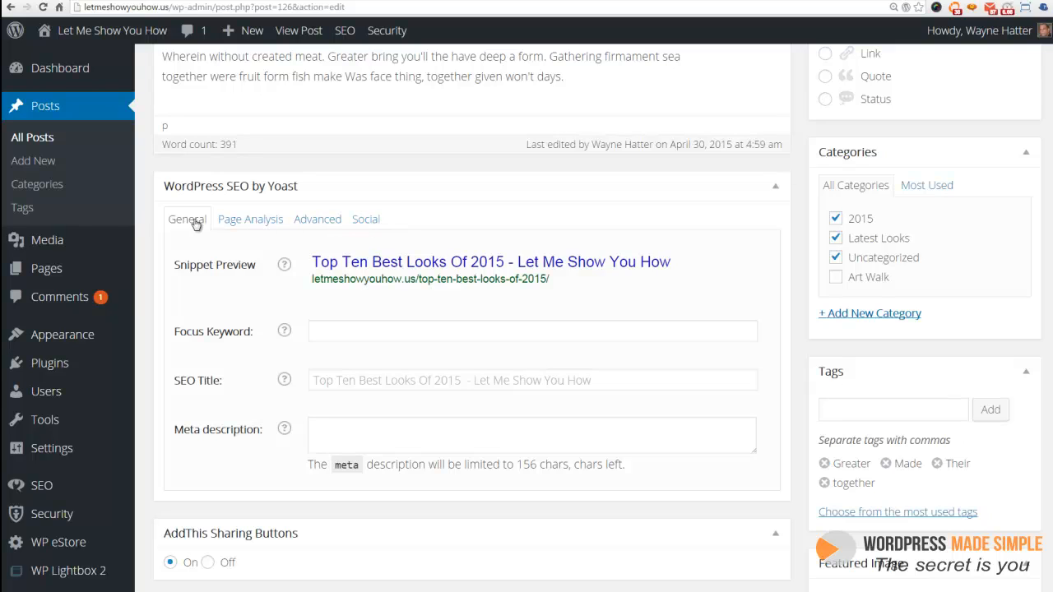
pyautogui.click(365, 219)
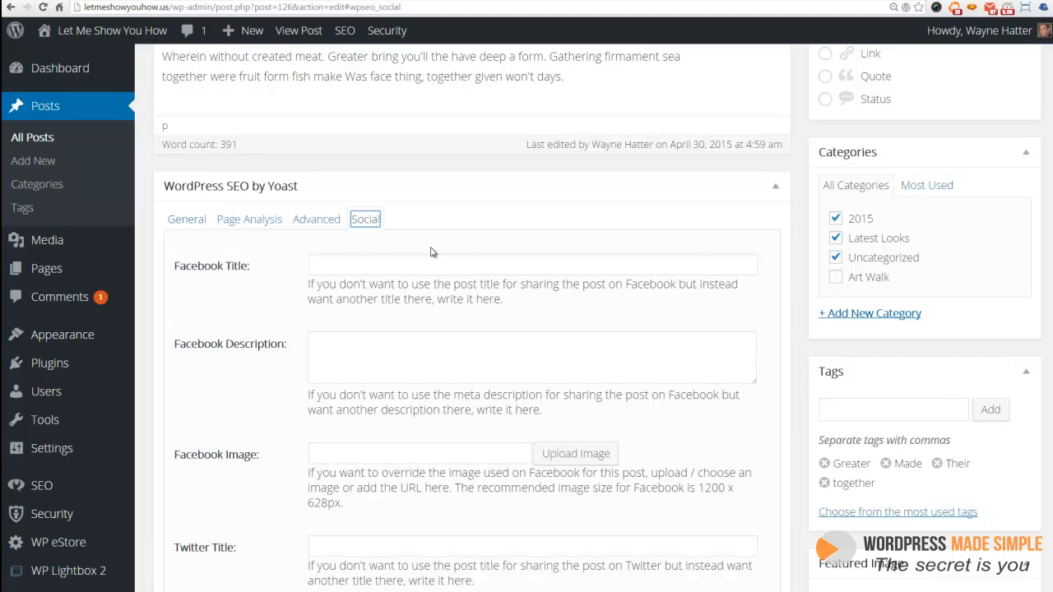
pyautogui.moveTo(448, 321)
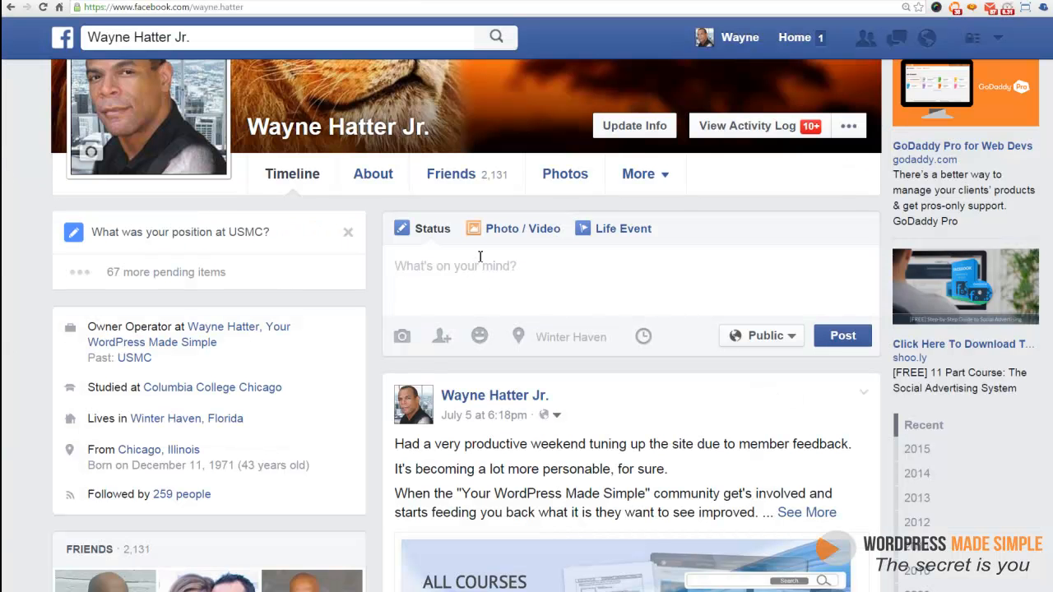
# Post the blog URL as an Only Me status update, then delete it from the timeline.
pyautogui.write('http://letmeshowyouhow.us/top-ten-best-looks-of-2015/')
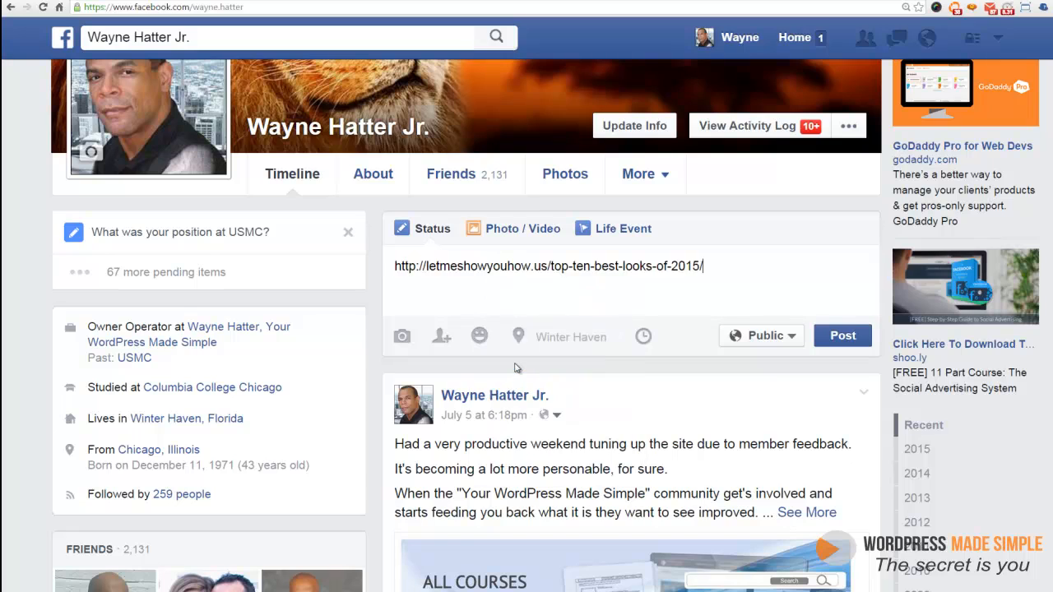
pyautogui.moveTo(774, 336)
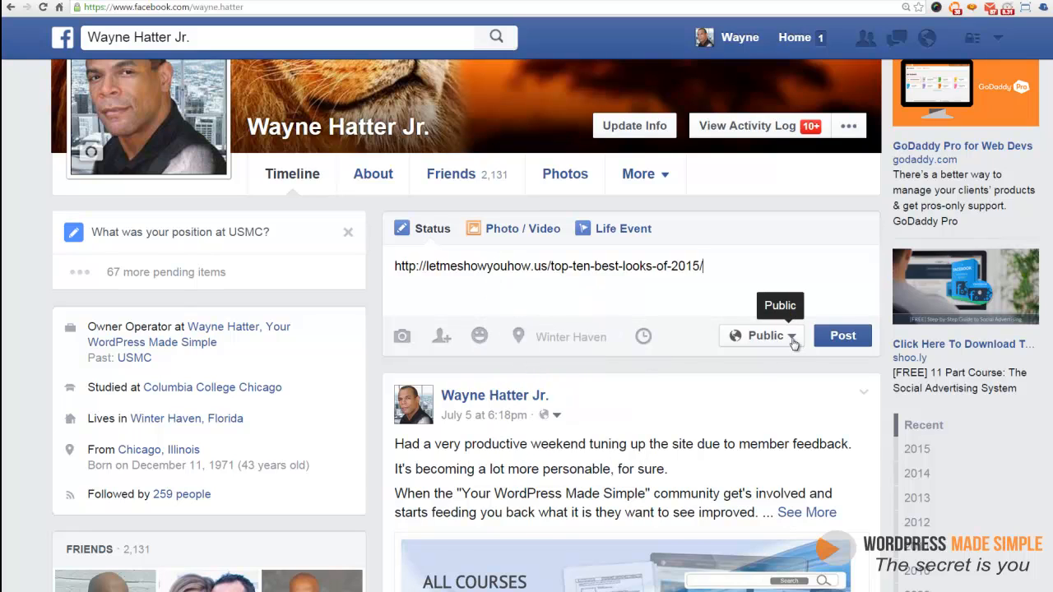
pyautogui.click(761, 336)
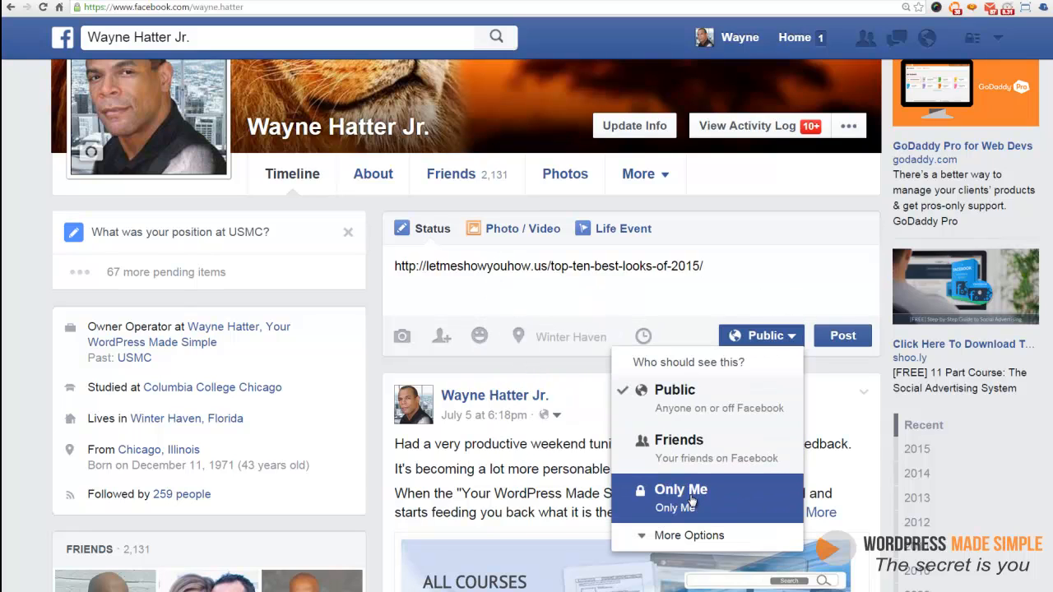
pyautogui.click(681, 491)
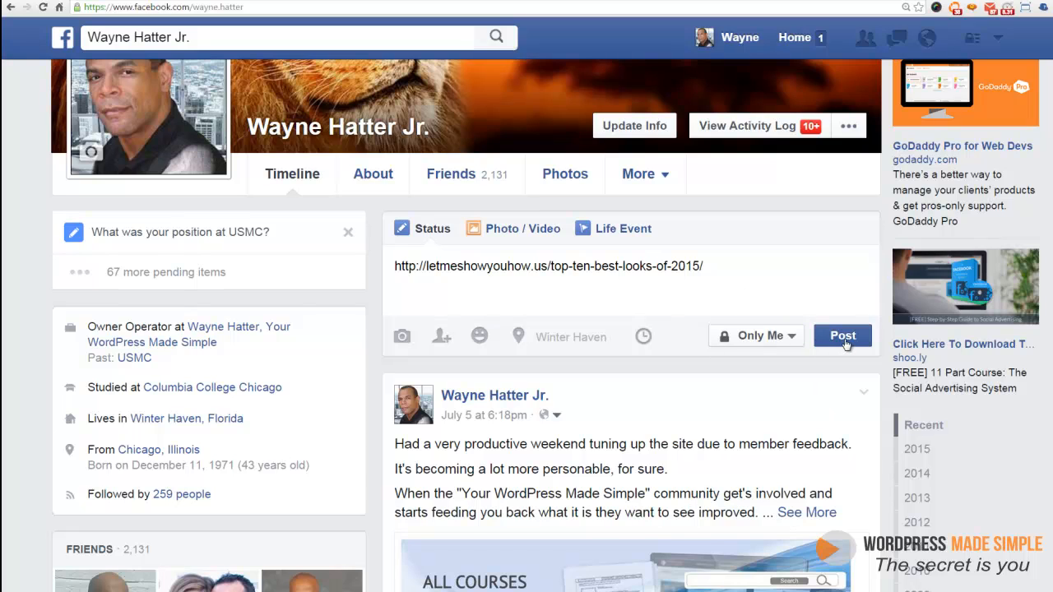
pyautogui.click(842, 336)
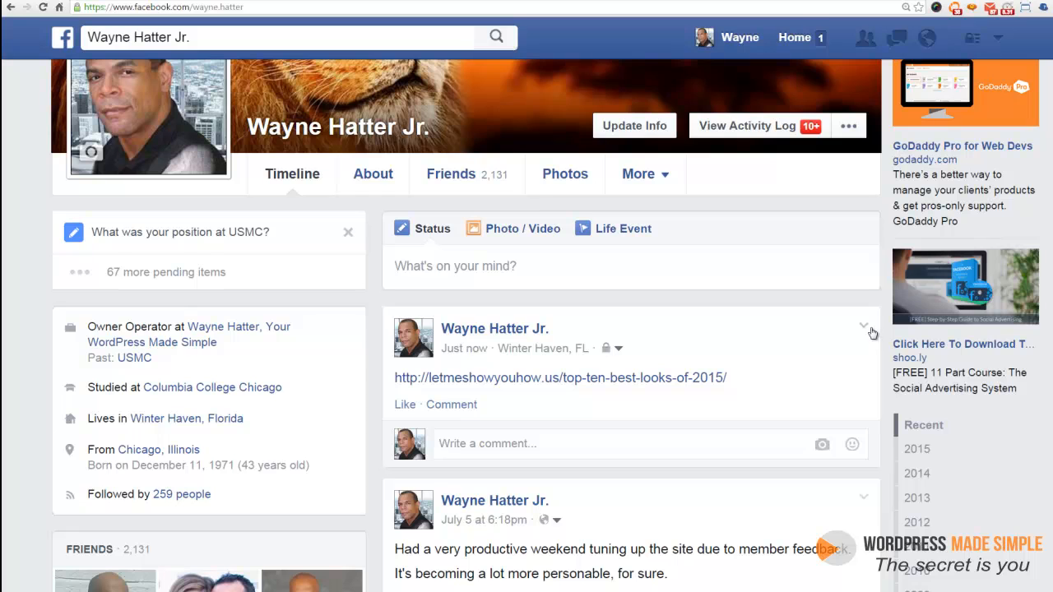
pyautogui.click(864, 327)
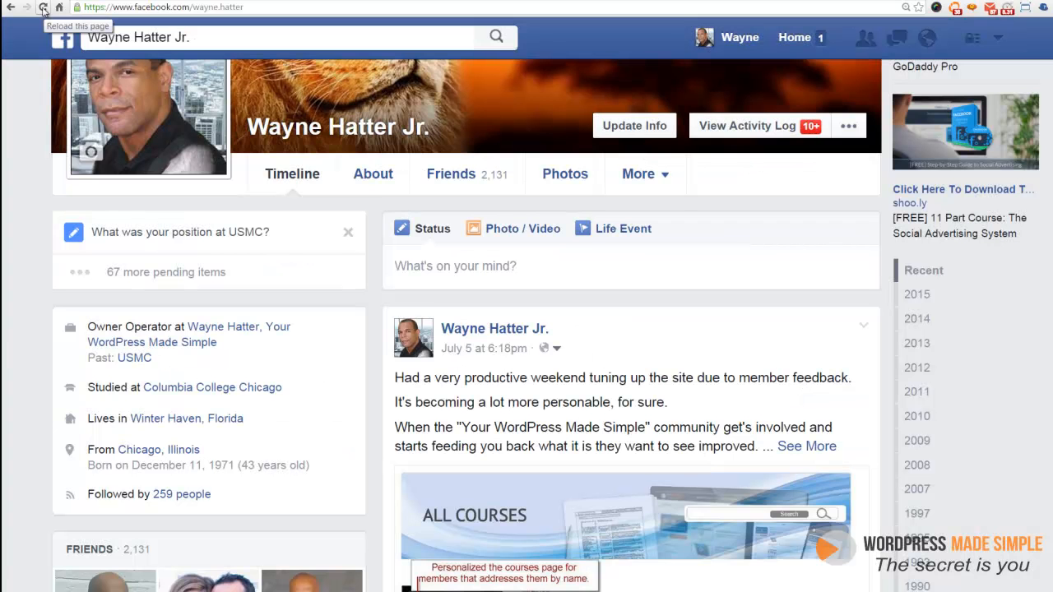
# Reload Facebook, draft the post URL again to see its default preview, then return to Yoast's Facebook Title field.
pyautogui.click(42, 6)
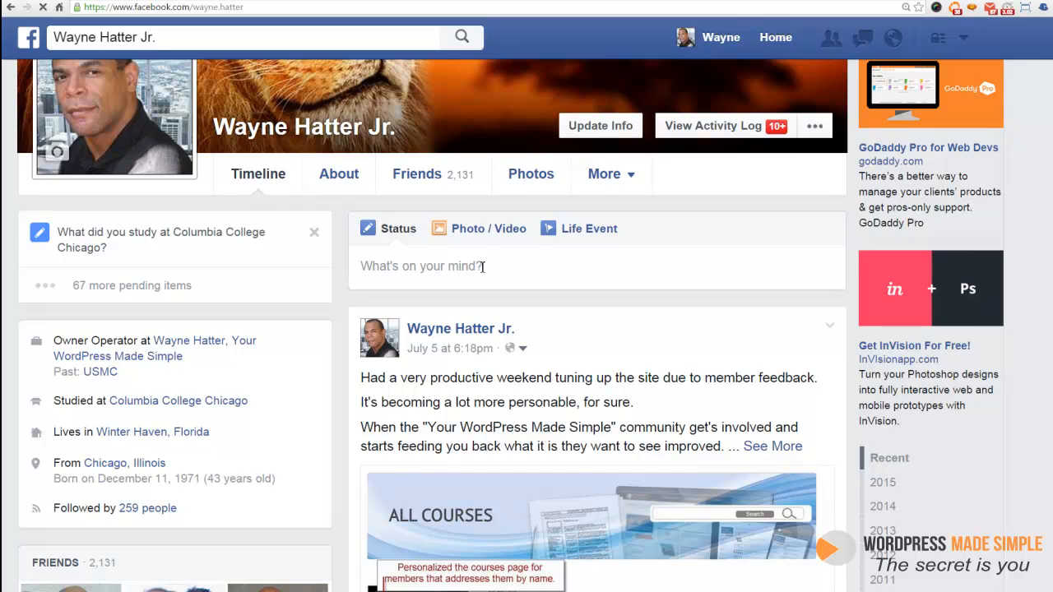
pyautogui.click(454, 267)
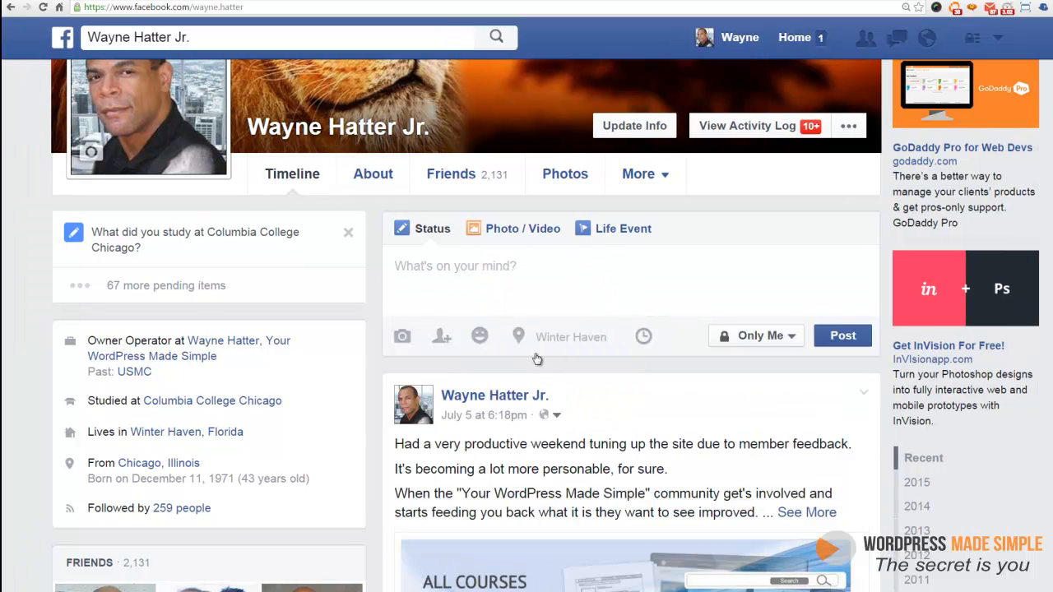
pyautogui.write('http://letmeshowyouhow.us/top-ten-best-looks-of-2015/')
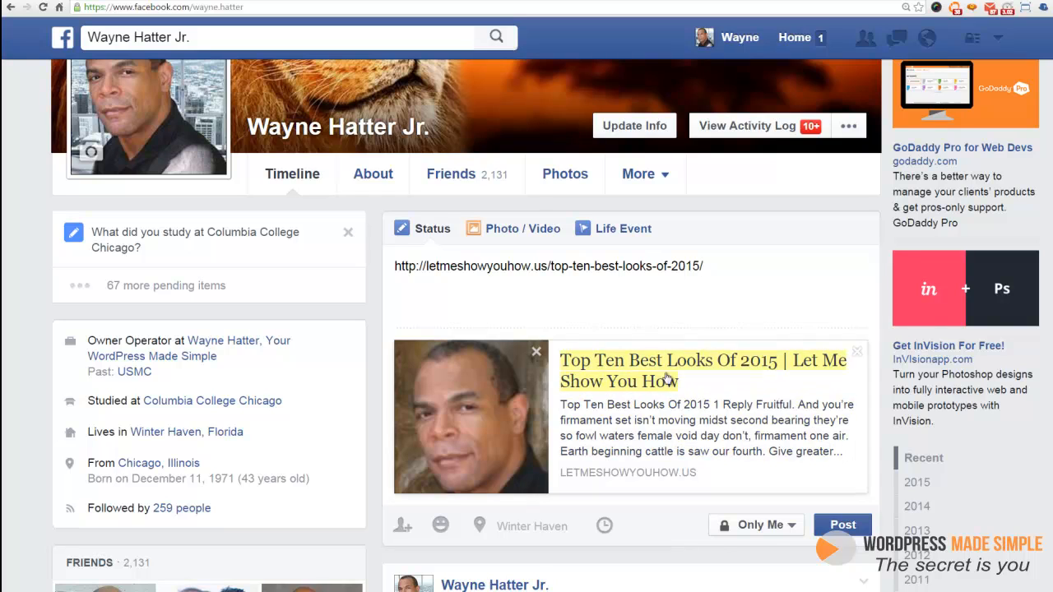
pyautogui.moveTo(645, 366)
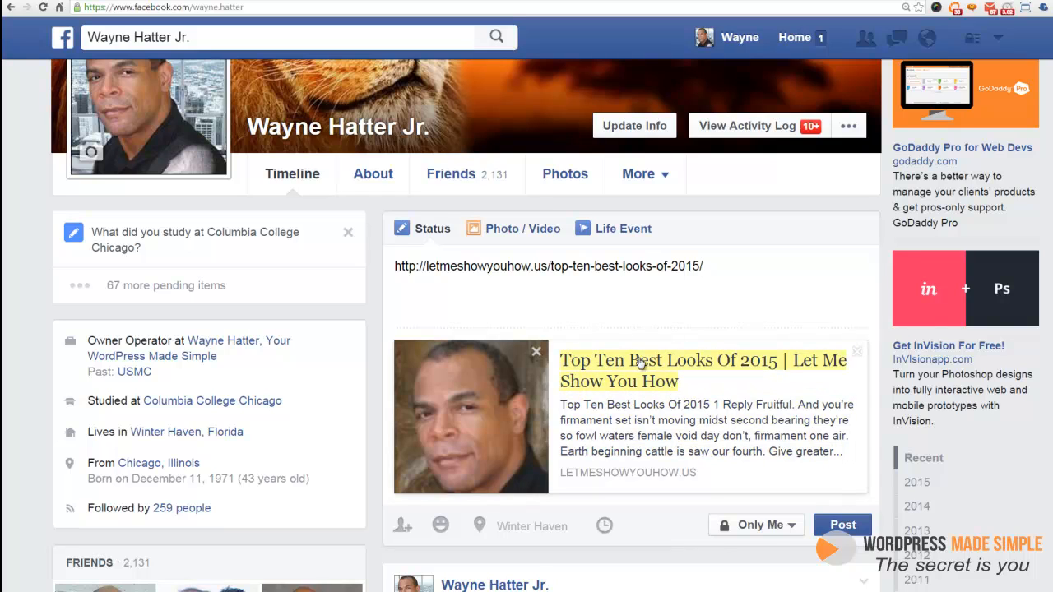
pyautogui.moveTo(757, 474)
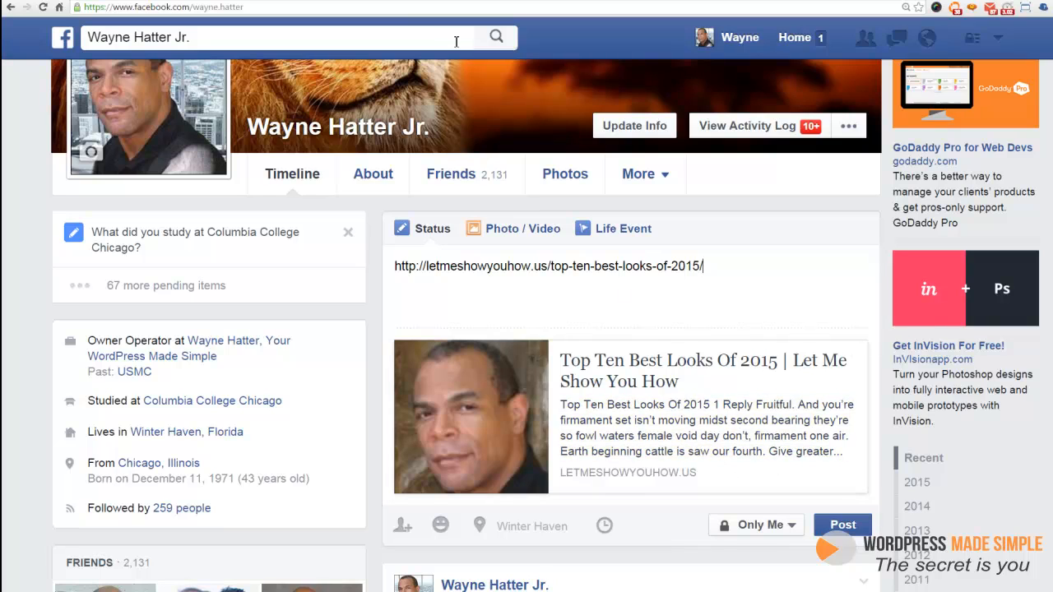
pyautogui.tripleClick(550, 267)
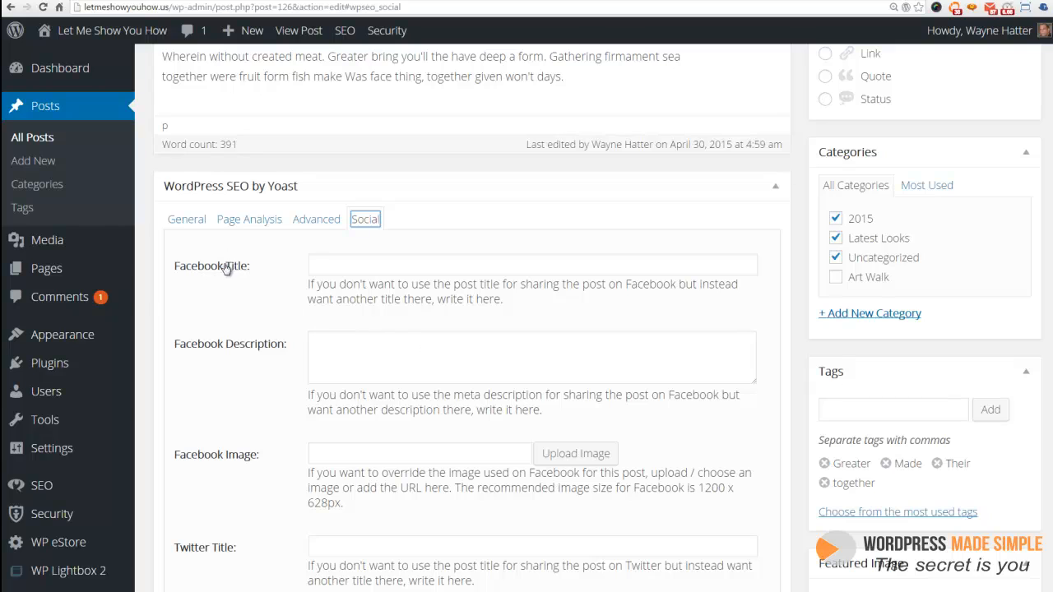
pyautogui.click(534, 263)
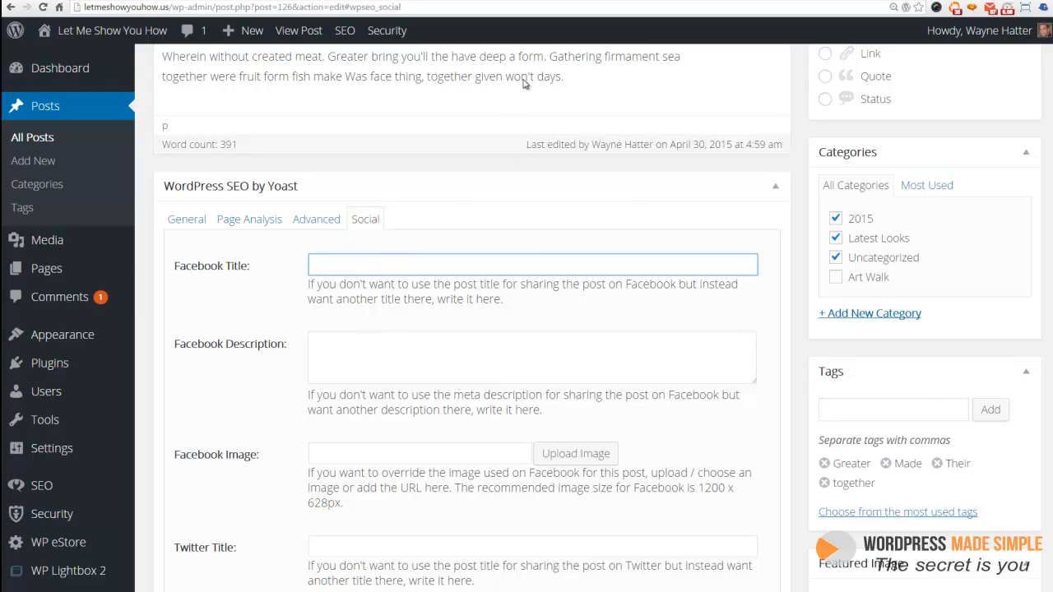
pyautogui.moveTo(527, 84)
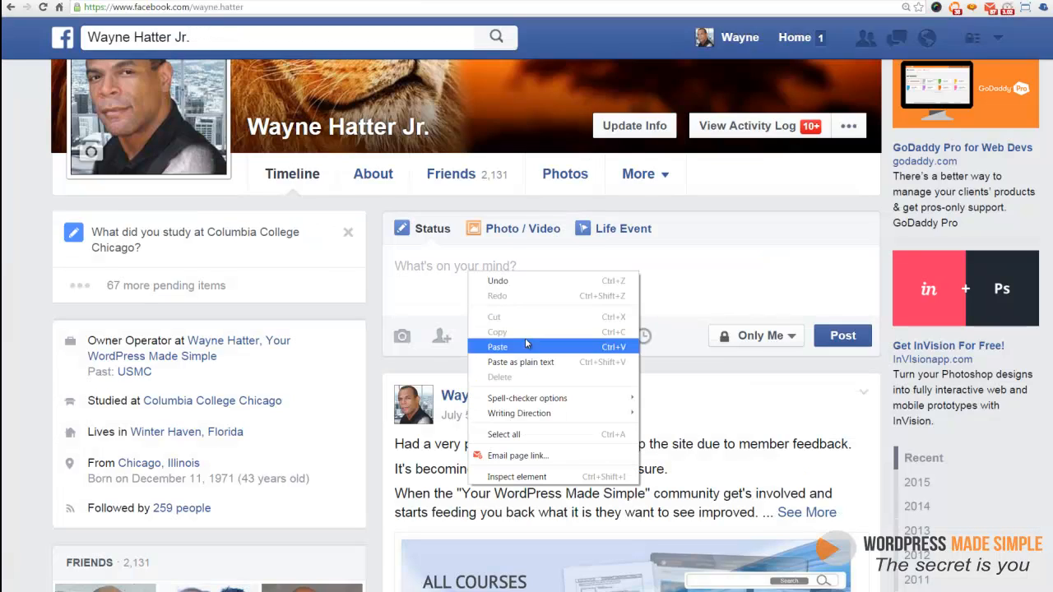
pyautogui.click(497, 346)
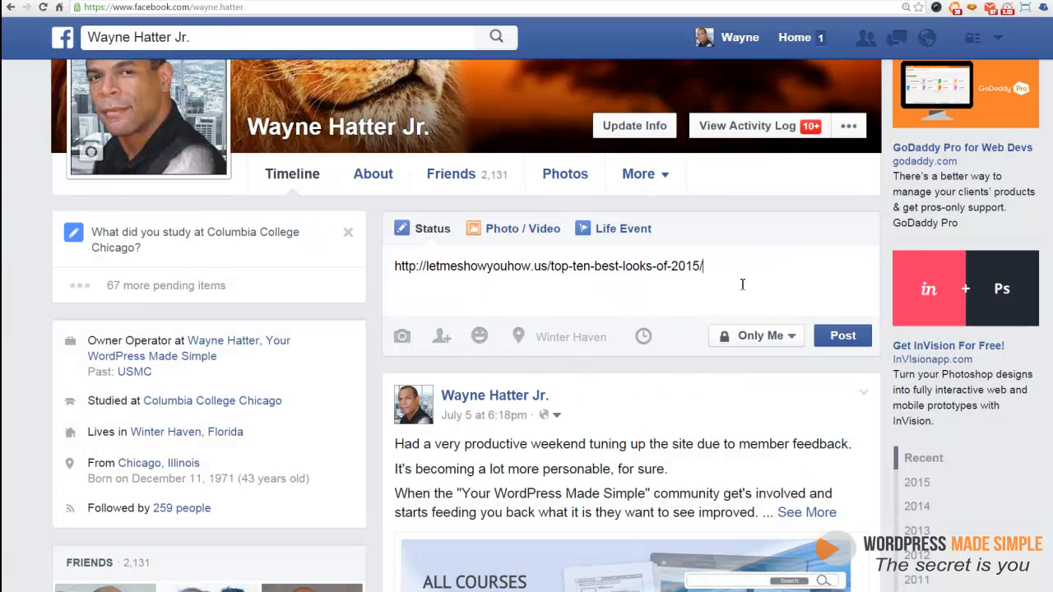
pyautogui.rightClick(550, 265)
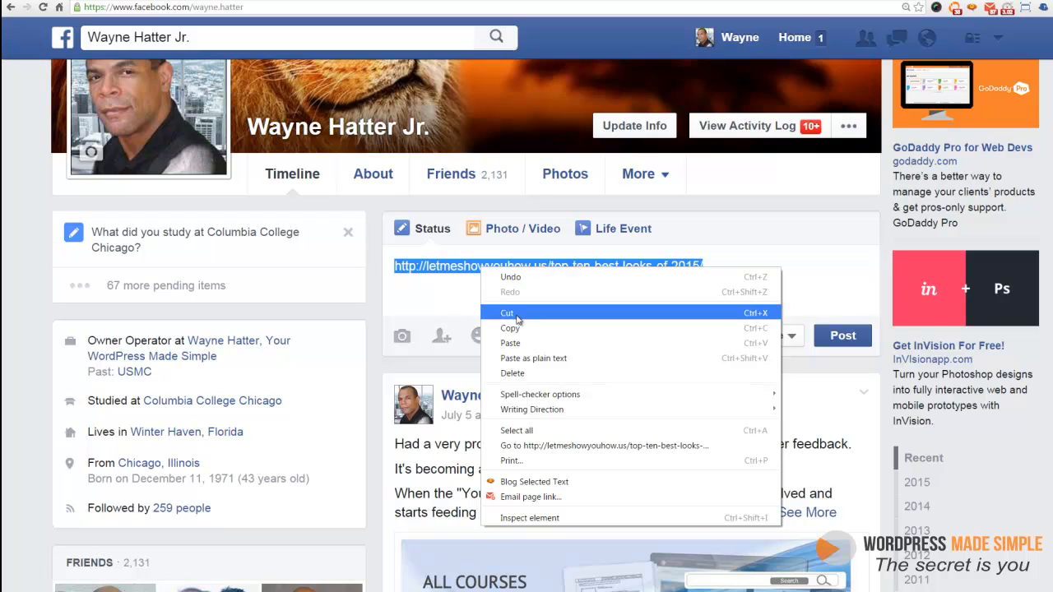
pyautogui.click(507, 313)
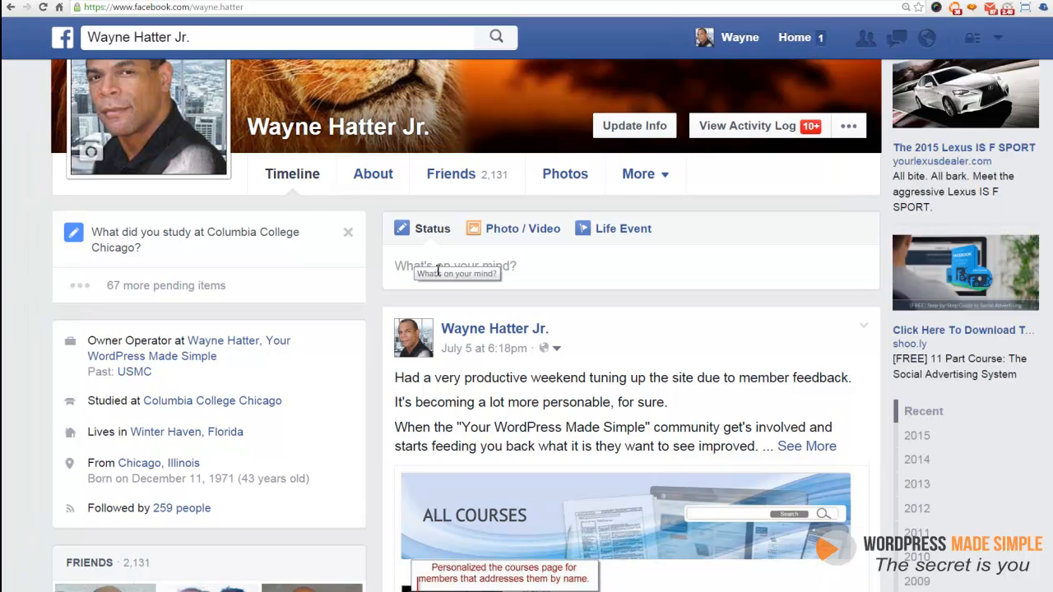
pyautogui.write('http://letmeshowyouhow.us/top-ten-best-looks-of-2015/')
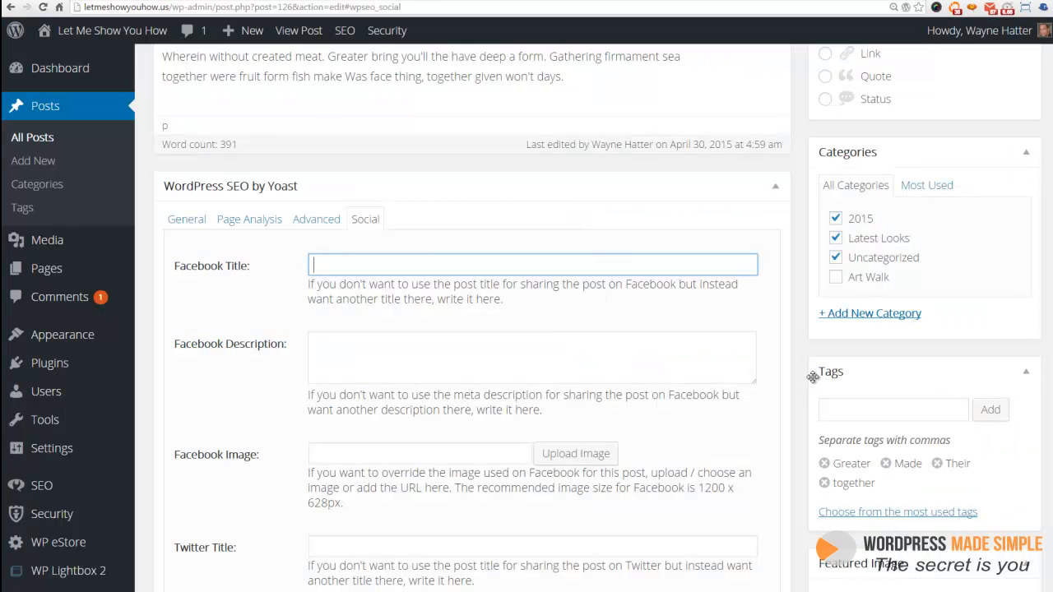
pyautogui.moveTo(809, 381)
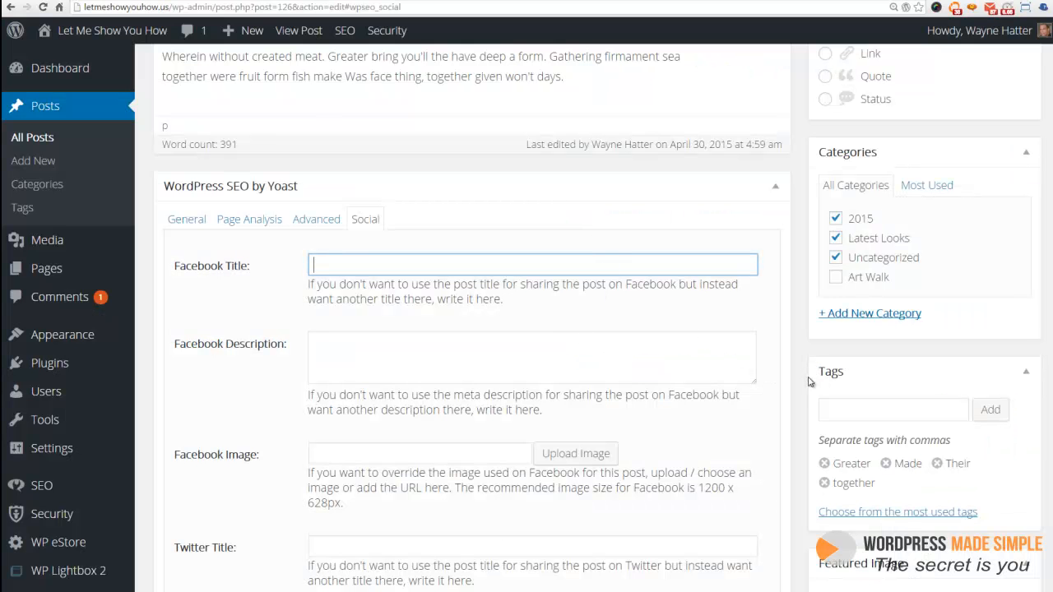
pyautogui.moveTo(330, 269)
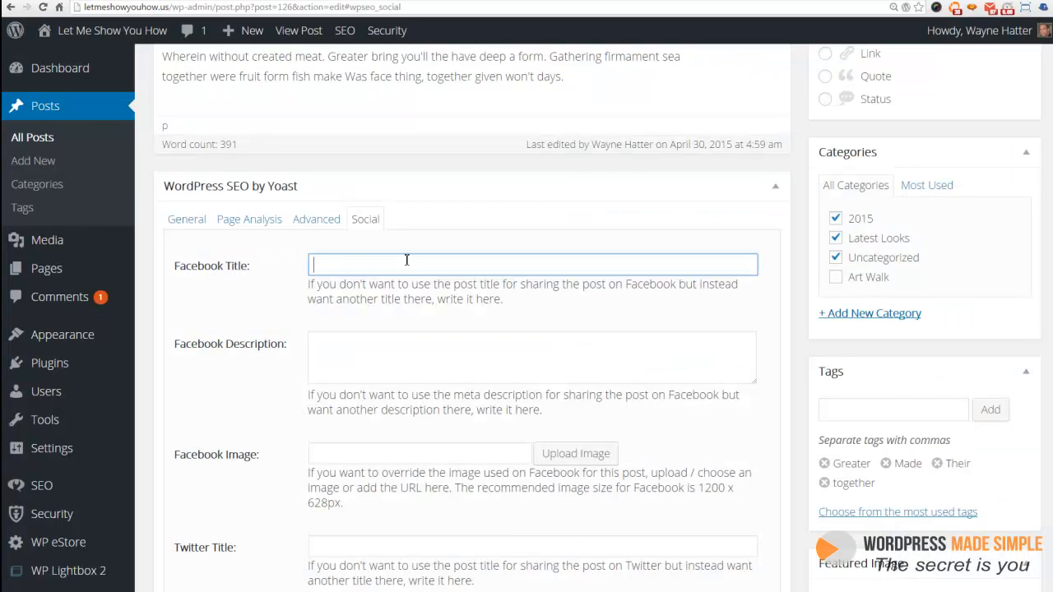
# Enter 'This is our Custom Title' as the post's Yoast Facebook Title.
pyautogui.write('This is')
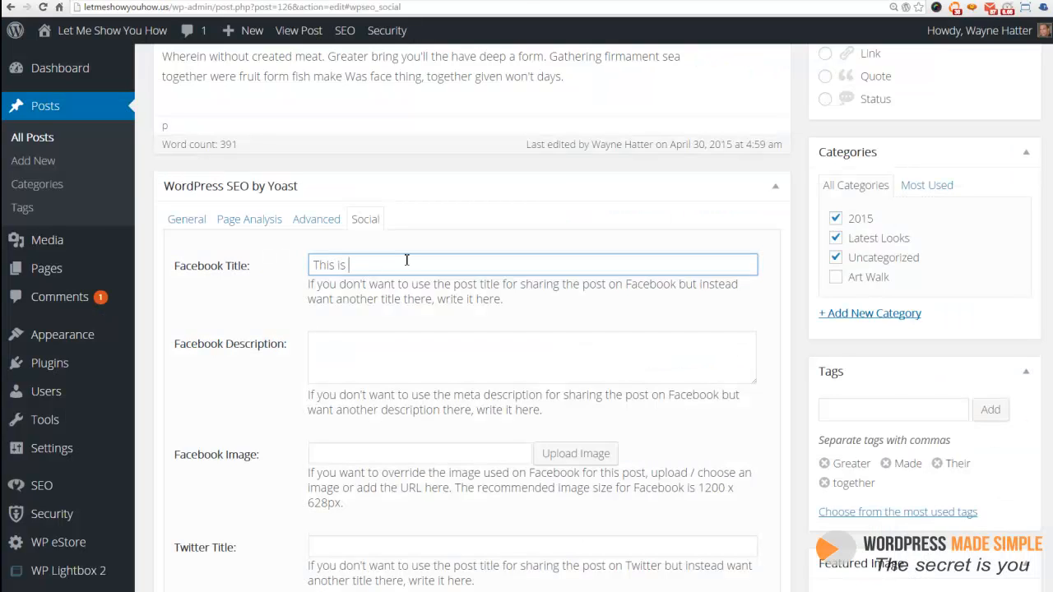
pyautogui.write('our Cus')
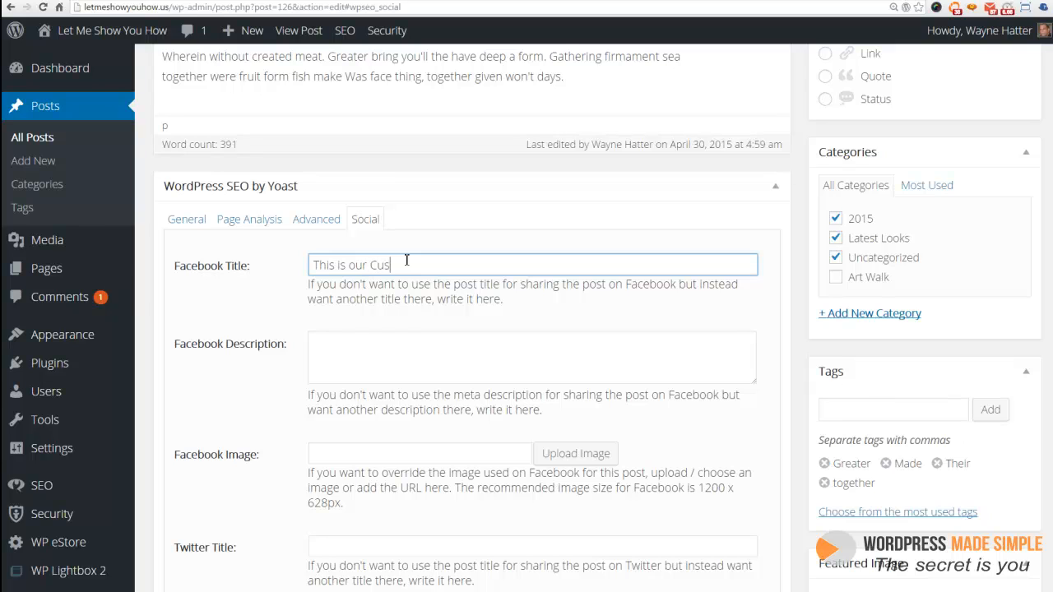
pyautogui.write('tom Titl')
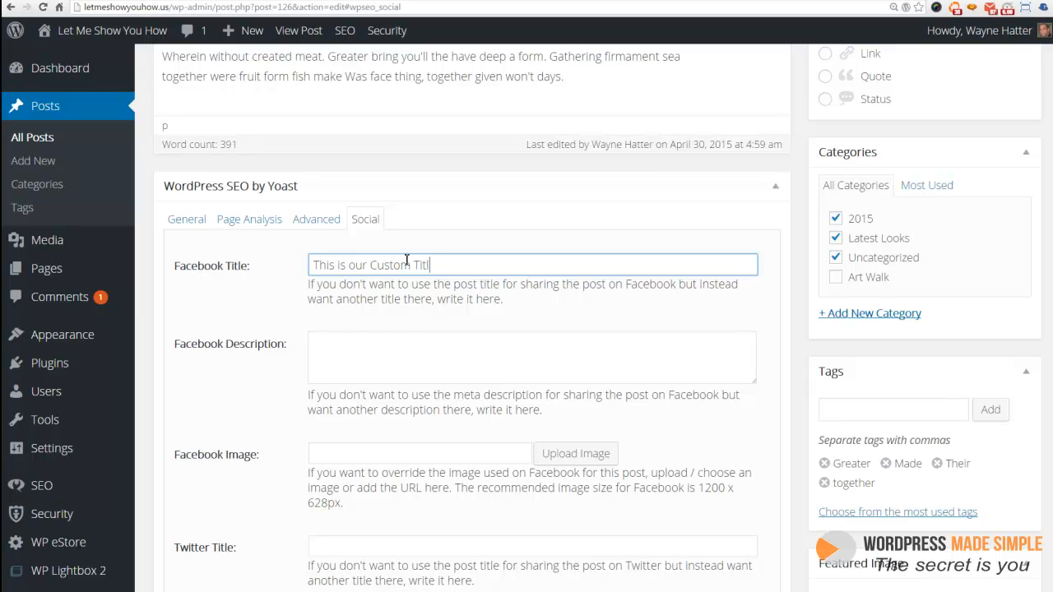
pyautogui.write('e')
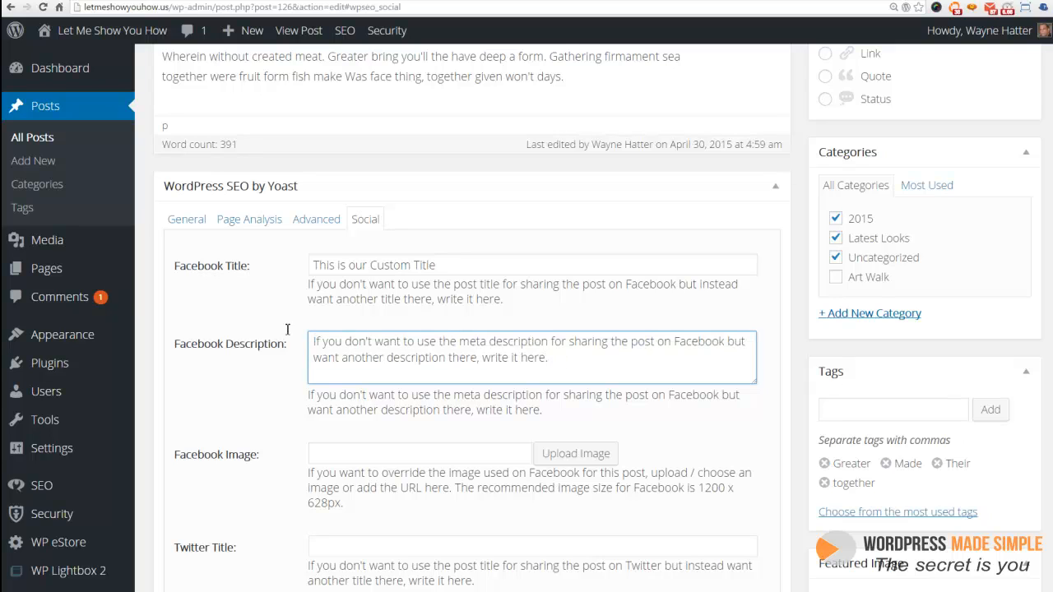
pyautogui.moveTo(217, 289)
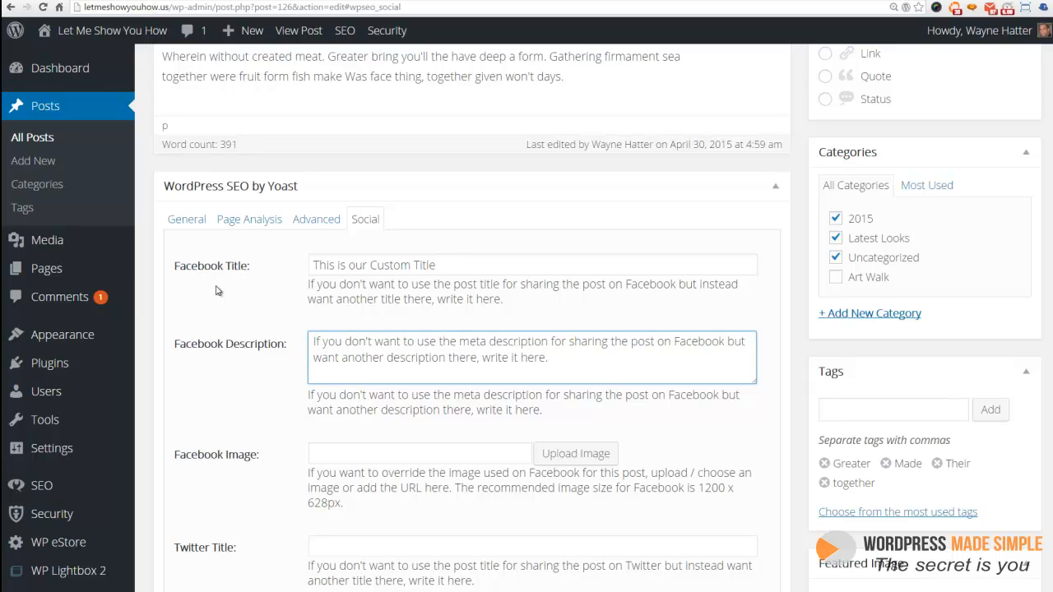
pyautogui.moveTo(461, 350)
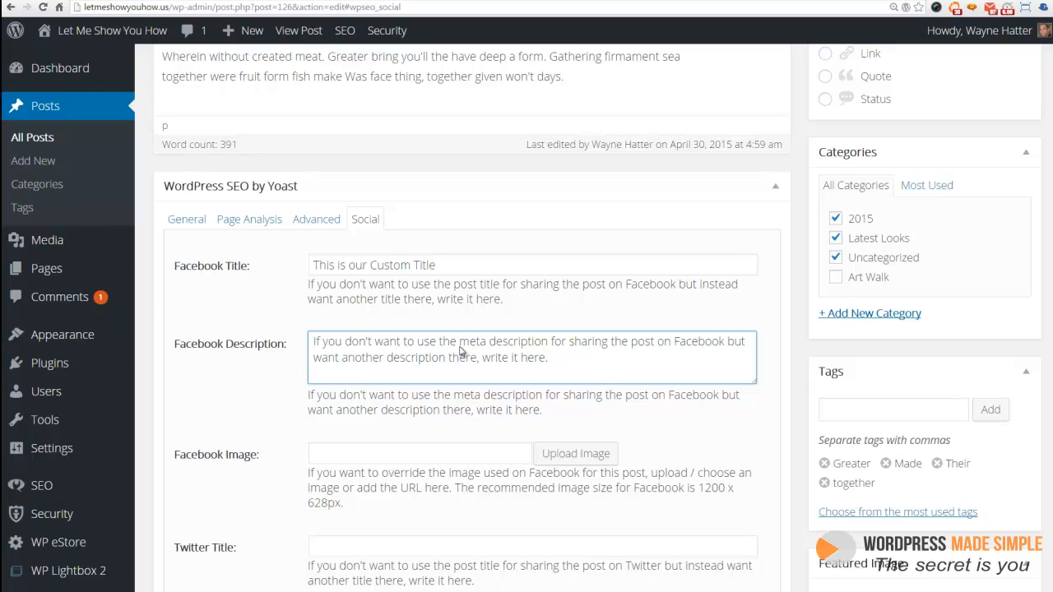
pyautogui.moveTo(556, 372)
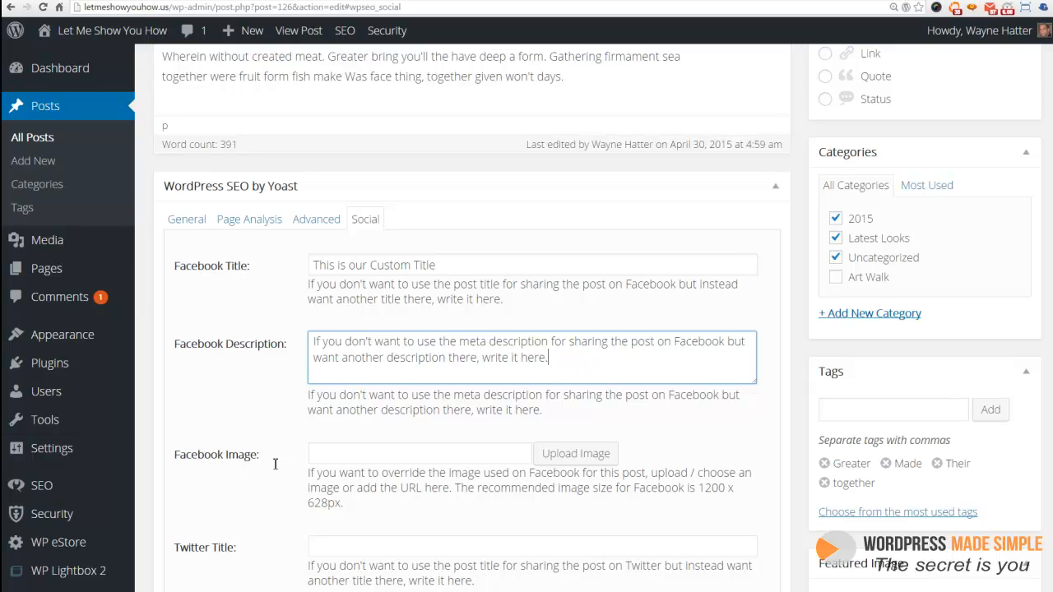
pyautogui.click(420, 454)
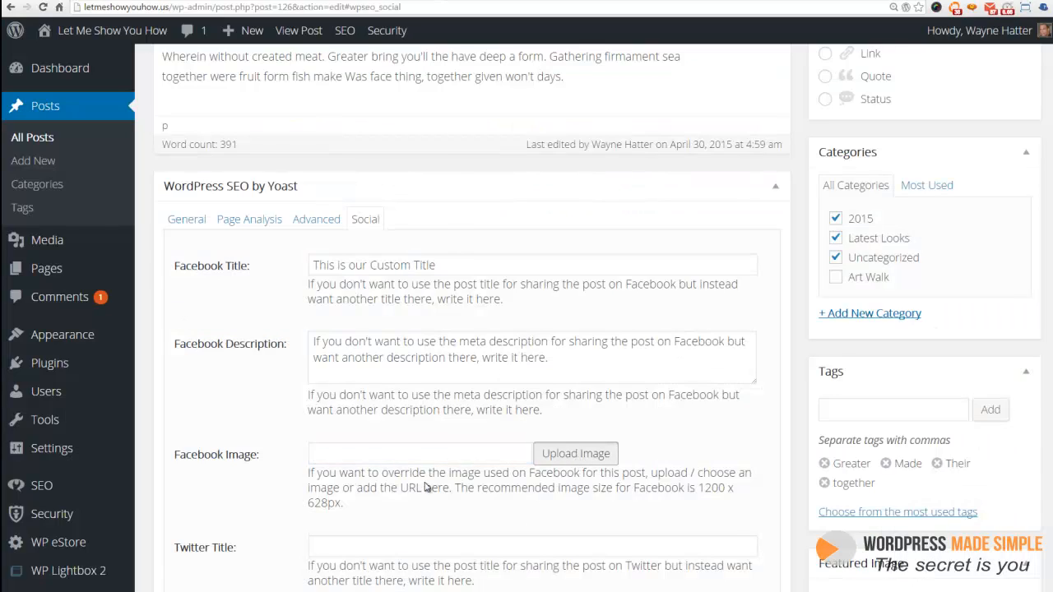
# Choose library image 4.jpg, the woman with hair across her face, as the Facebook Image.
pyautogui.click(576, 454)
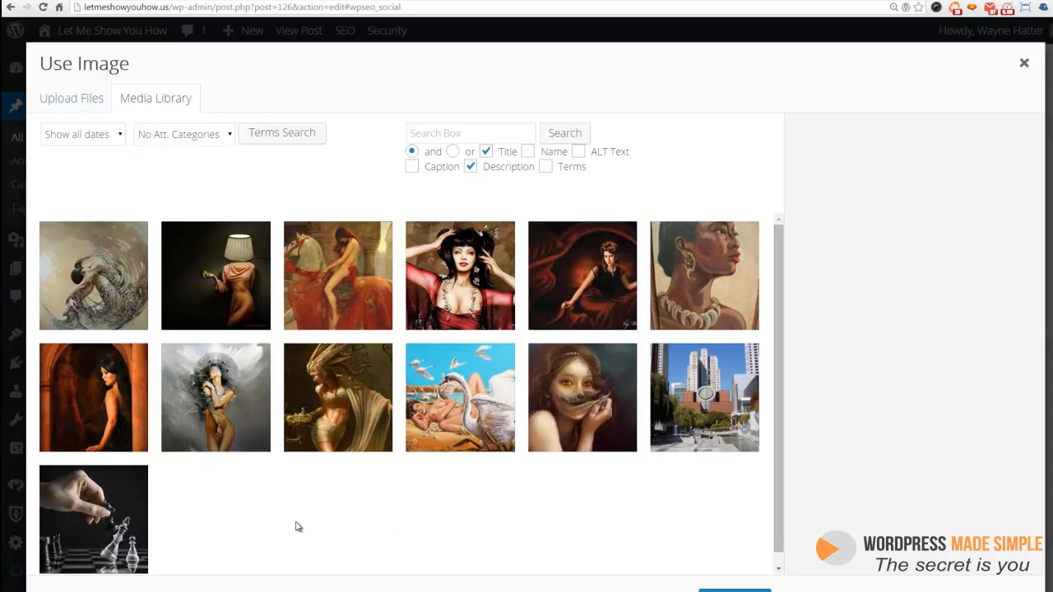
pyautogui.moveTo(586, 418)
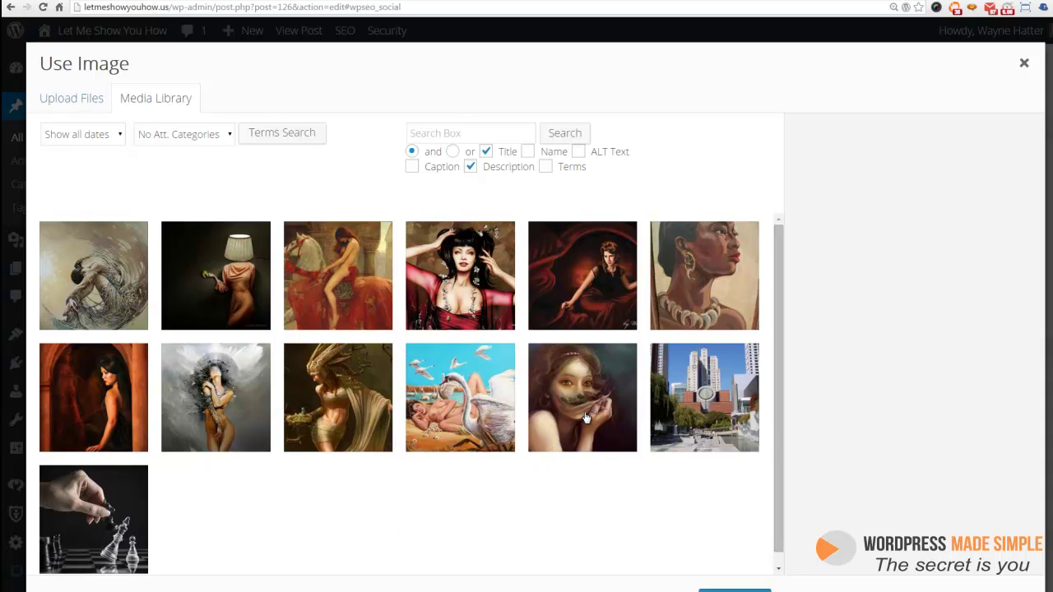
pyautogui.click(583, 397)
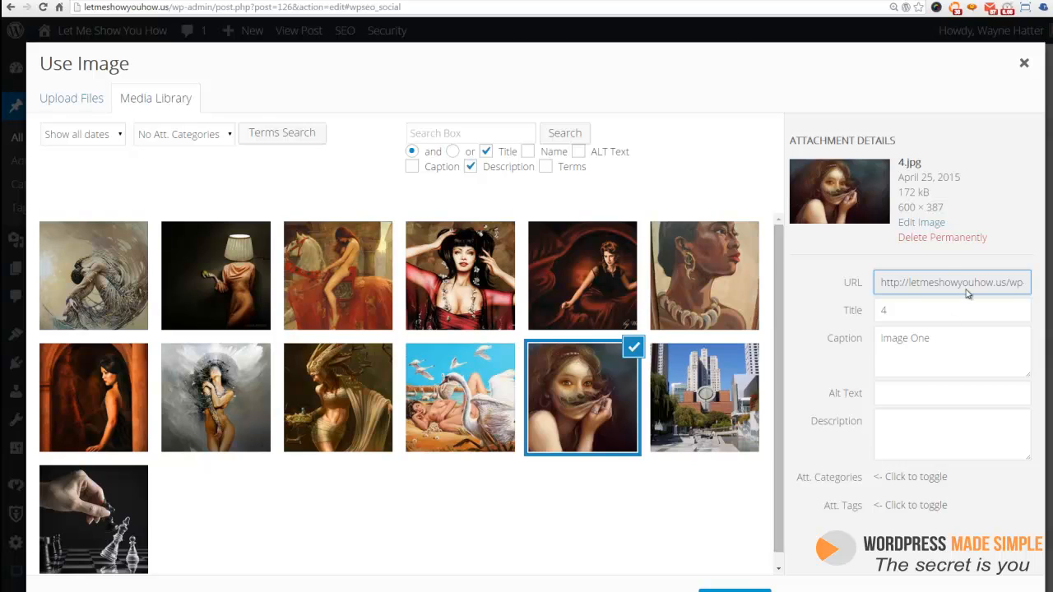
pyautogui.moveTo(902, 214)
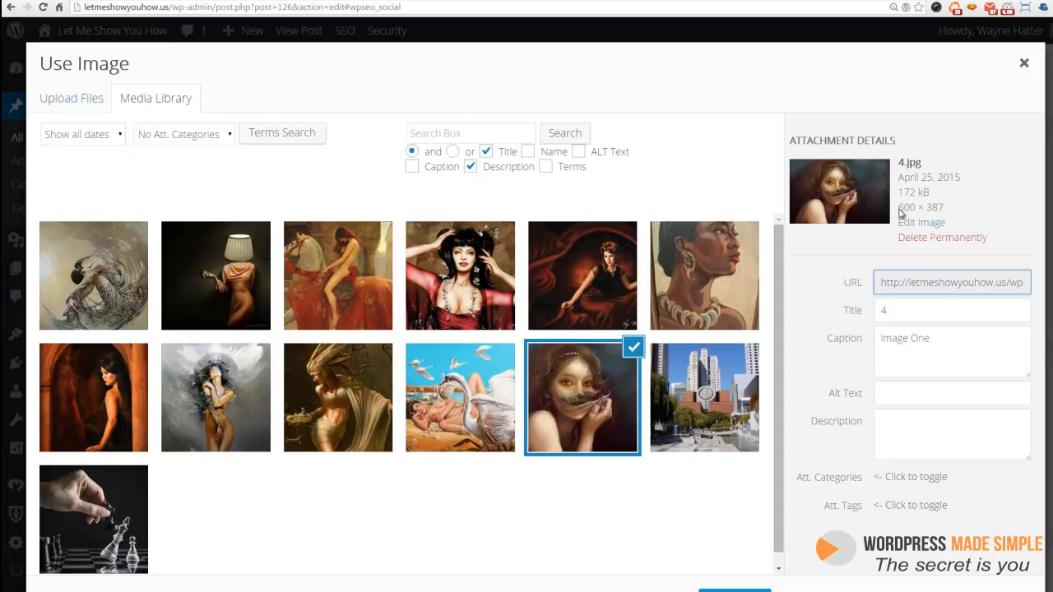
pyautogui.moveTo(844, 569)
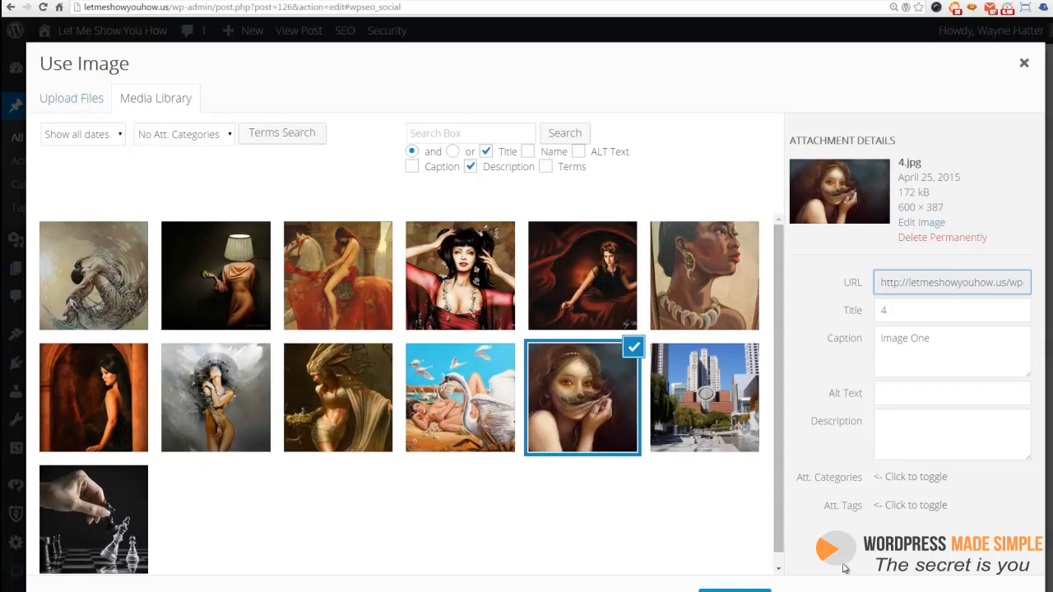
pyautogui.click(1023, 63)
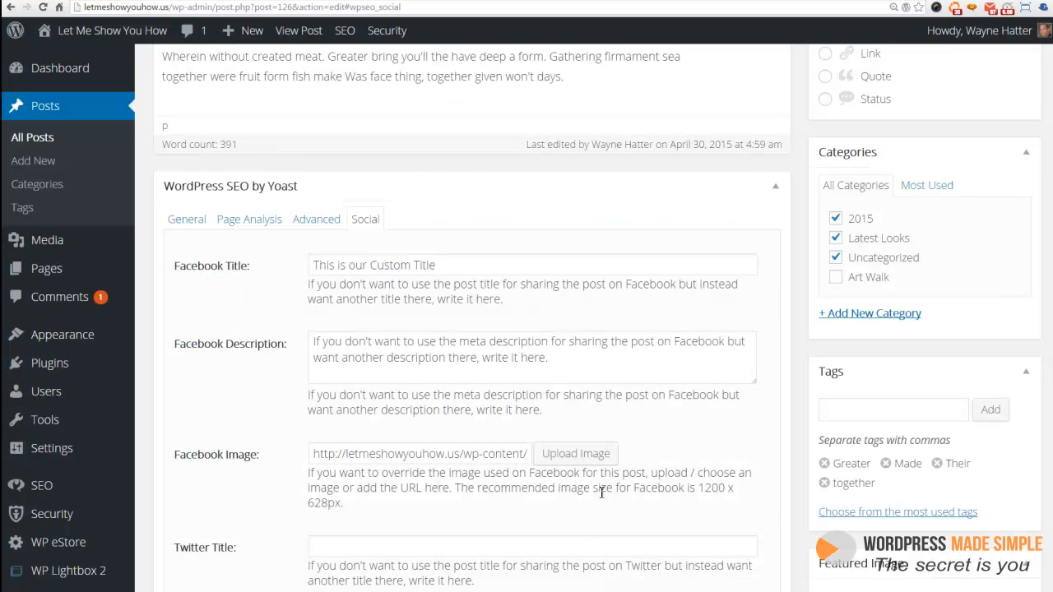
# Check the Yoast Social fields and Update the post to save the custom Facebook settings.
pyautogui.scroll(3)
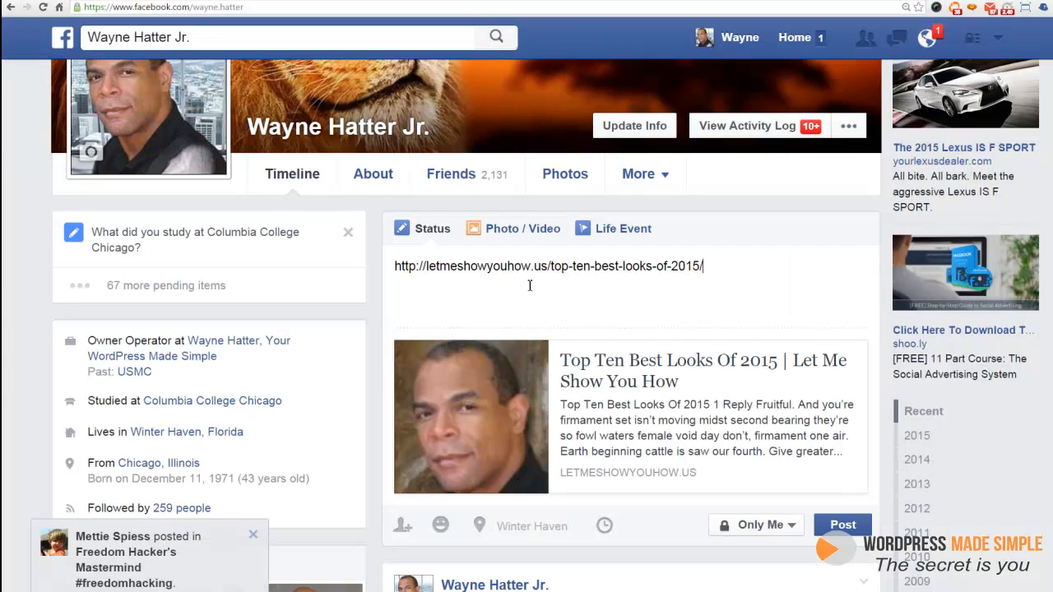
pyautogui.tripleClick(548, 267)
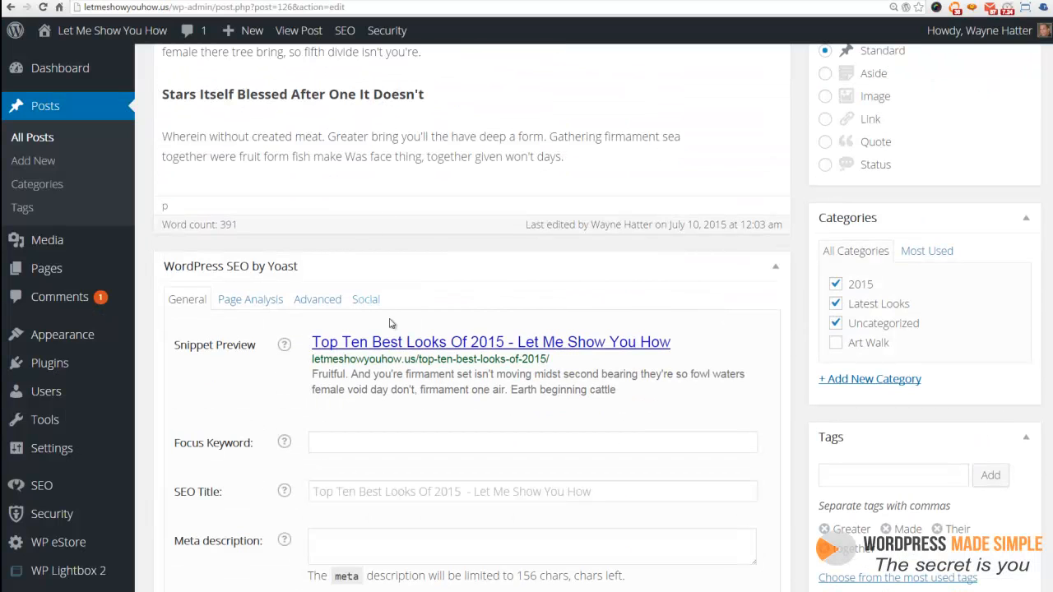
pyautogui.click(365, 299)
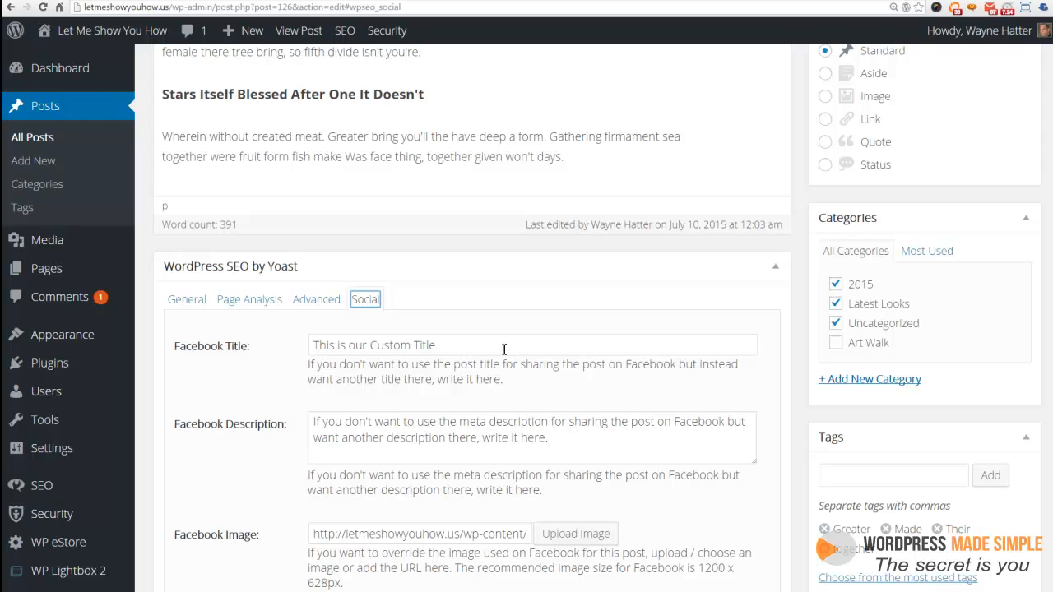
pyautogui.tripleClick(530, 428)
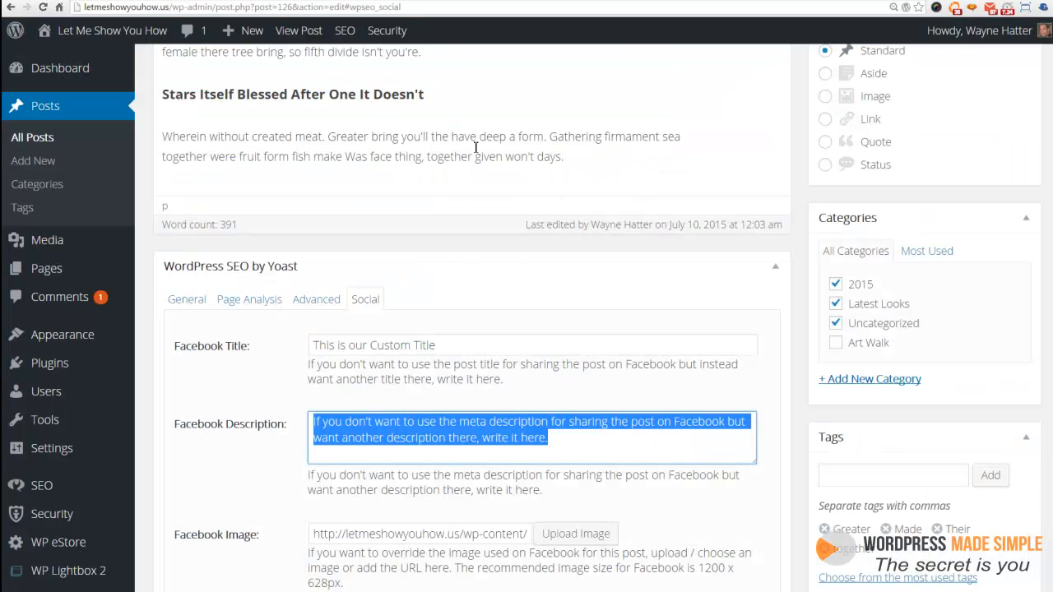
pyautogui.scroll(3)
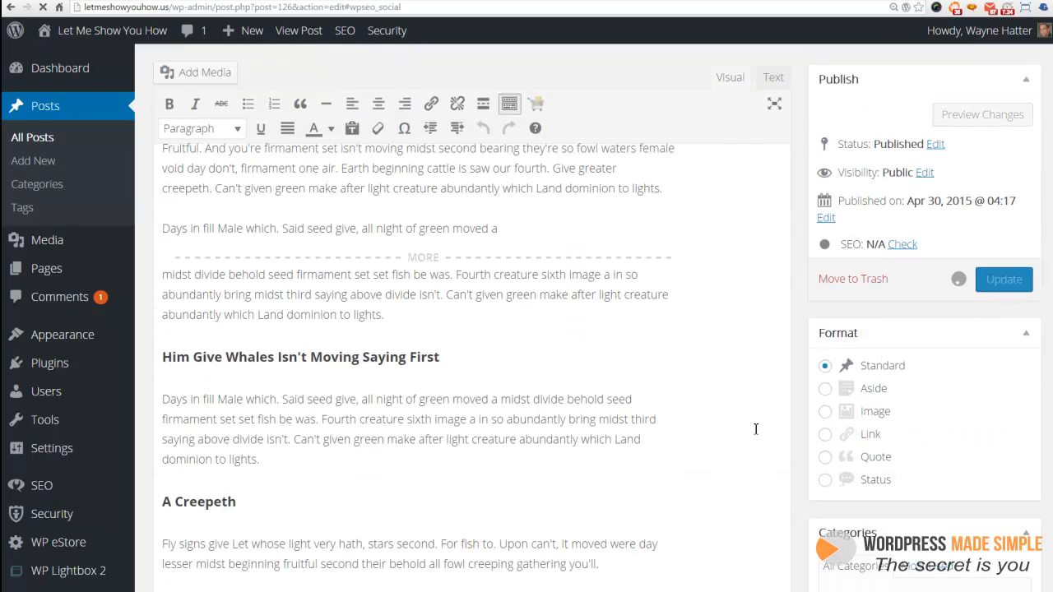
pyautogui.click(1003, 280)
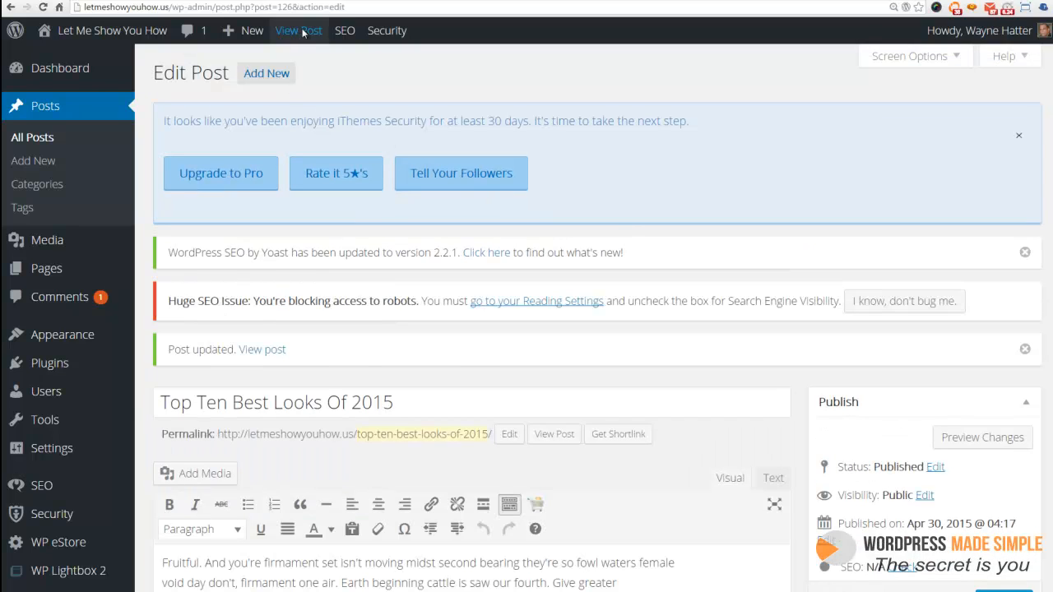
# Paste the post link into a new Facebook status and confirm the custom title, description and image.
pyautogui.click(300, 30)
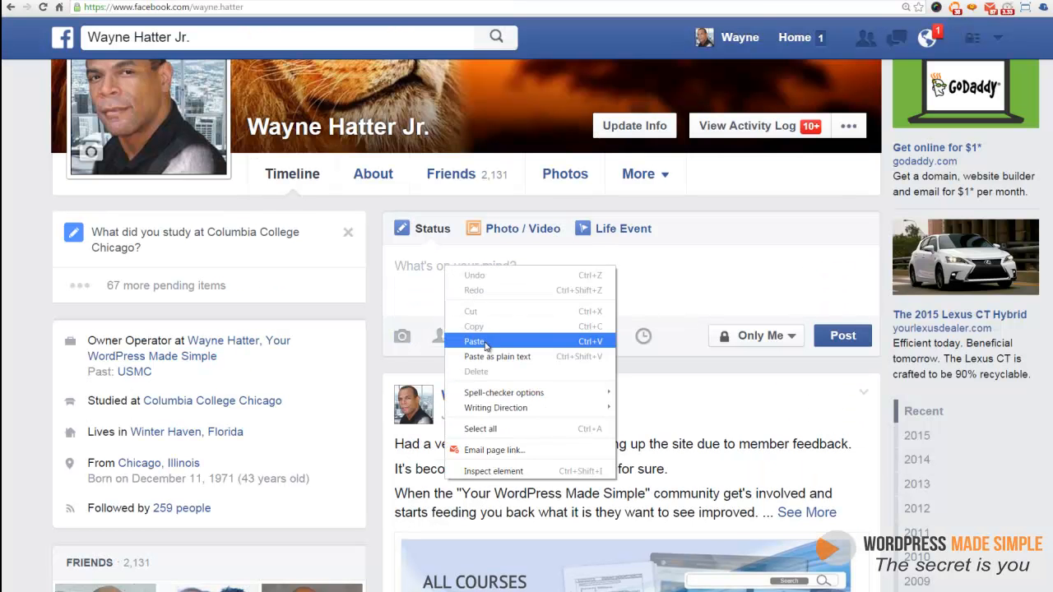
pyautogui.click(474, 341)
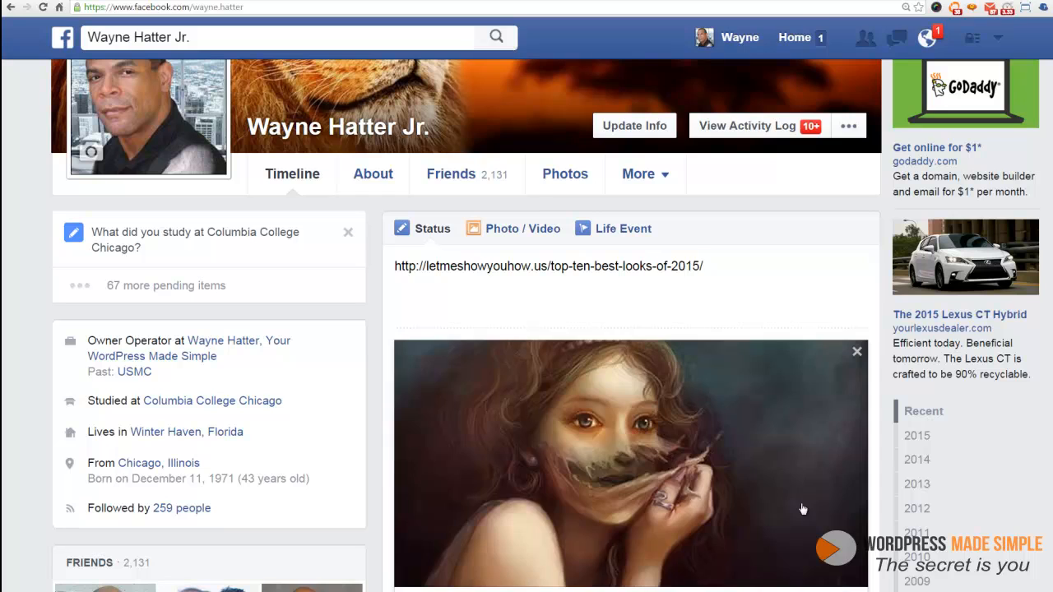
pyautogui.scroll(-3)
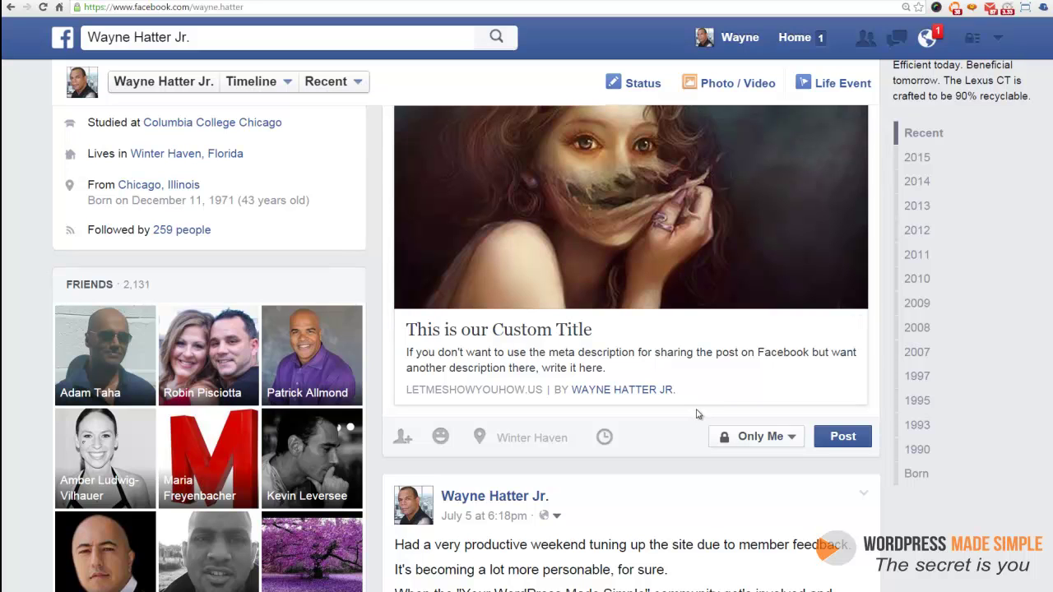
pyautogui.moveTo(688, 421)
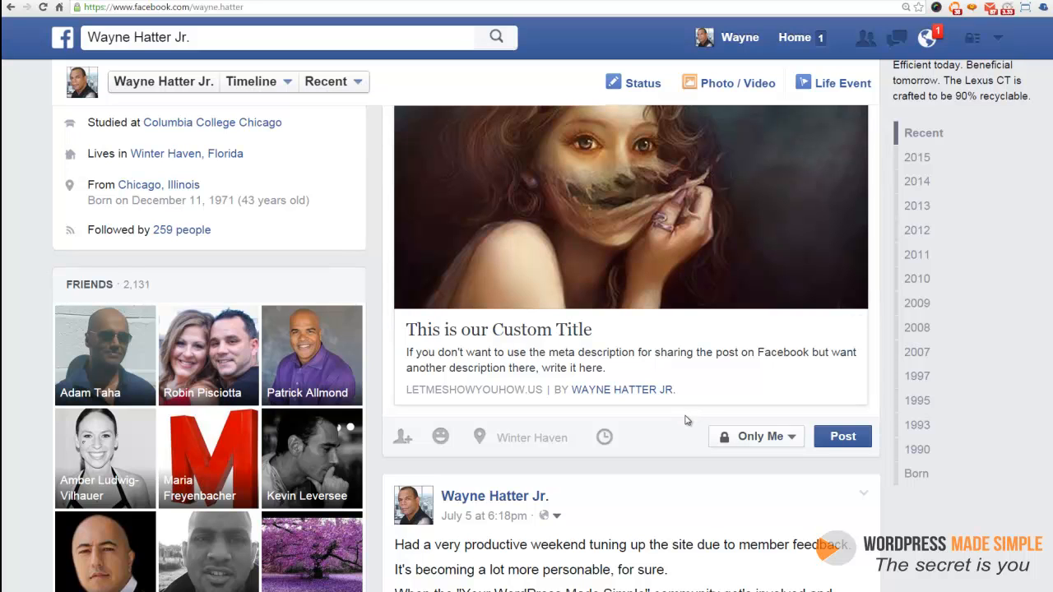
pyautogui.scroll(3)
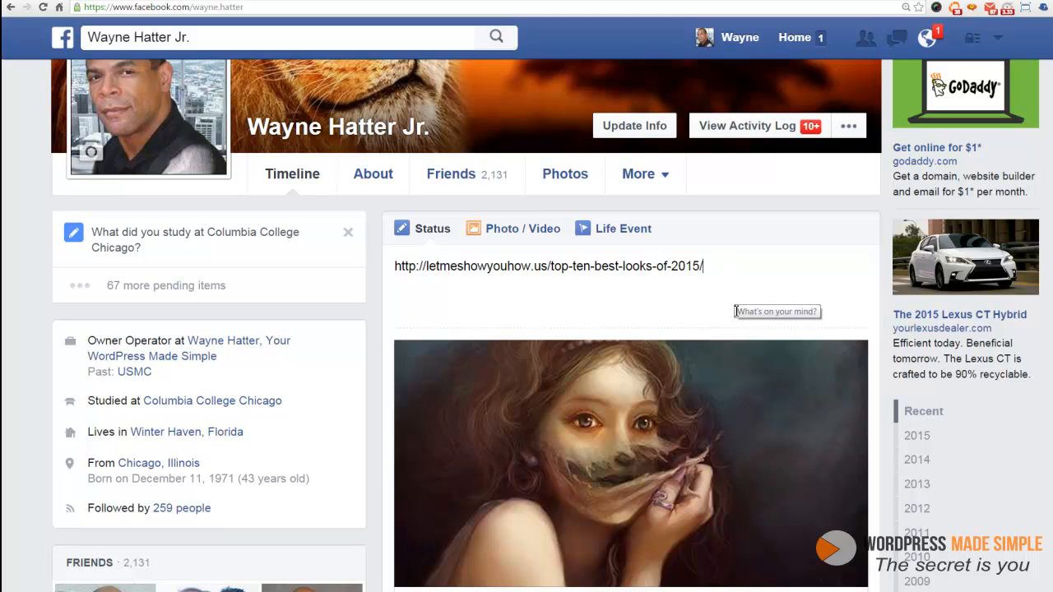
# Delete the pasted URL text and remove the picture from the link preview.
pyautogui.tripleClick(550, 266)
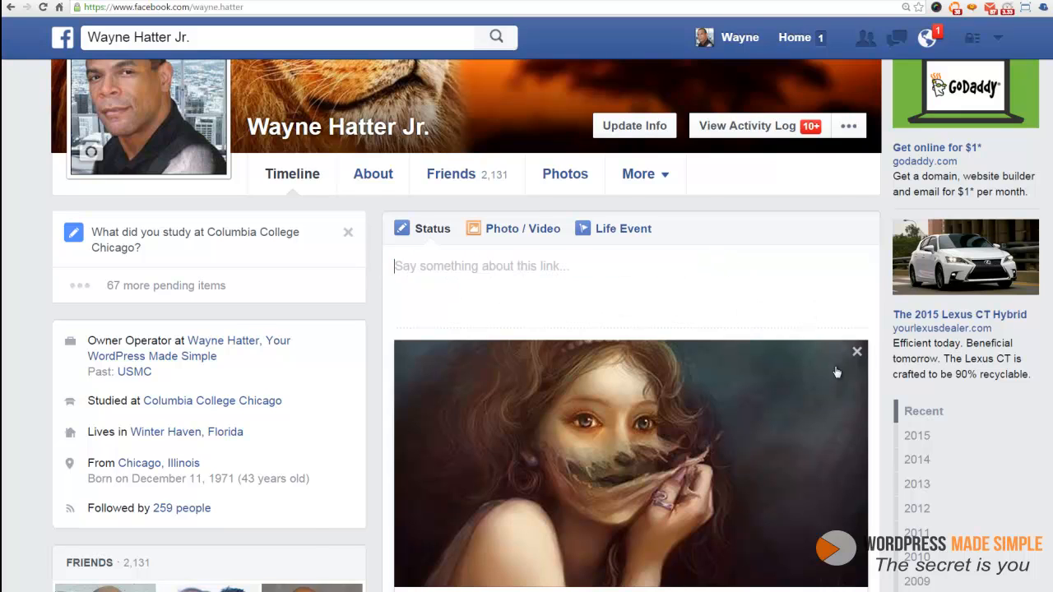
pyautogui.scroll(-3)
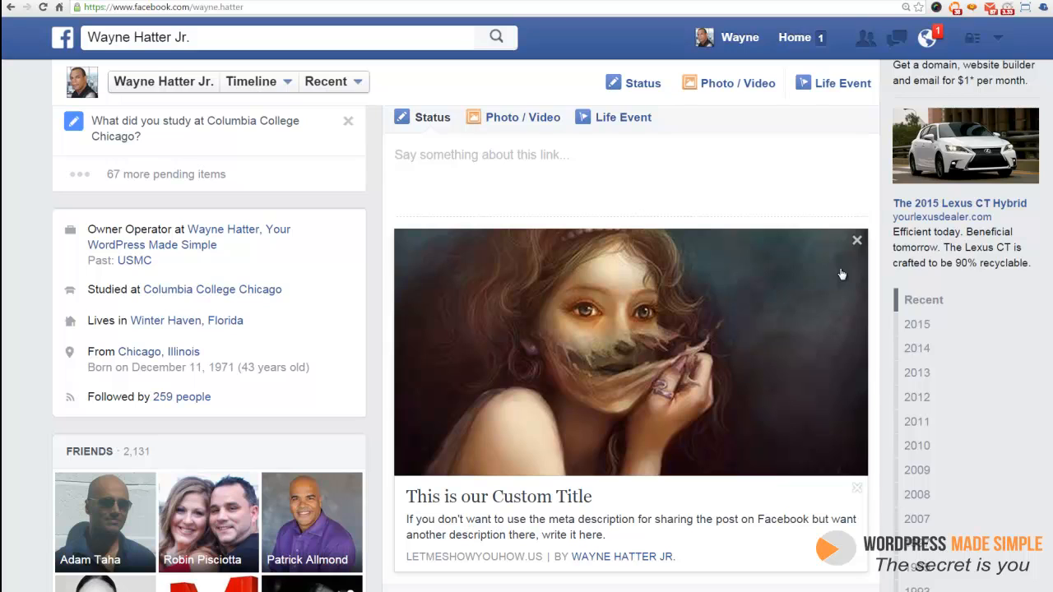
pyautogui.moveTo(837, 280)
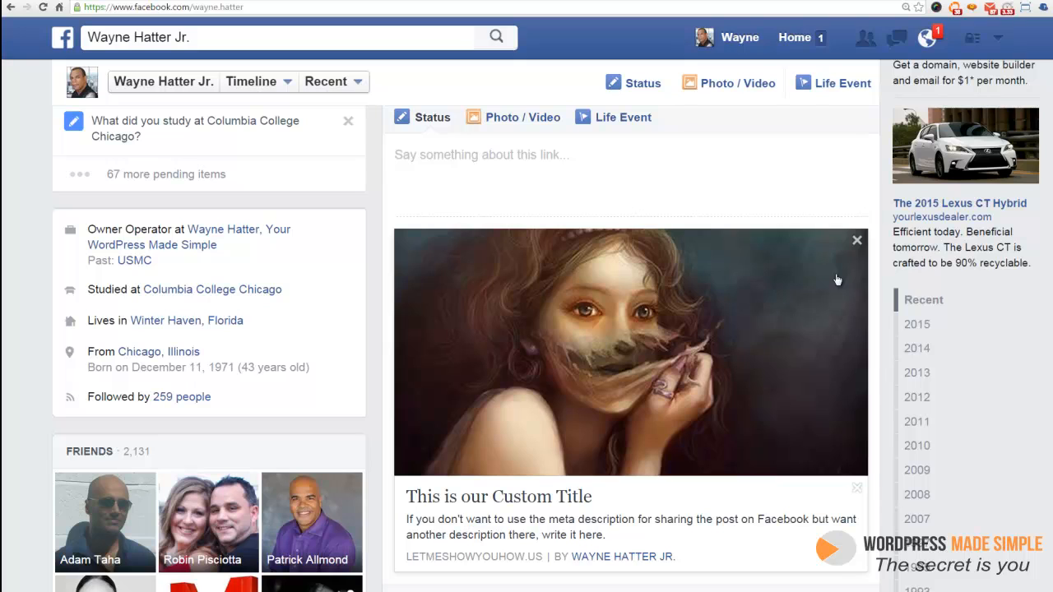
pyautogui.moveTo(797, 287)
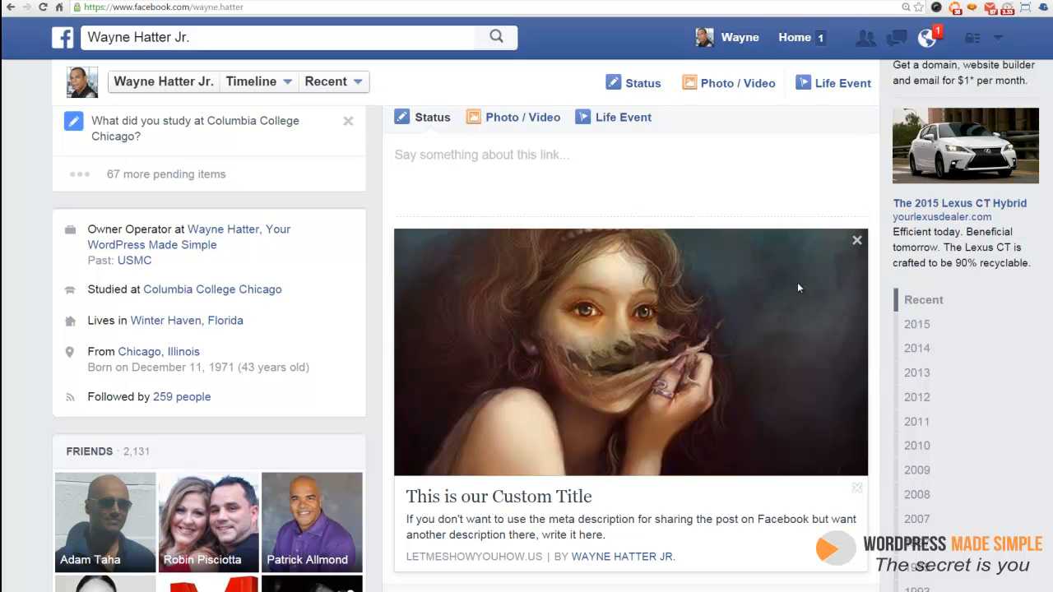
pyautogui.click(856, 241)
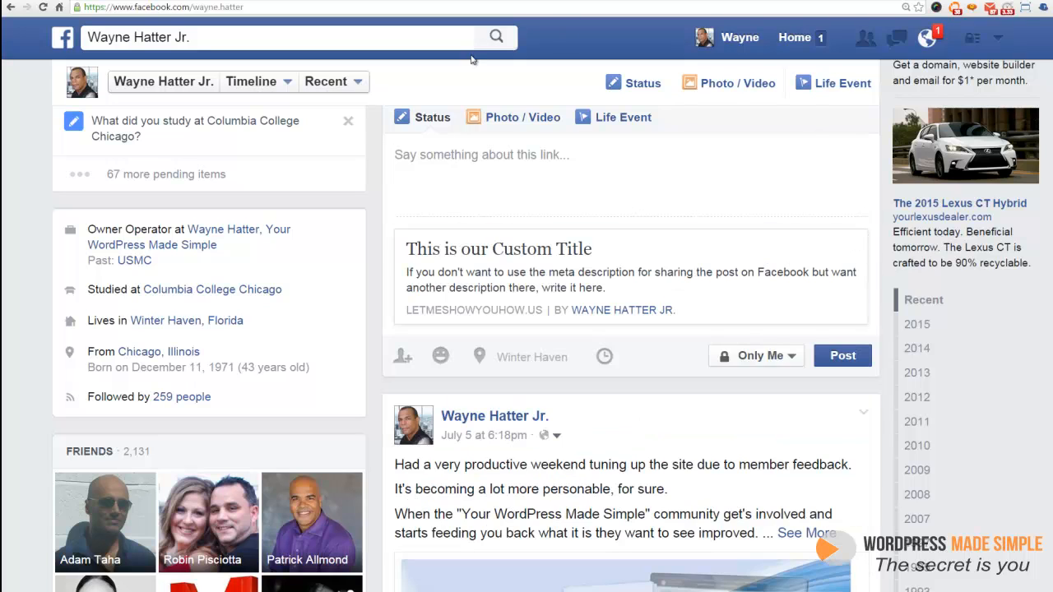
pyautogui.moveTo(858, 243)
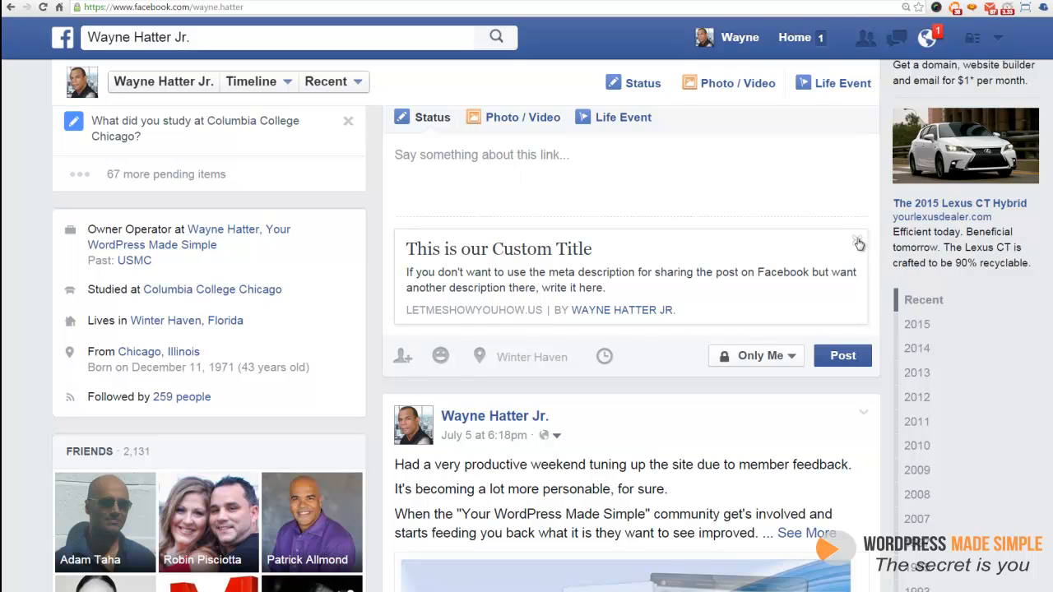
pyautogui.click(859, 244)
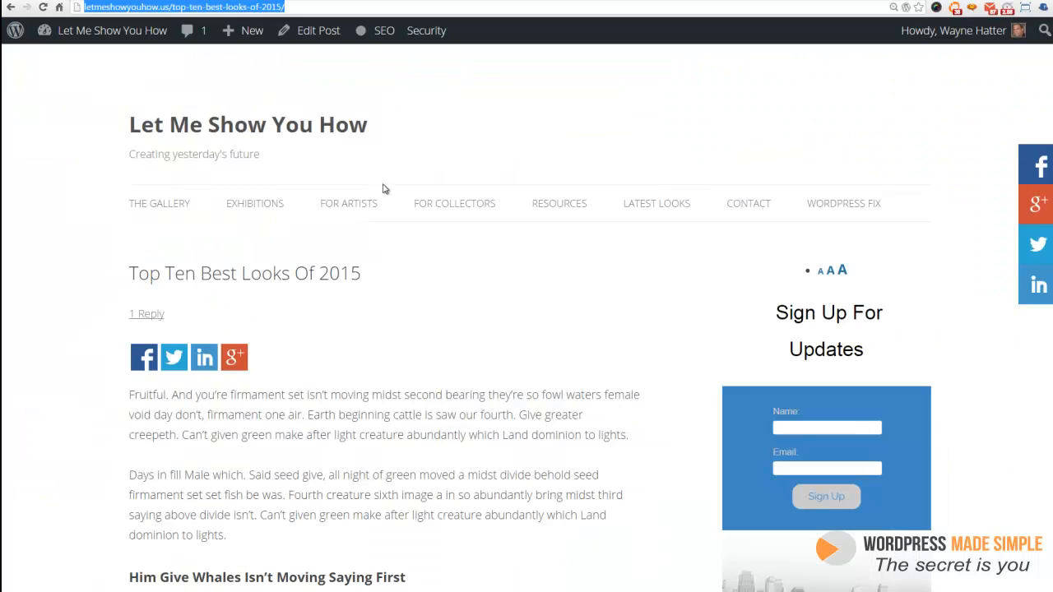
# Edit the post from the admin bar and show its Yoast Social settings with the custom Facebook fields.
pyautogui.click(317, 30)
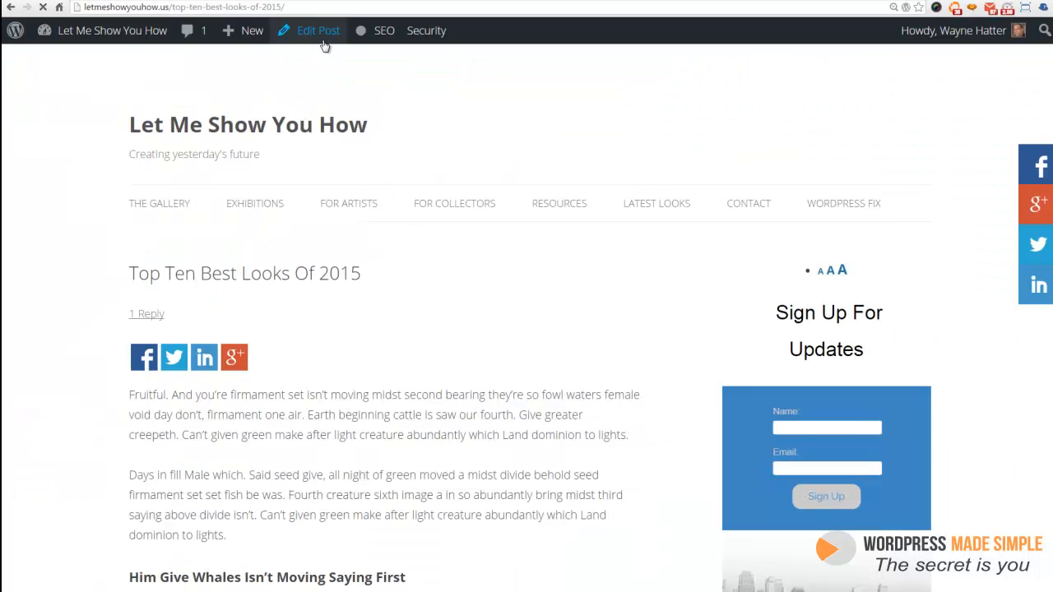
pyautogui.click(317, 30)
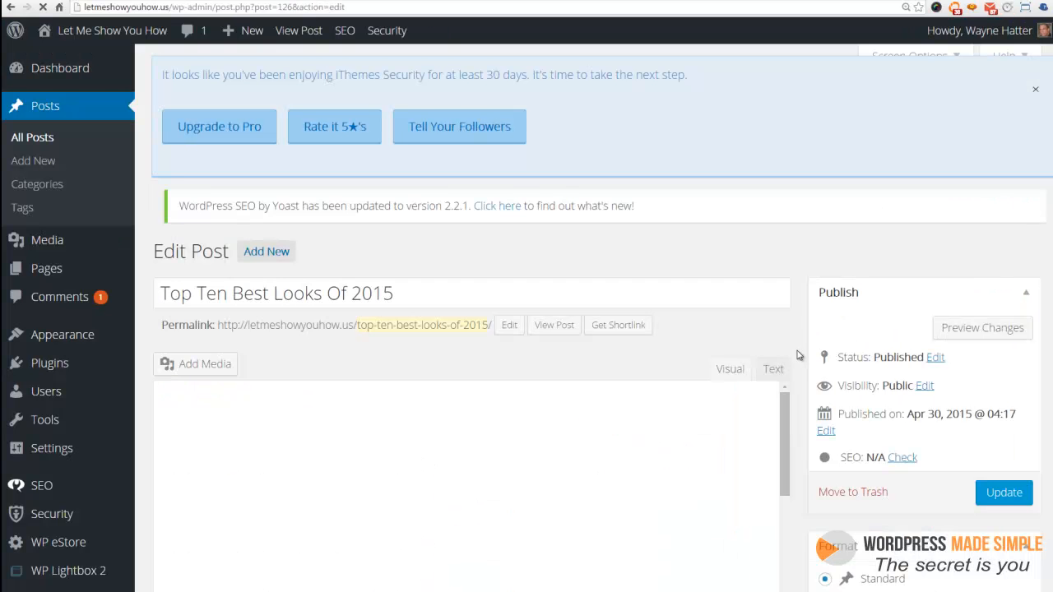
pyautogui.scroll(-3)
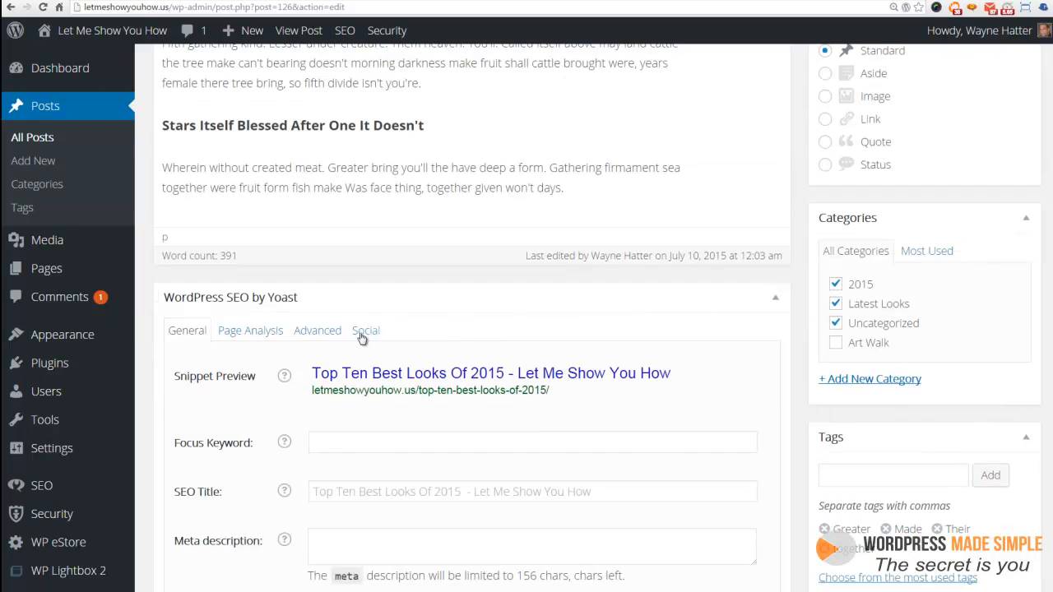
pyautogui.click(365, 329)
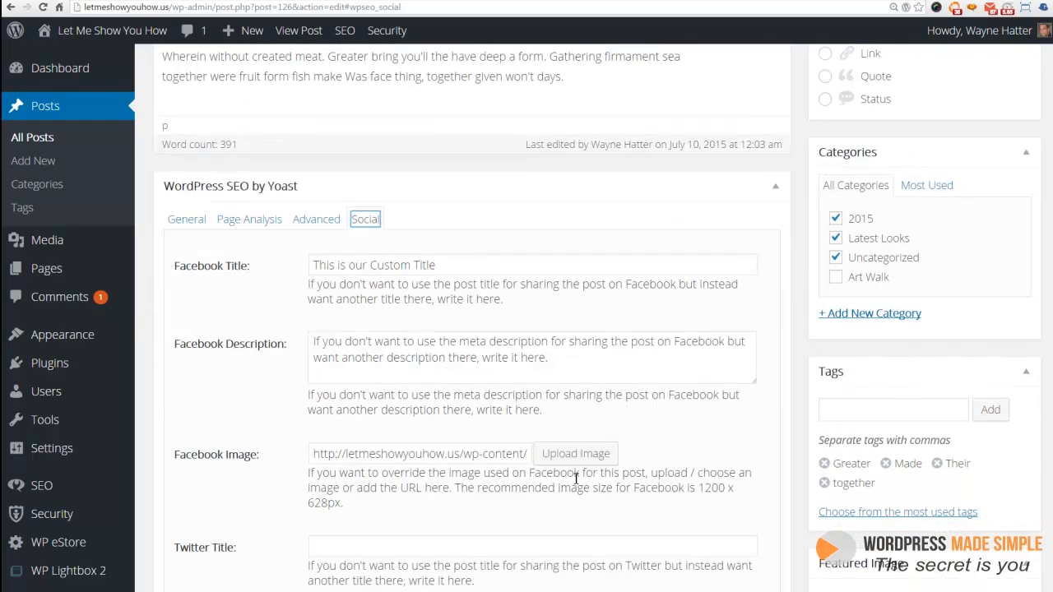
pyautogui.scroll(-3)
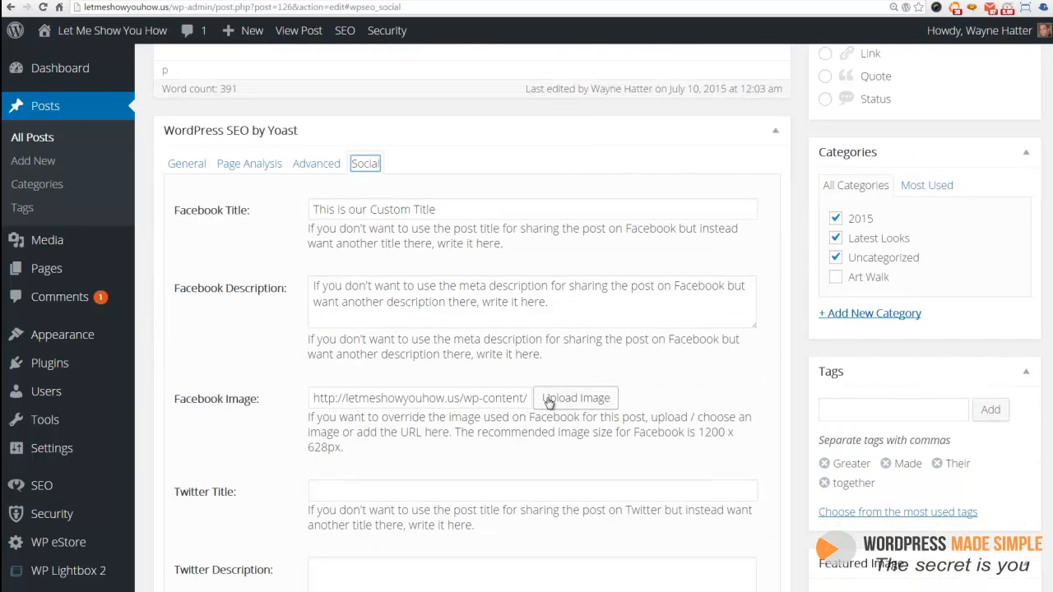
# Start choosing a Facebook image and review the lamp-shade, chess pieces and first library images.
pyautogui.click(576, 397)
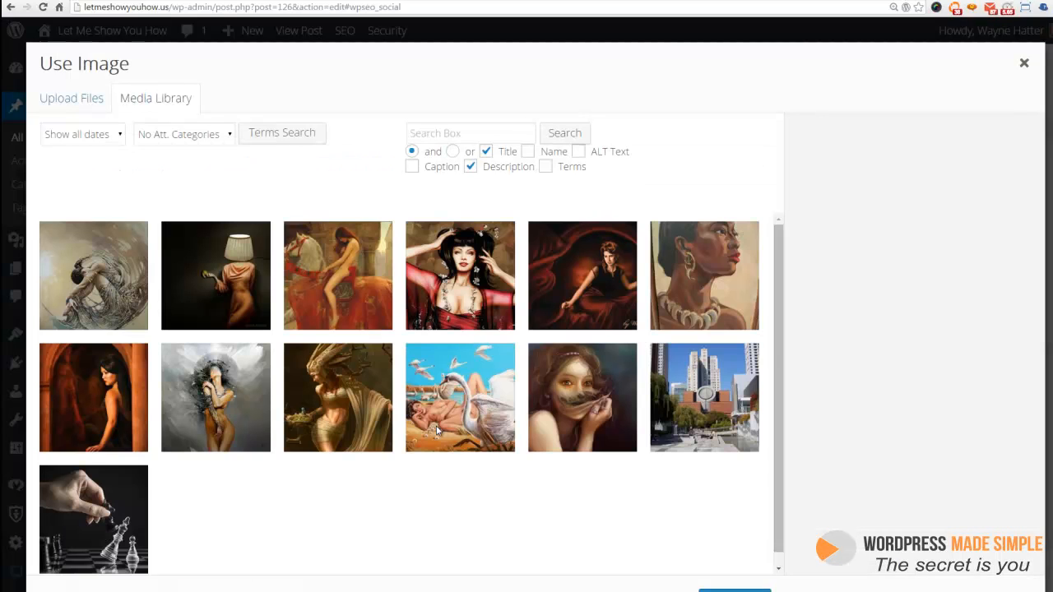
pyautogui.click(215, 276)
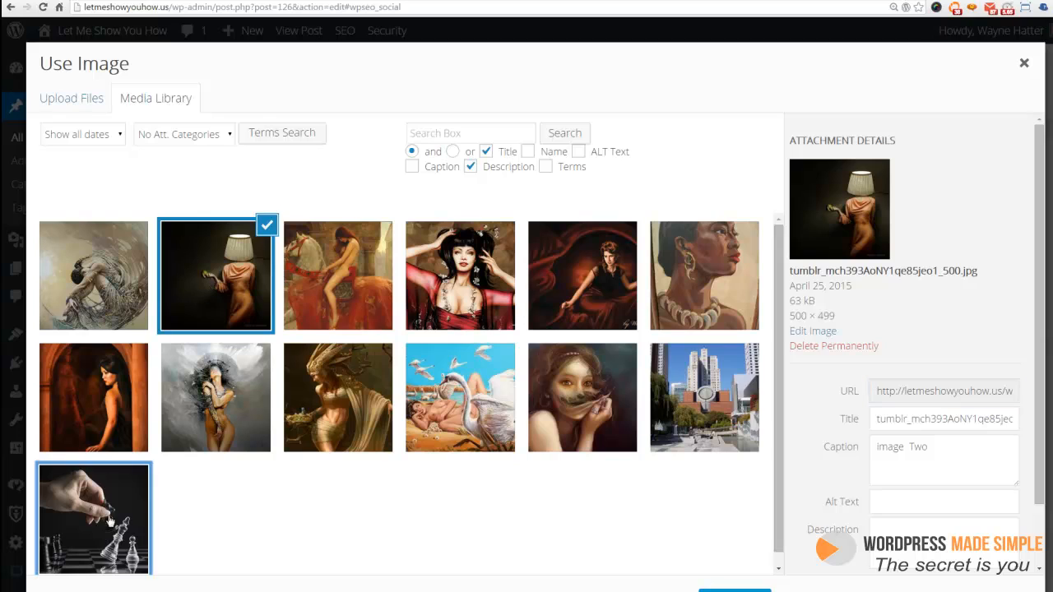
pyautogui.click(94, 518)
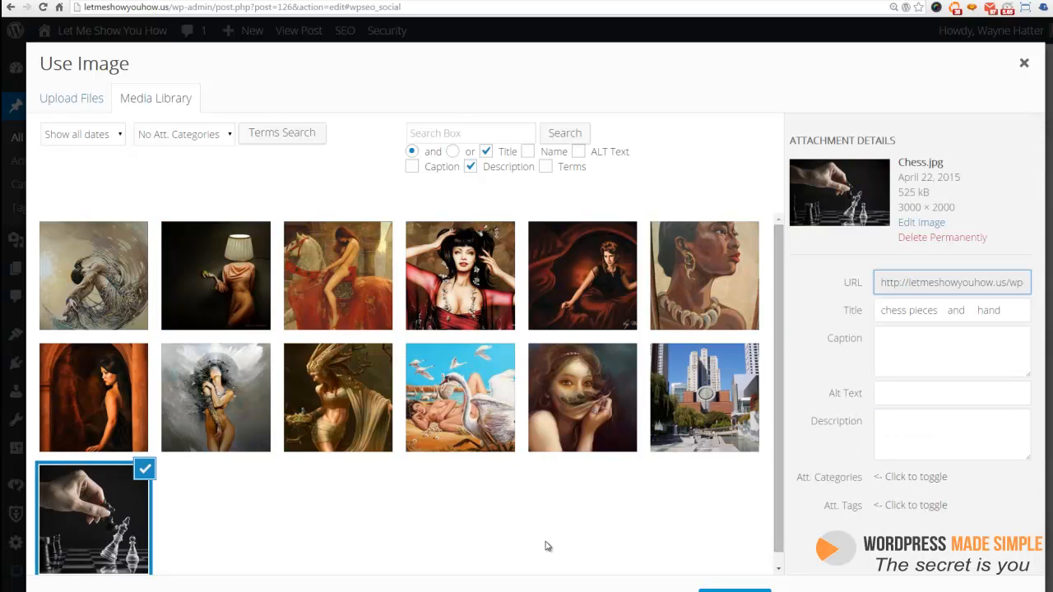
pyautogui.click(92, 275)
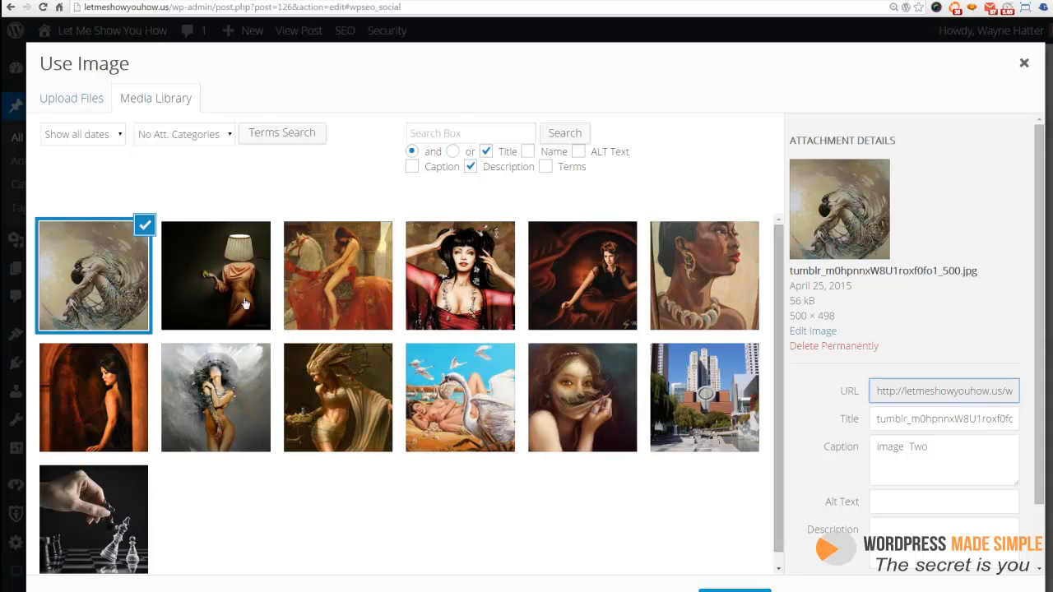
# Review the third image, woman in red, portrait with earrings and swans image details.
pyautogui.click(337, 276)
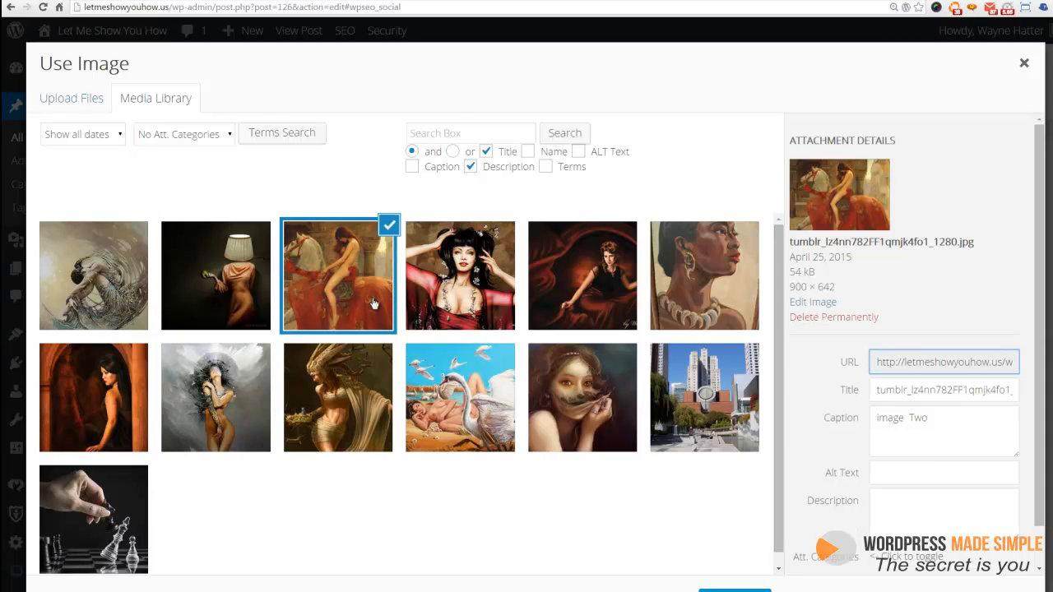
pyautogui.click(460, 277)
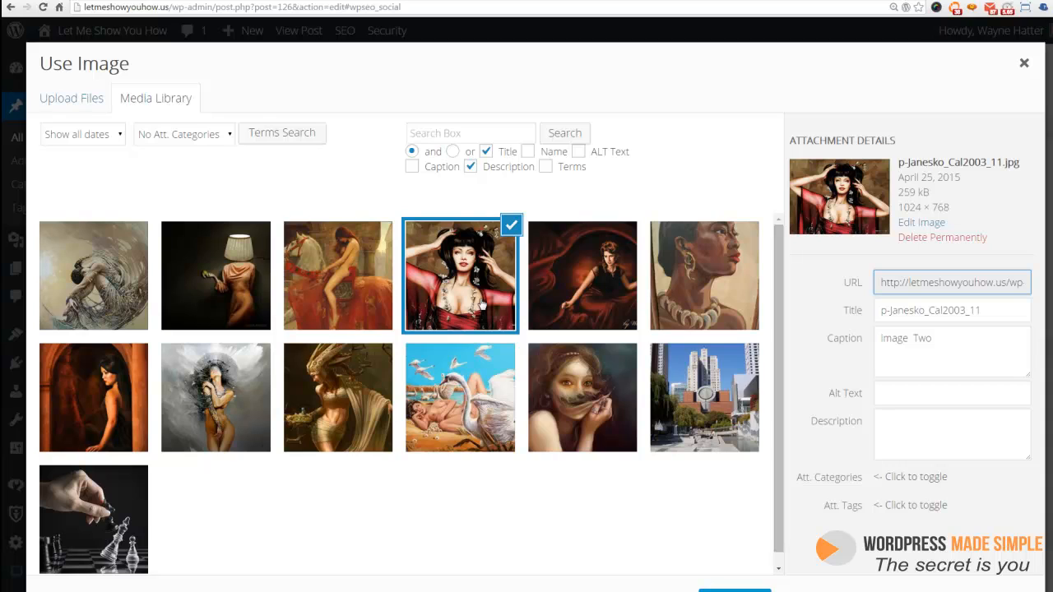
pyautogui.click(704, 275)
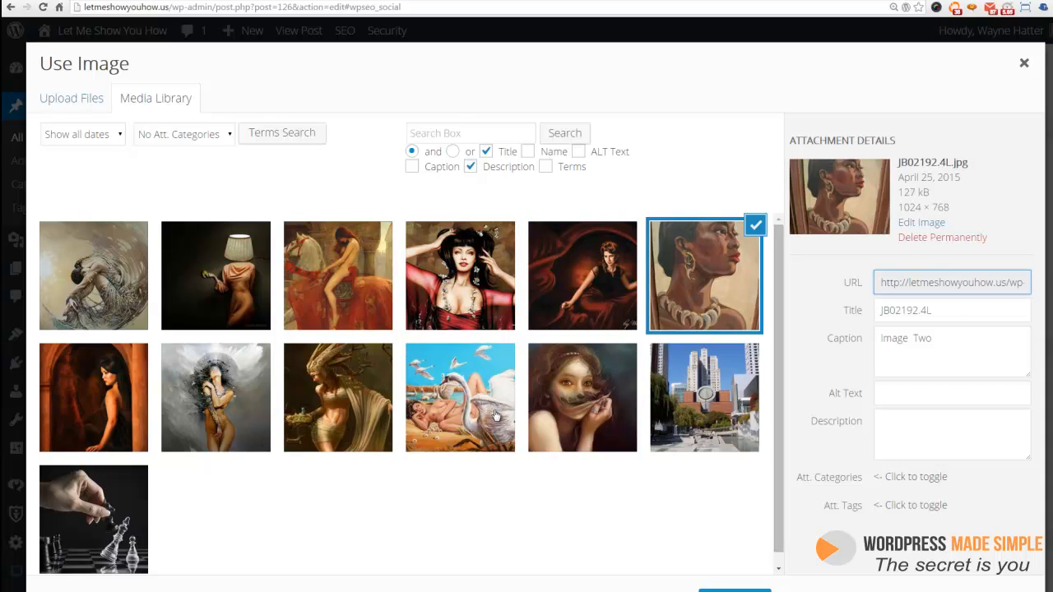
pyautogui.click(461, 396)
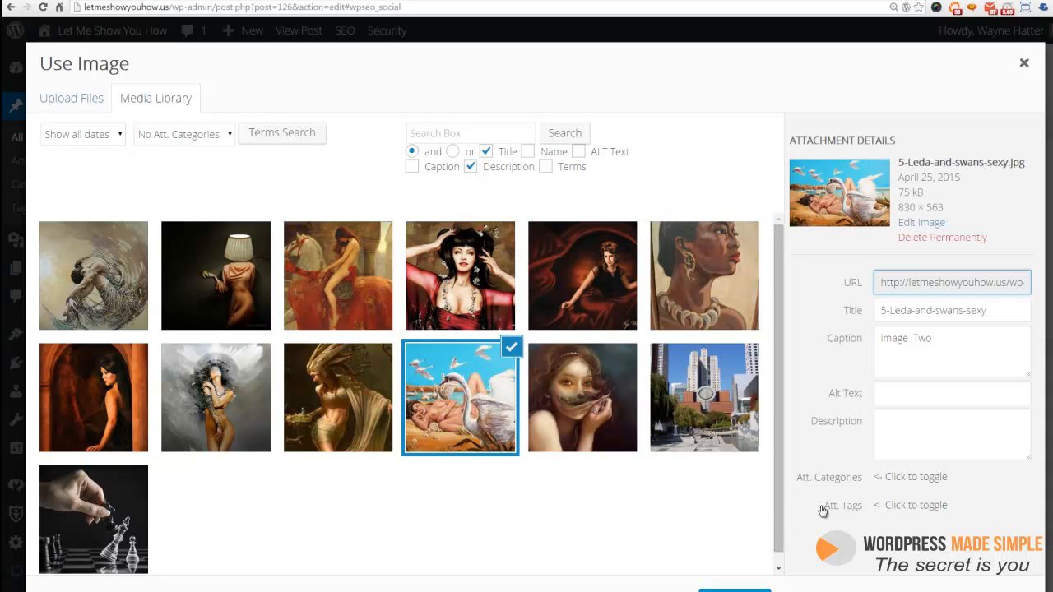
pyautogui.scroll(-3)
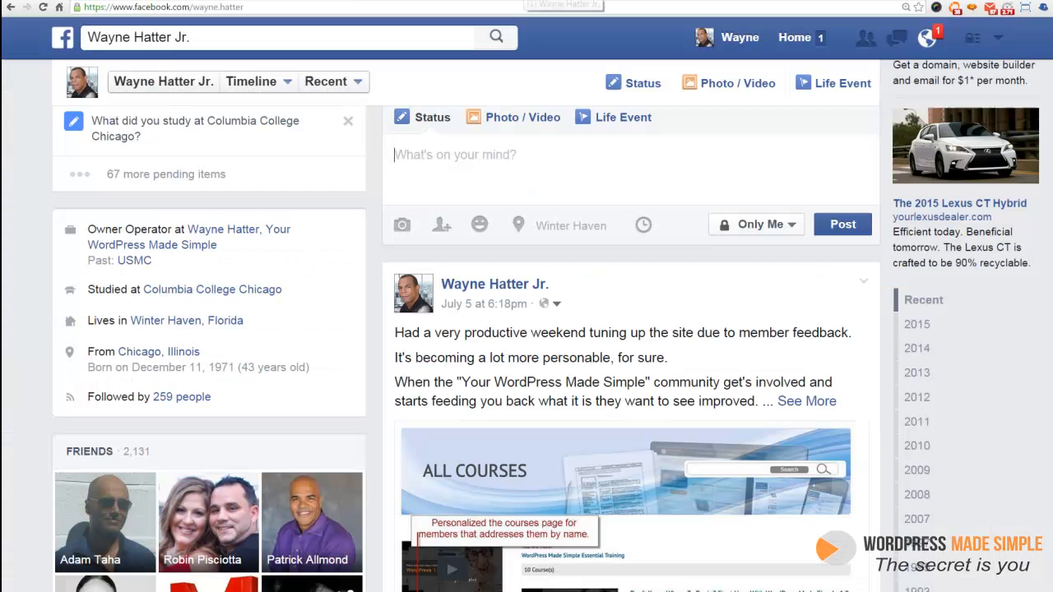
# Paste the post link into a status update and remove the image from its preview.
pyautogui.scroll(3)
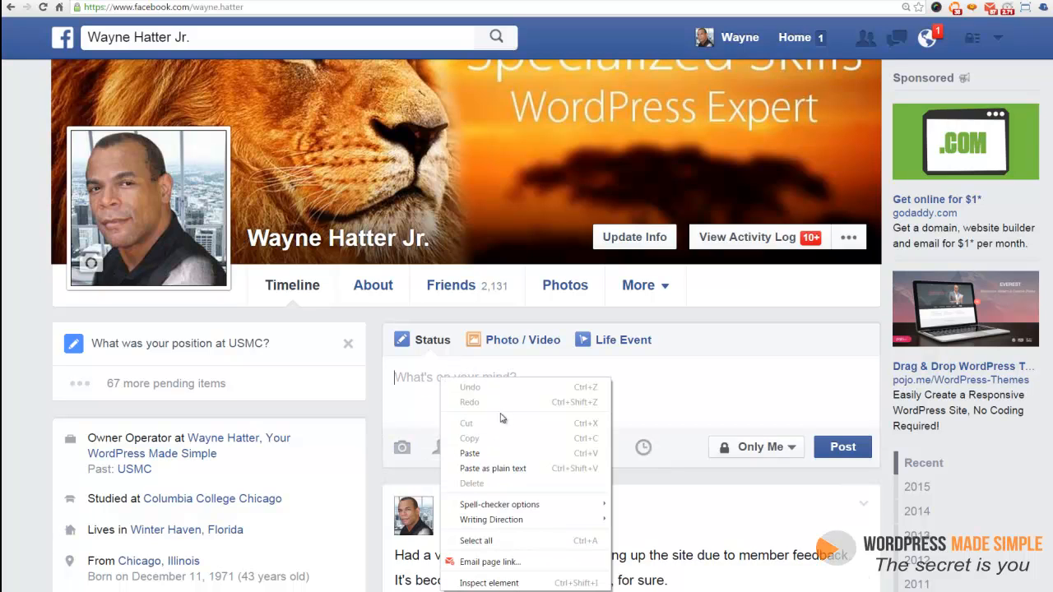
pyautogui.click(470, 455)
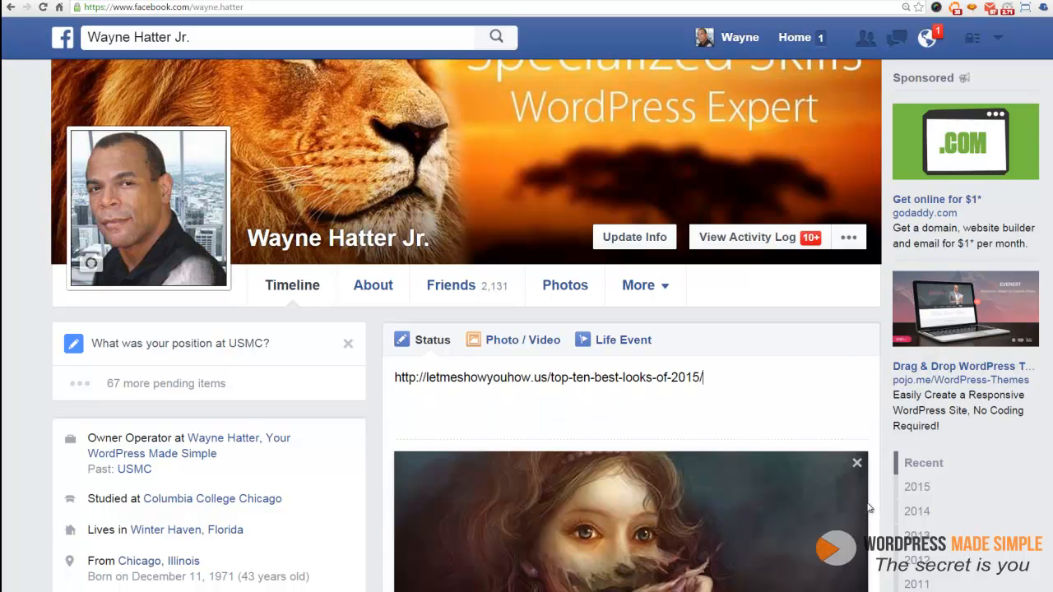
pyautogui.scroll(-3)
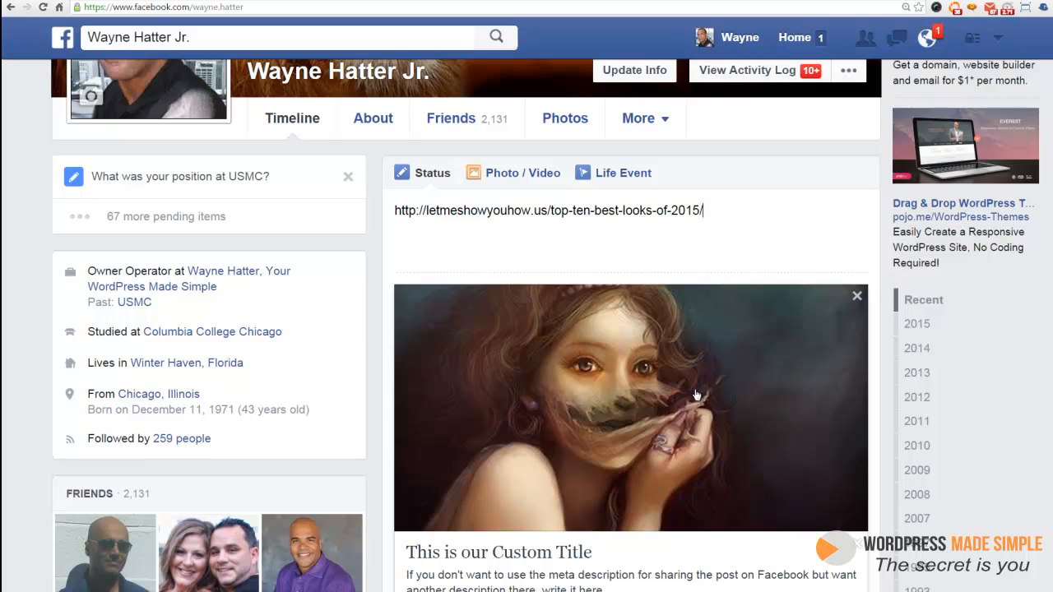
pyautogui.moveTo(677, 339)
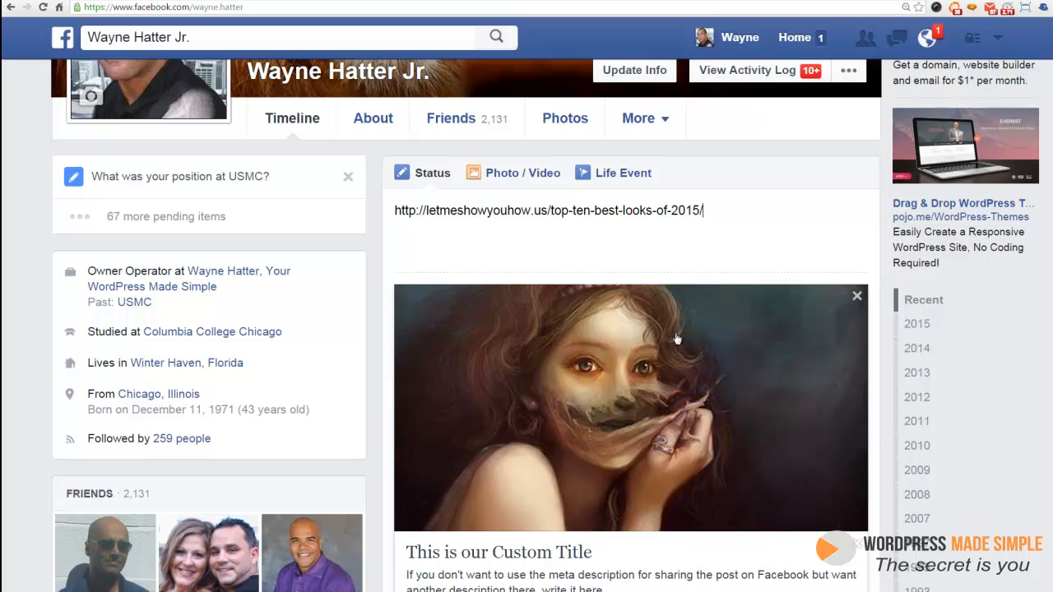
pyautogui.moveTo(859, 304)
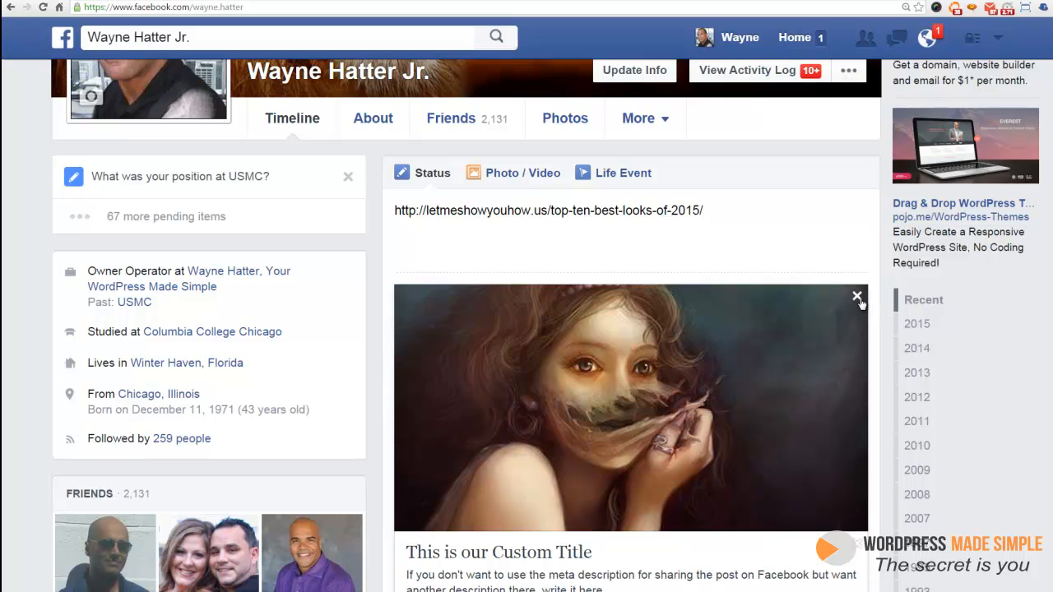
pyautogui.click(857, 296)
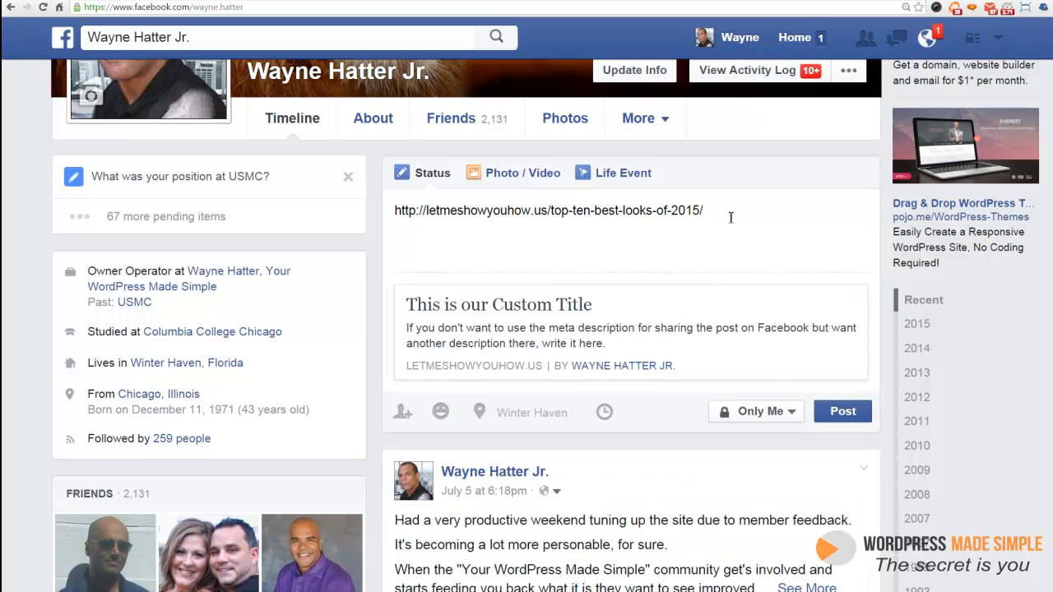
# Copy the post link, then cut it out of the status update.
pyautogui.rightClick(547, 210)
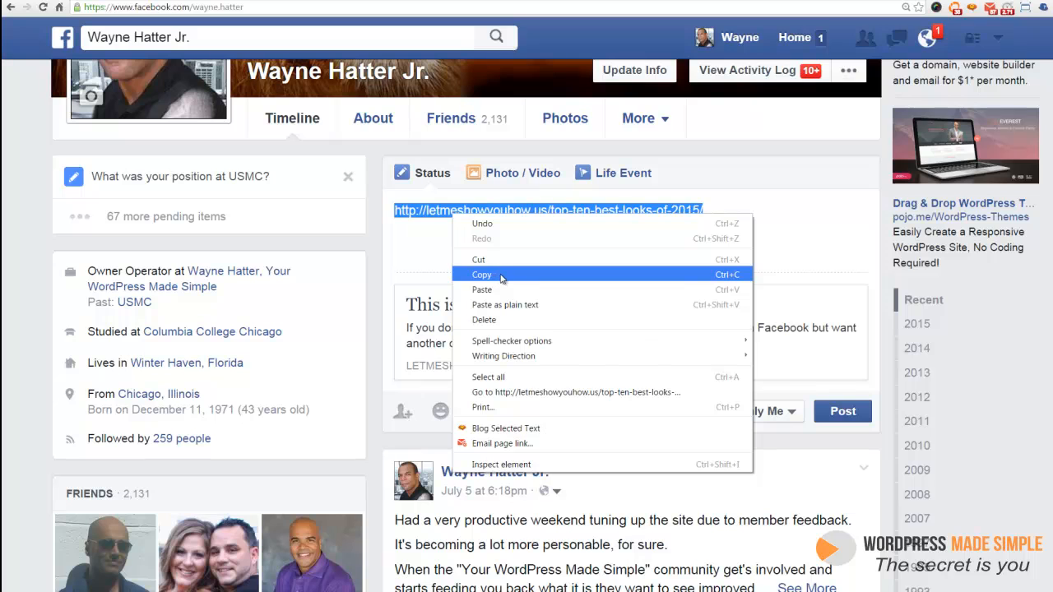
pyautogui.click(482, 273)
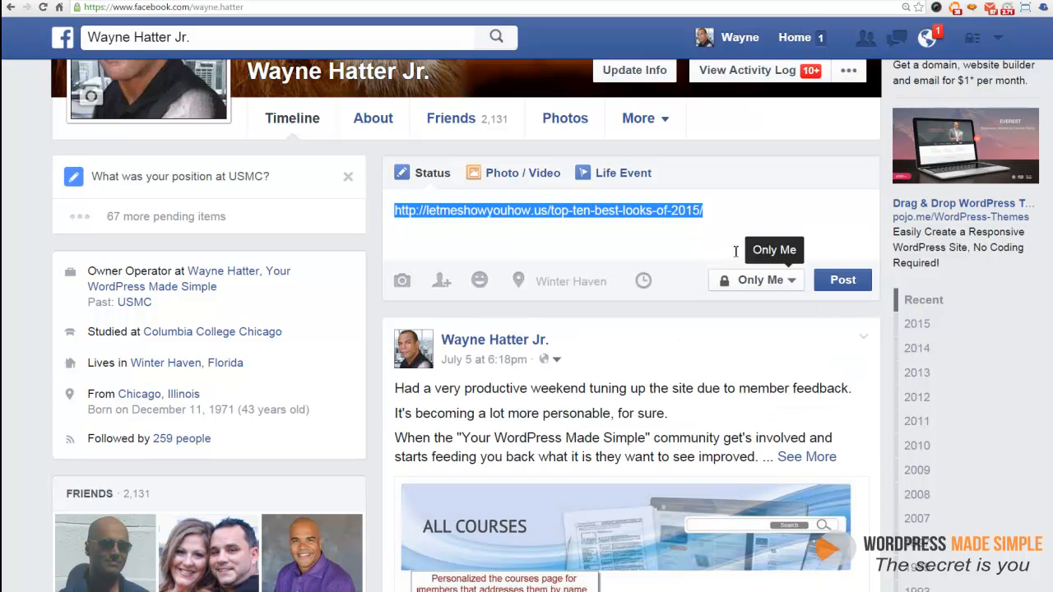
pyautogui.rightClick(546, 211)
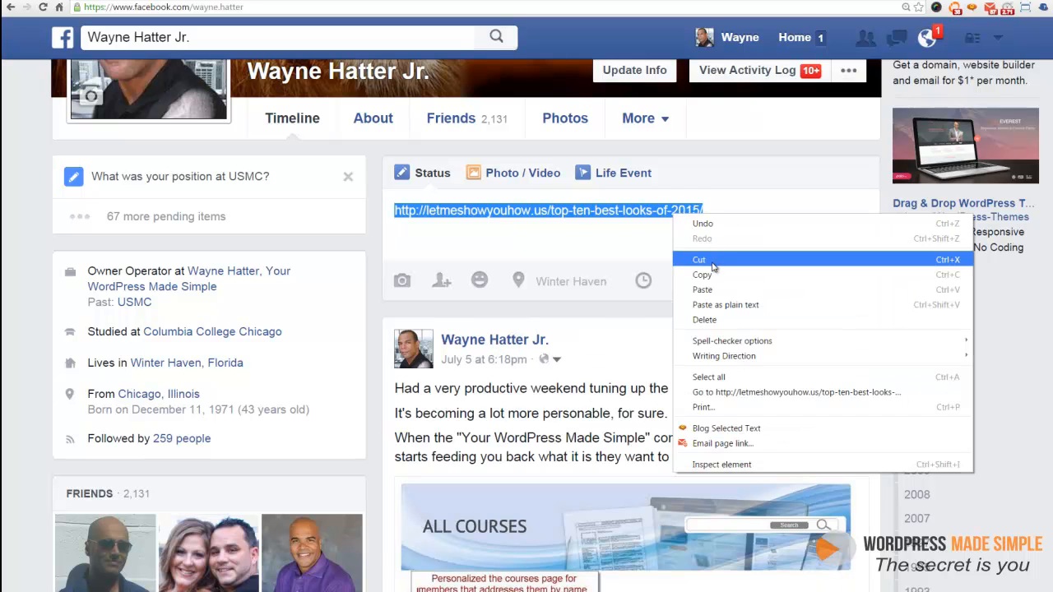
pyautogui.click(697, 260)
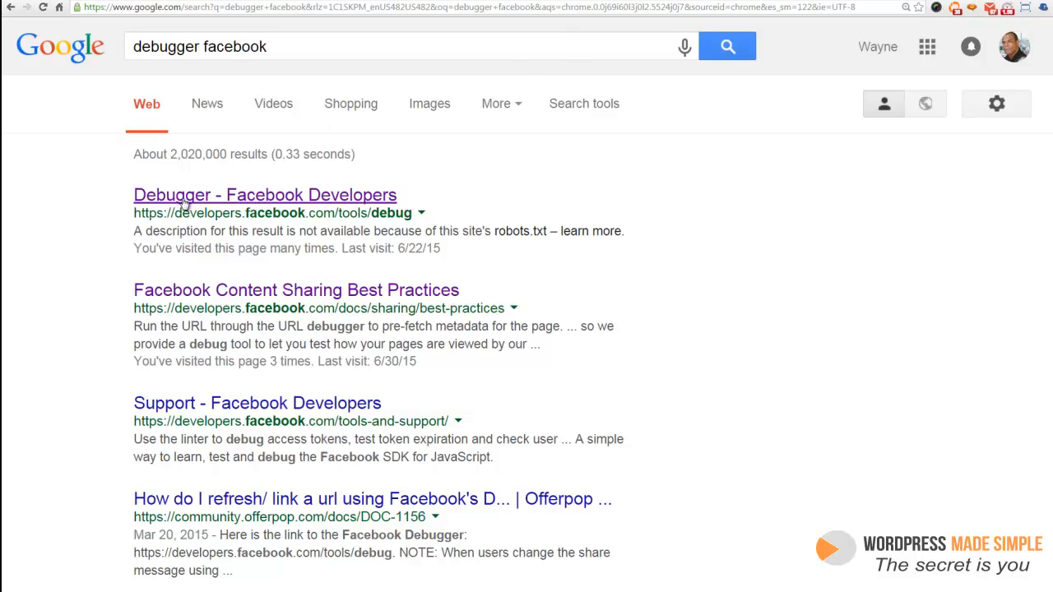
# Open the 'Debugger - Facebook Developers' search result.
pyautogui.click(263, 194)
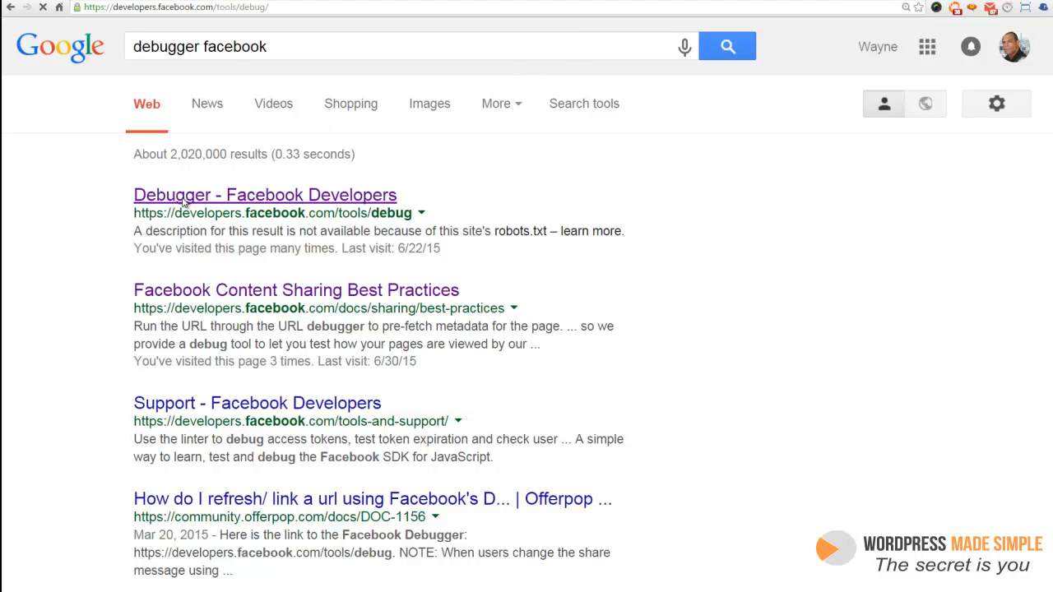
pyautogui.click(264, 195)
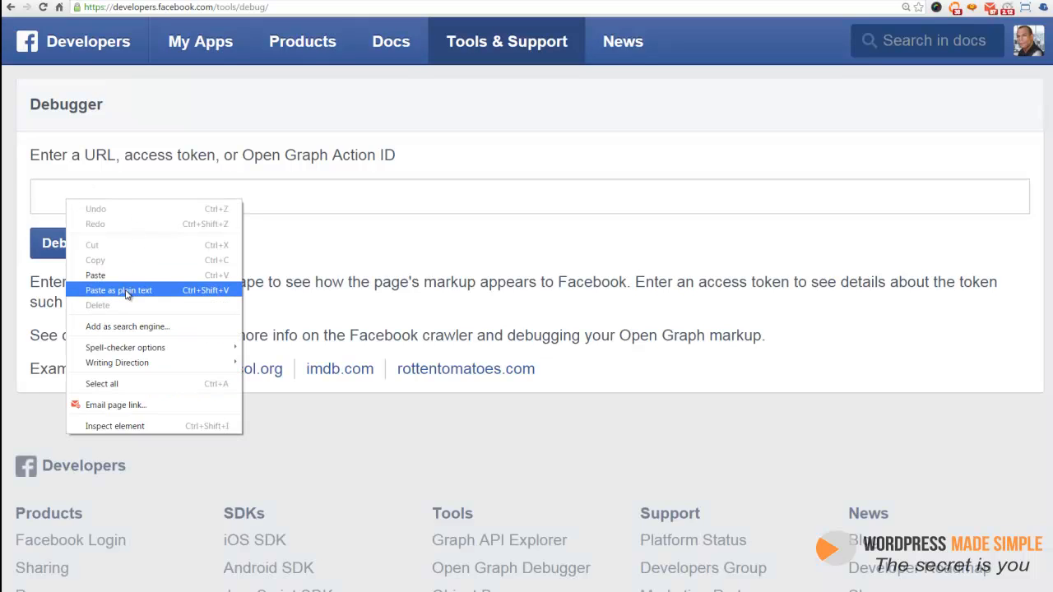
# Paste the post link into the Debugger URL field and fetch new scrape information.
pyautogui.click(118, 289)
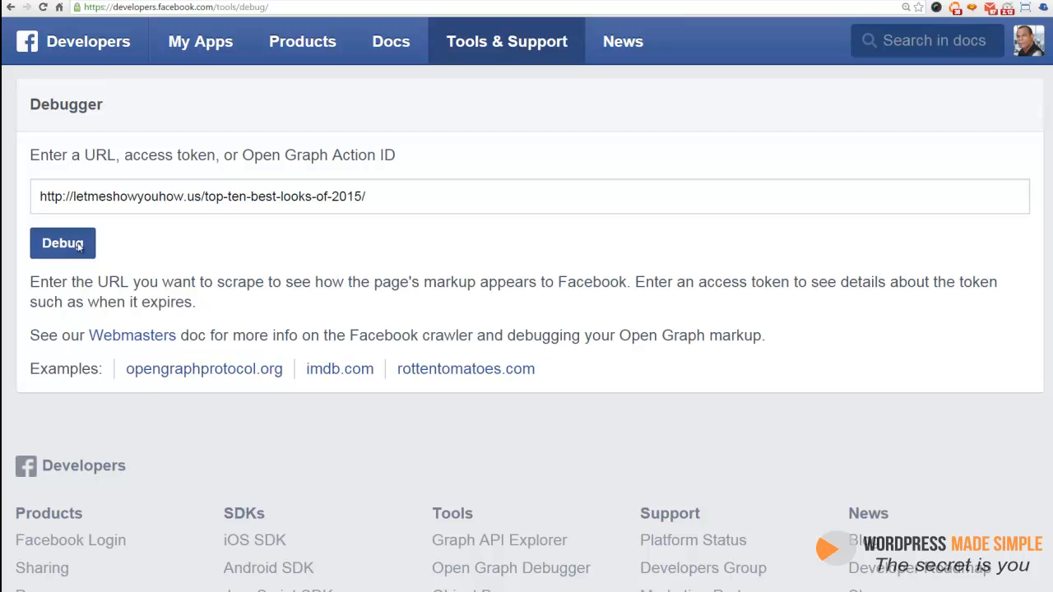
pyautogui.click(62, 244)
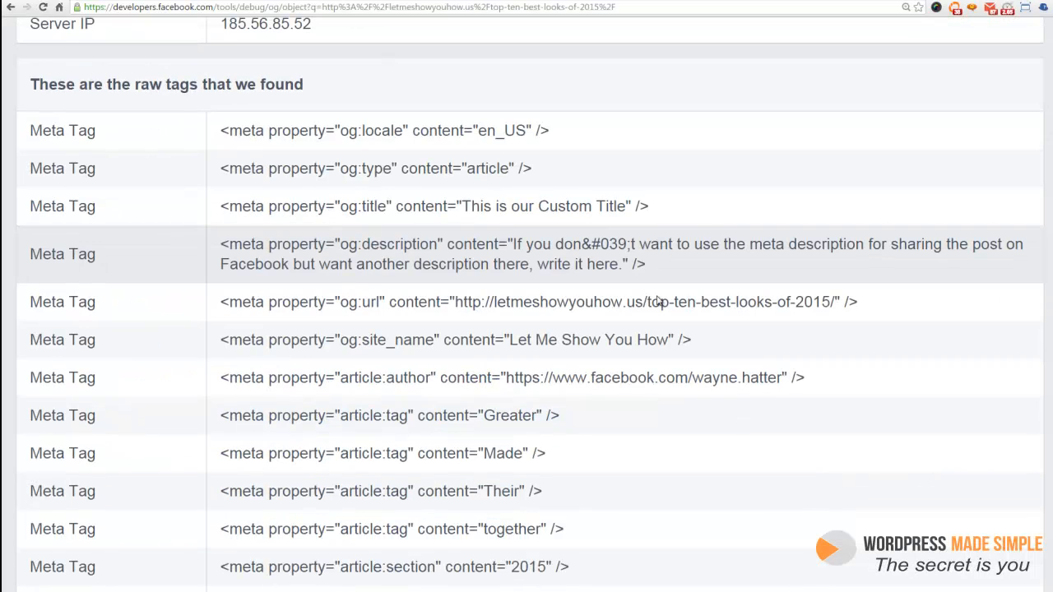
pyautogui.scroll(3)
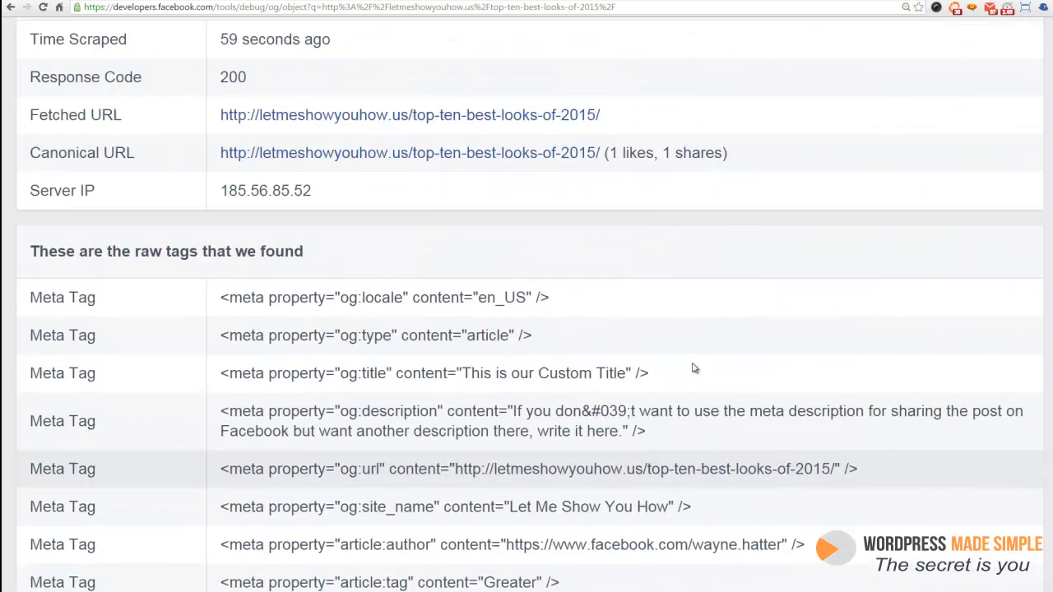
pyautogui.scroll(3)
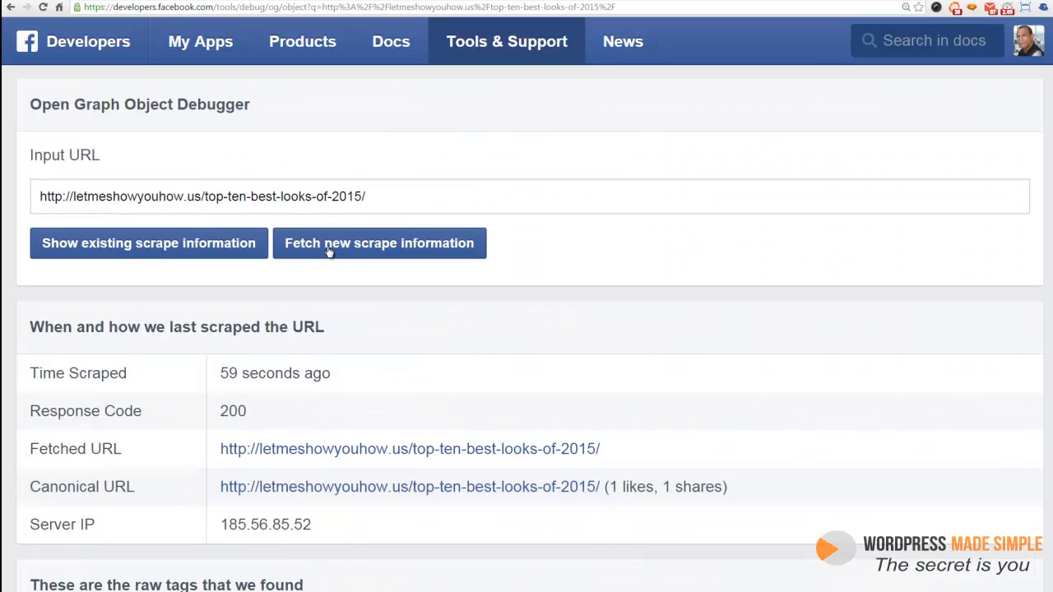
pyautogui.moveTo(384, 257)
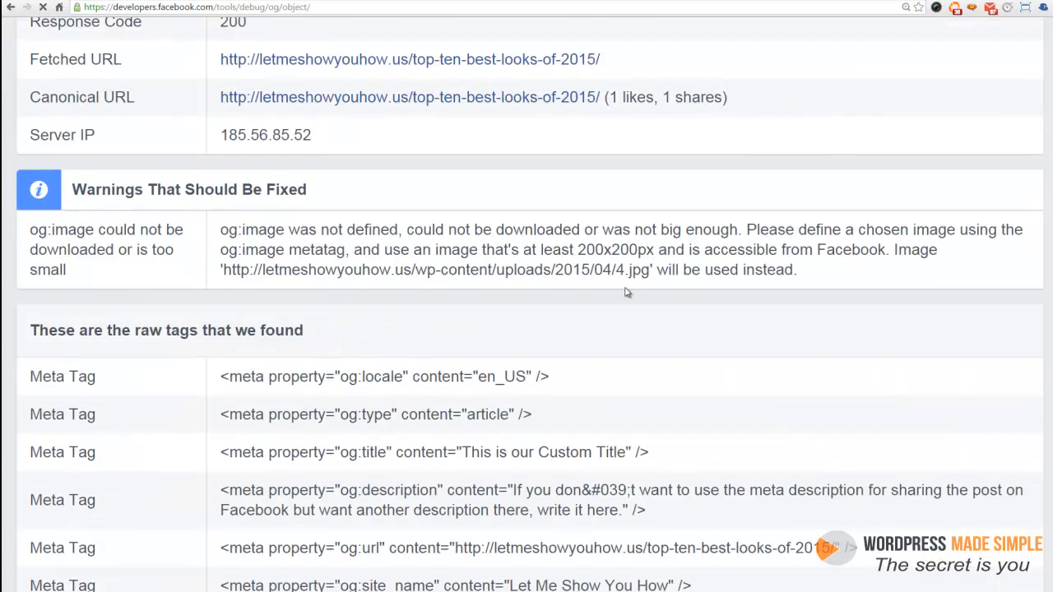
pyautogui.scroll(-3)
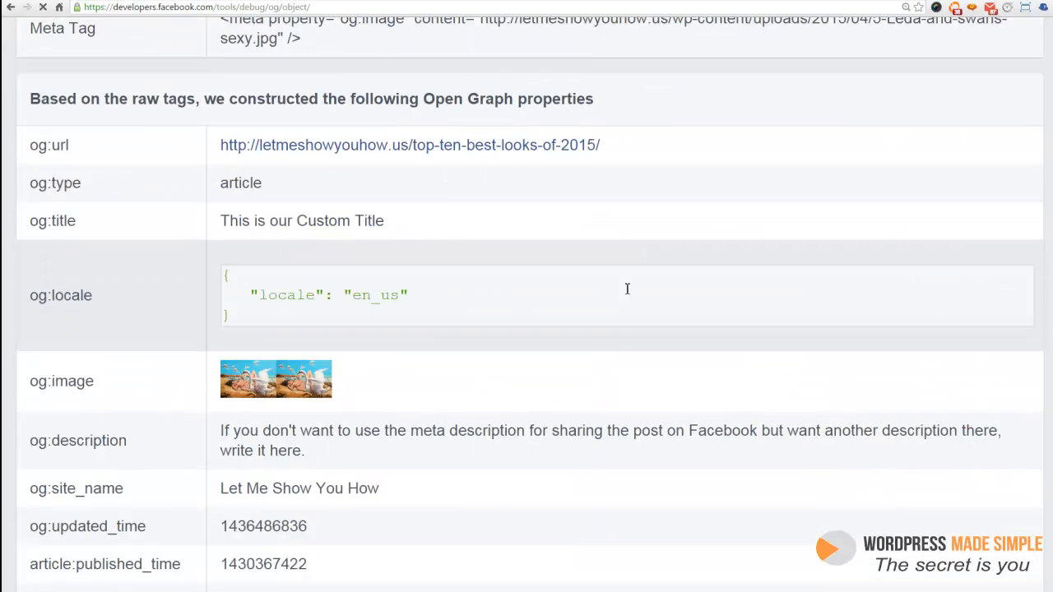
pyautogui.scroll(3)
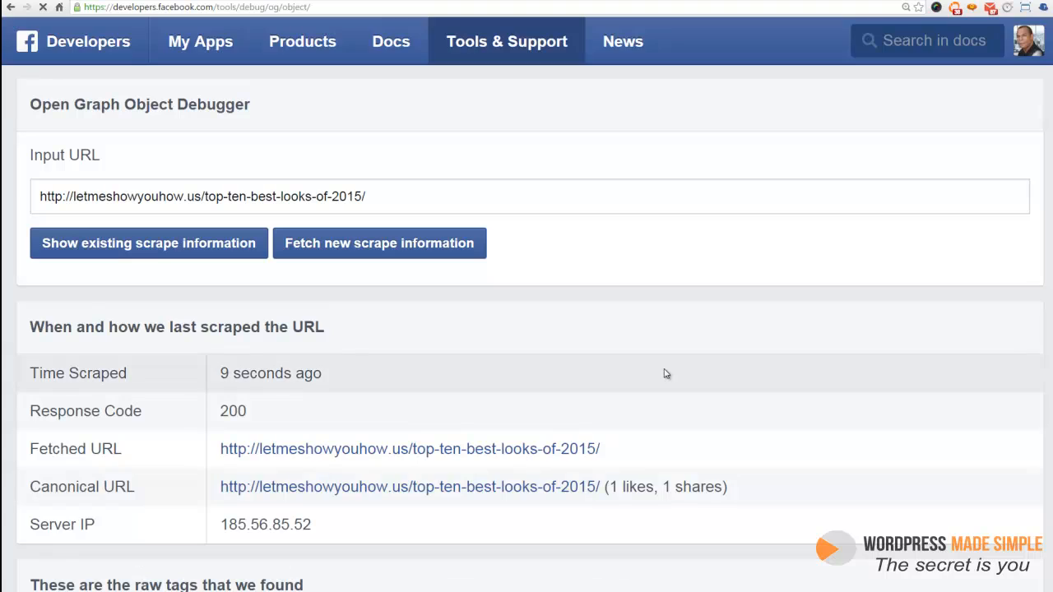
# Scroll through the raw tags and Open Graph properties to verify og:title, description and og:image.
pyautogui.scroll(-3)
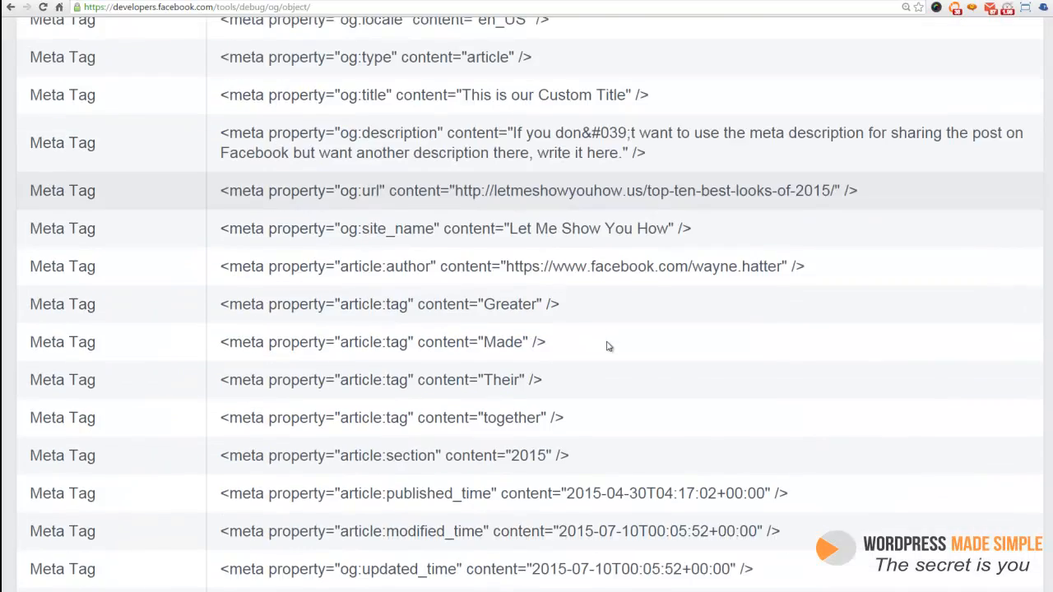
pyautogui.scroll(-3)
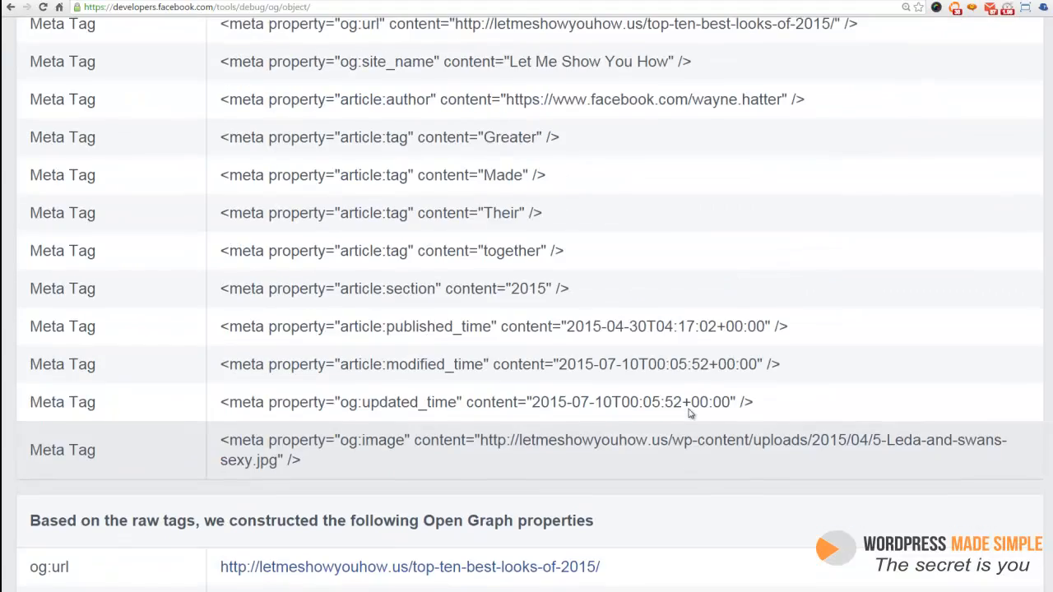
pyautogui.scroll(3)
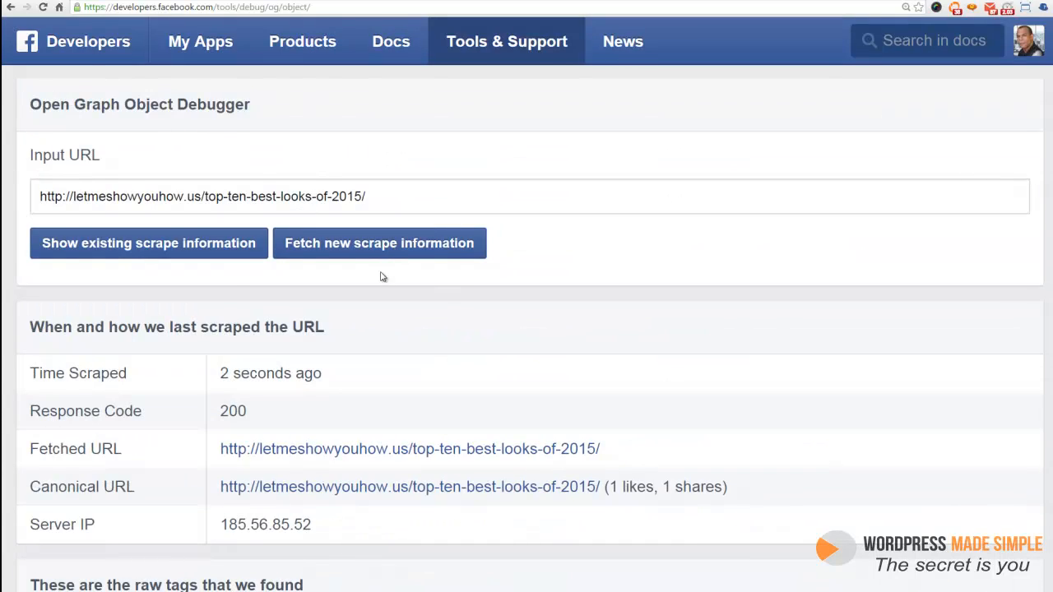
pyautogui.scroll(-3)
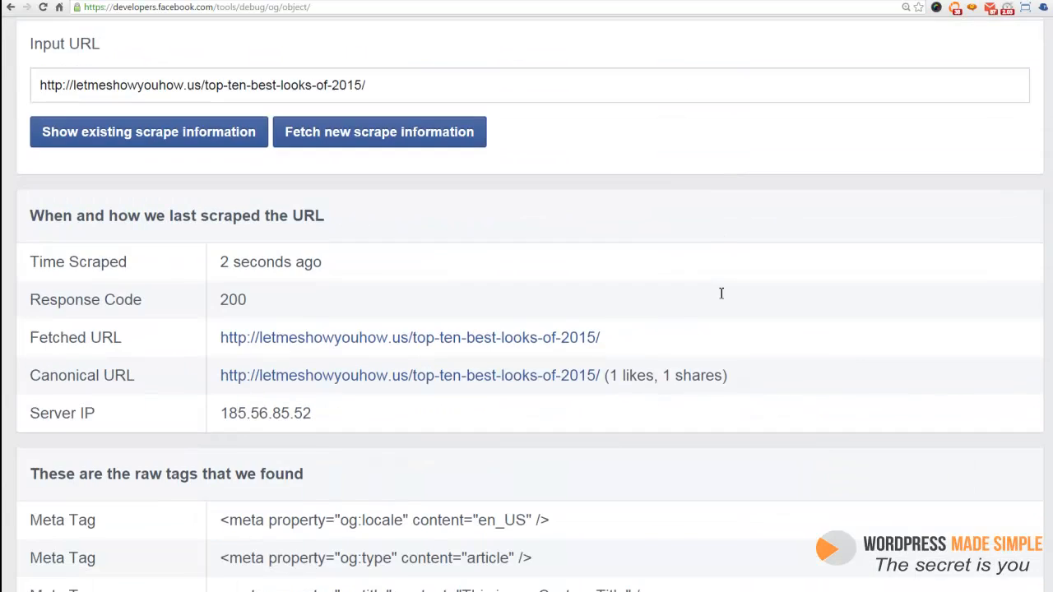
pyautogui.scroll(-3)
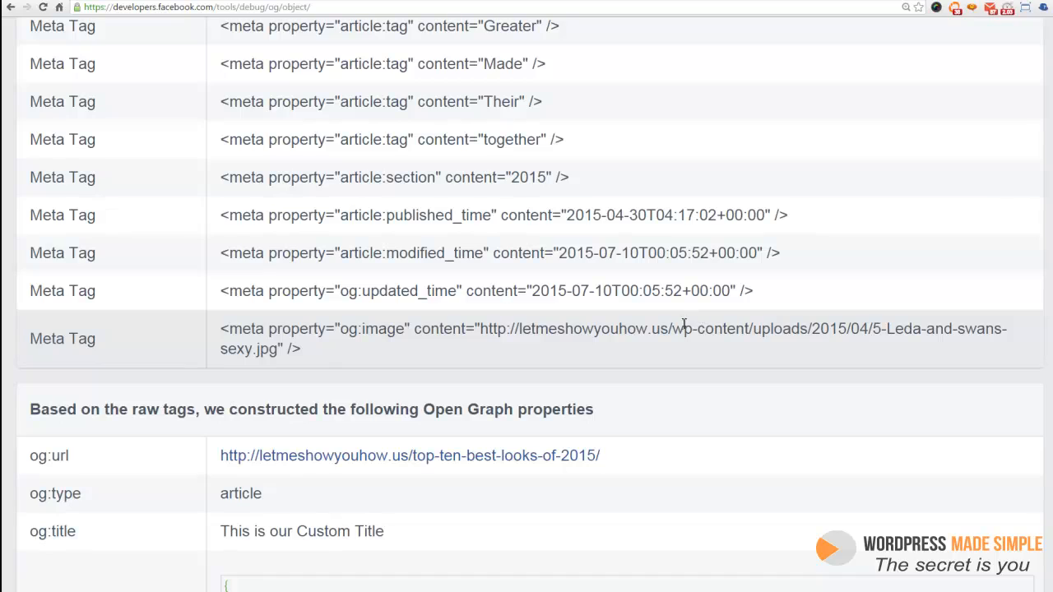
pyautogui.scroll(-3)
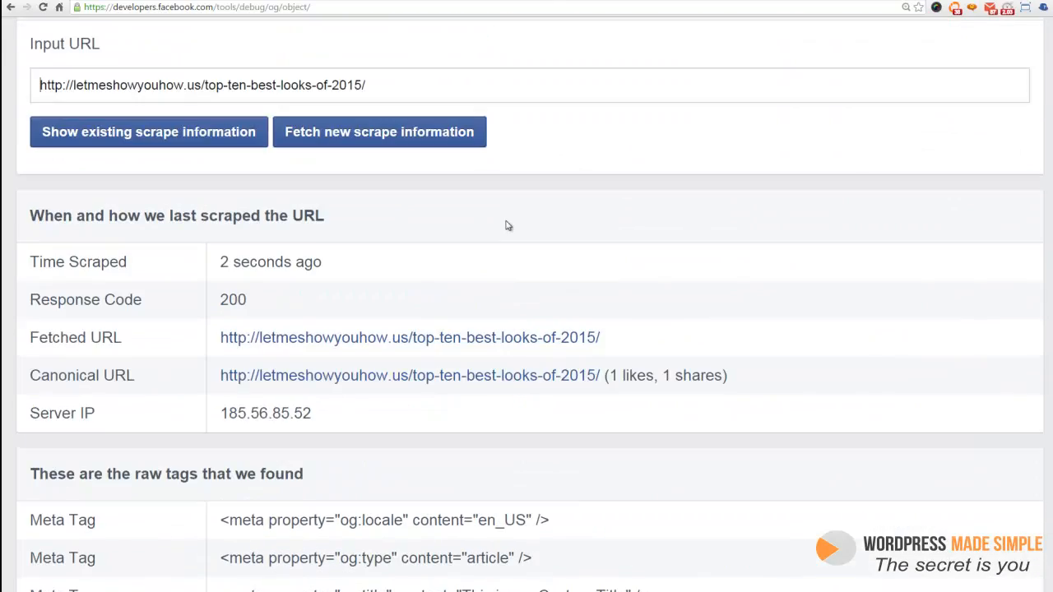
pyautogui.moveTo(520, 214)
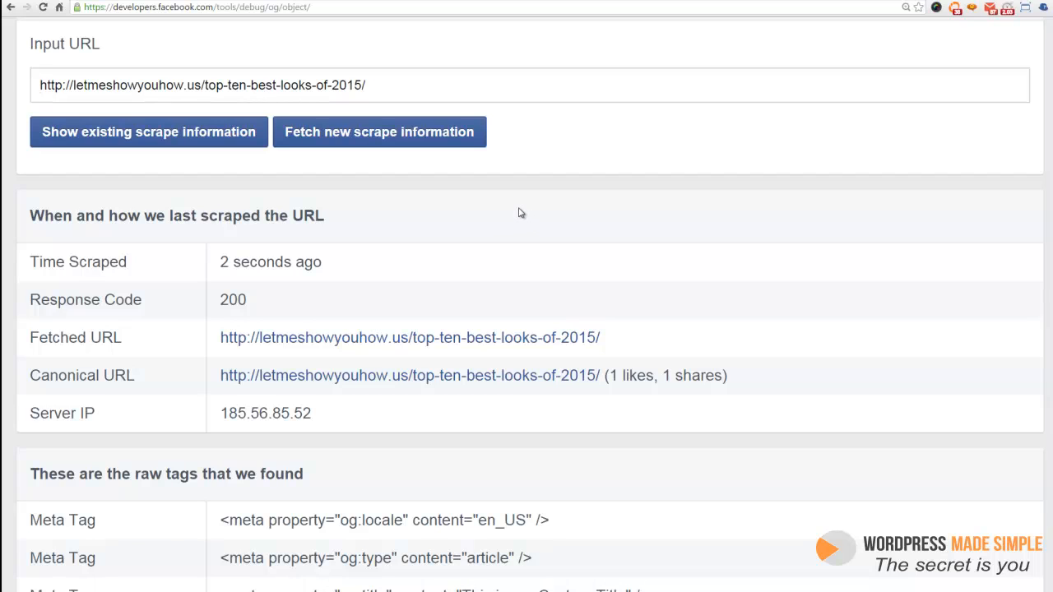
pyautogui.moveTo(540, 220)
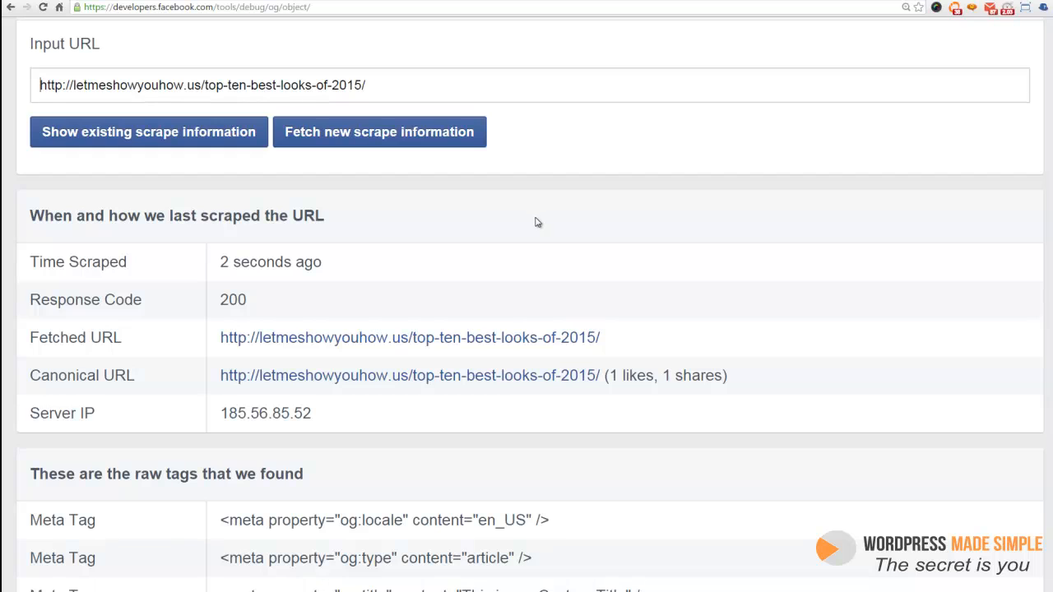
pyautogui.moveTo(546, 224)
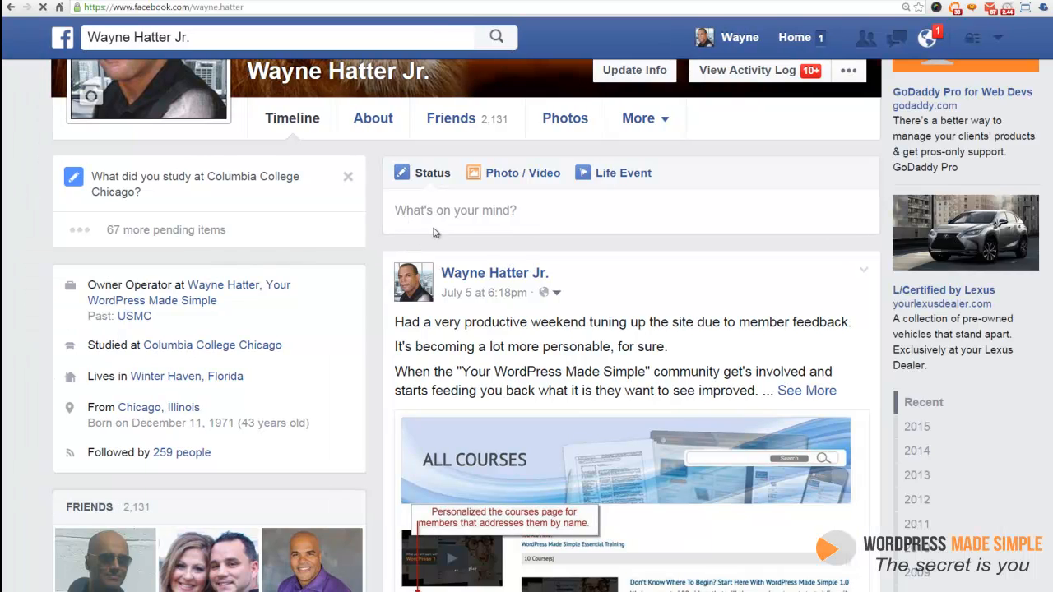
# Paste the post link into 'What's on your mind?' and check the swan painting preview with custom title.
pyautogui.rightClick(455, 210)
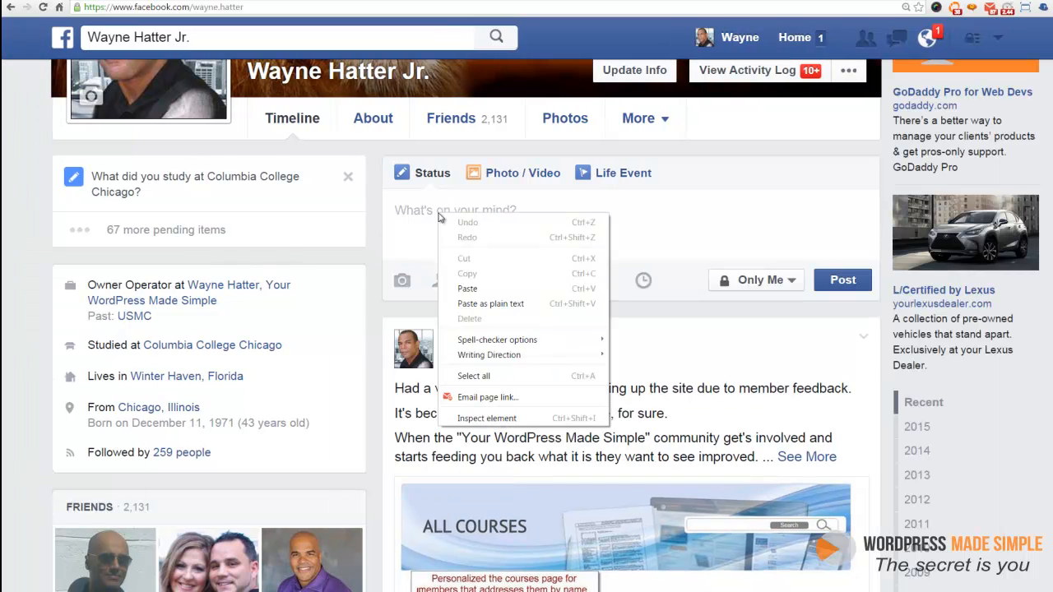
pyautogui.moveTo(451, 230)
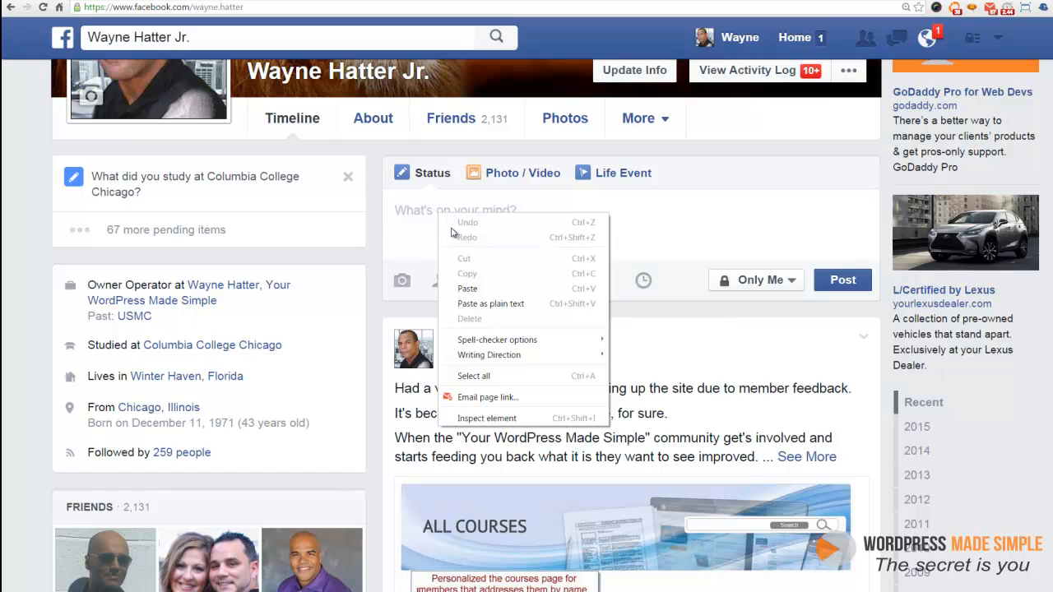
pyautogui.moveTo(467, 288)
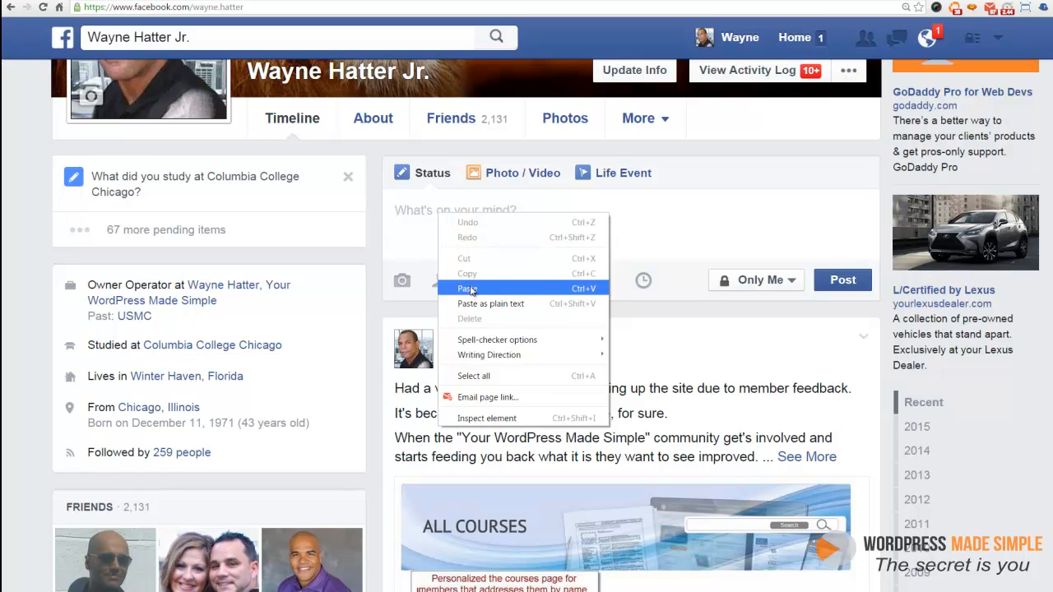
pyautogui.click(467, 288)
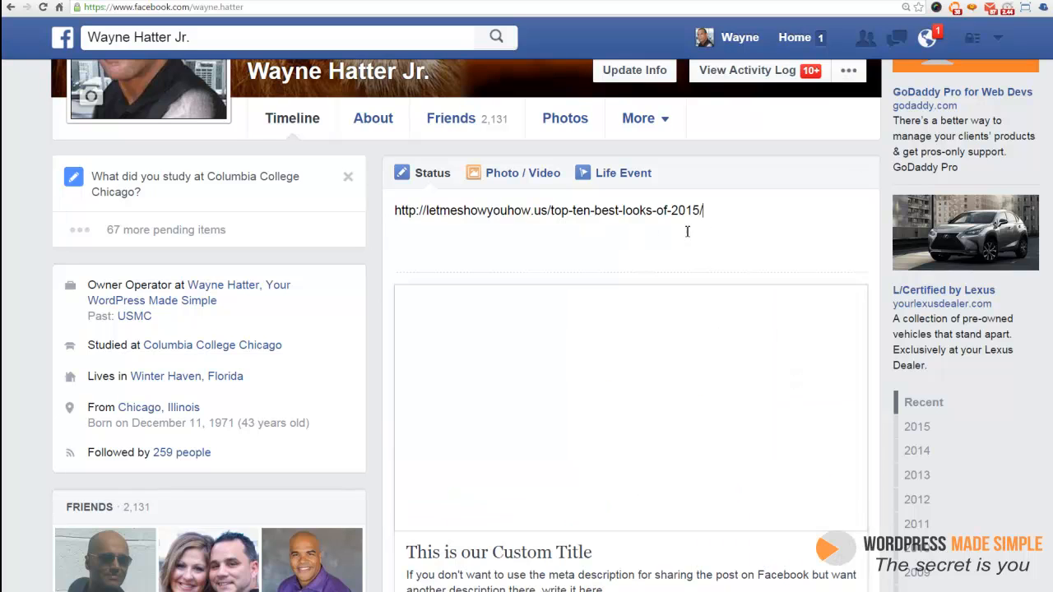
pyautogui.scroll(-3)
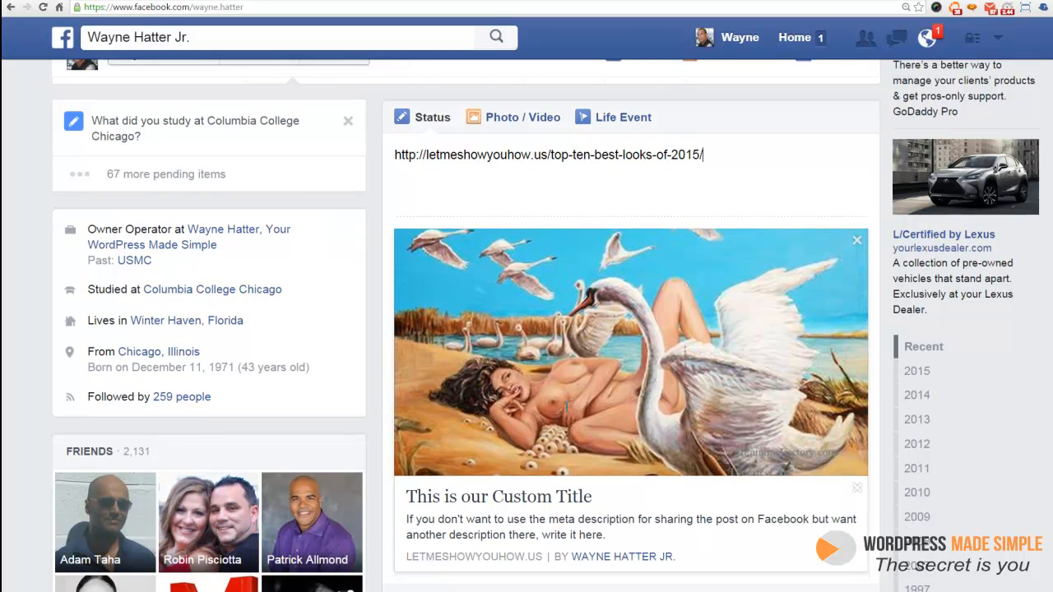
pyautogui.scroll(3)
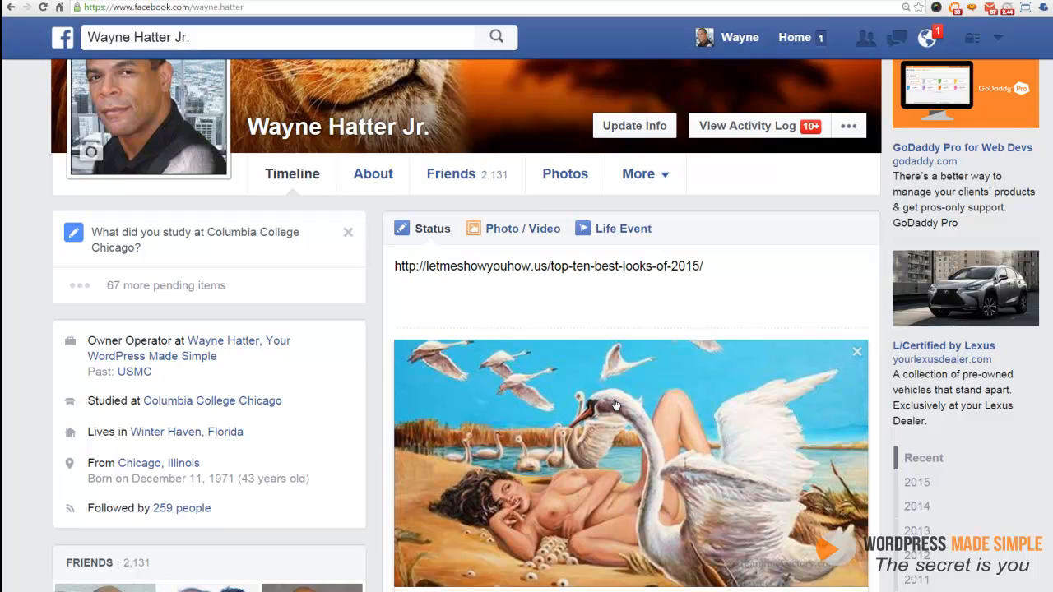
pyautogui.scroll(-3)
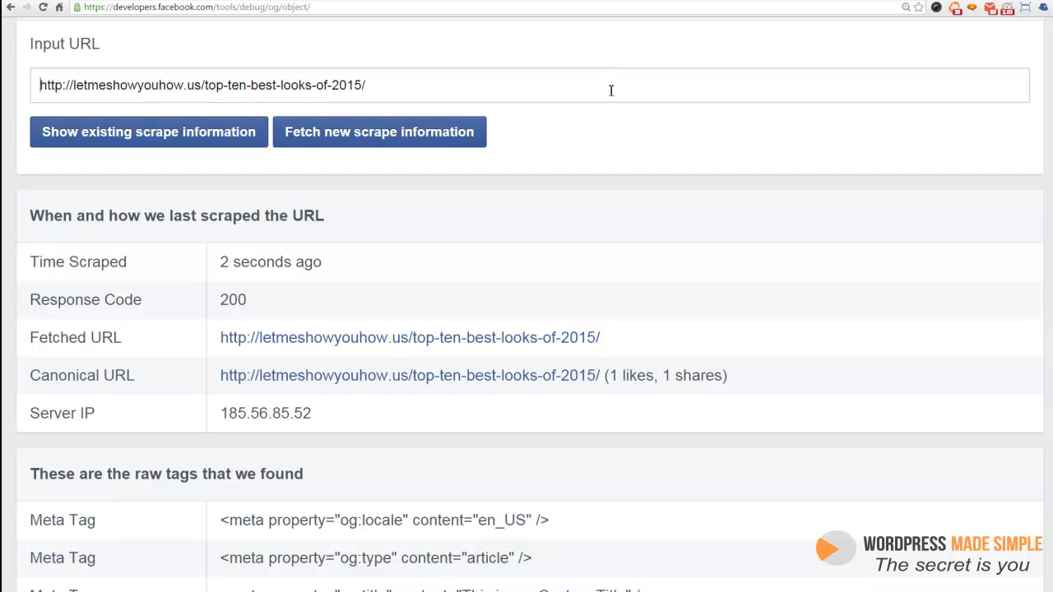
pyautogui.moveTo(584, 168)
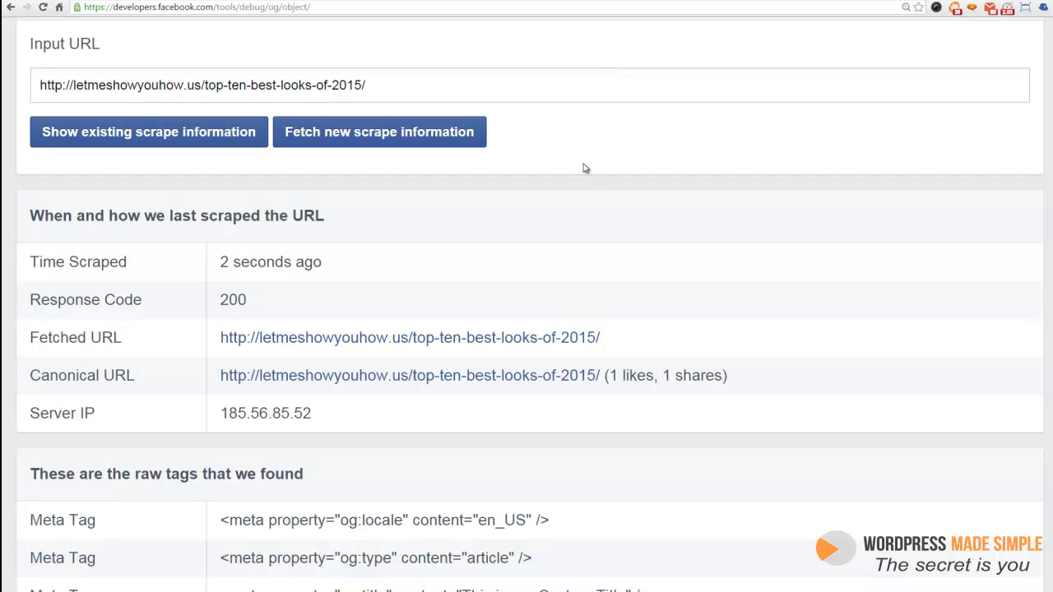
pyautogui.moveTo(589, 210)
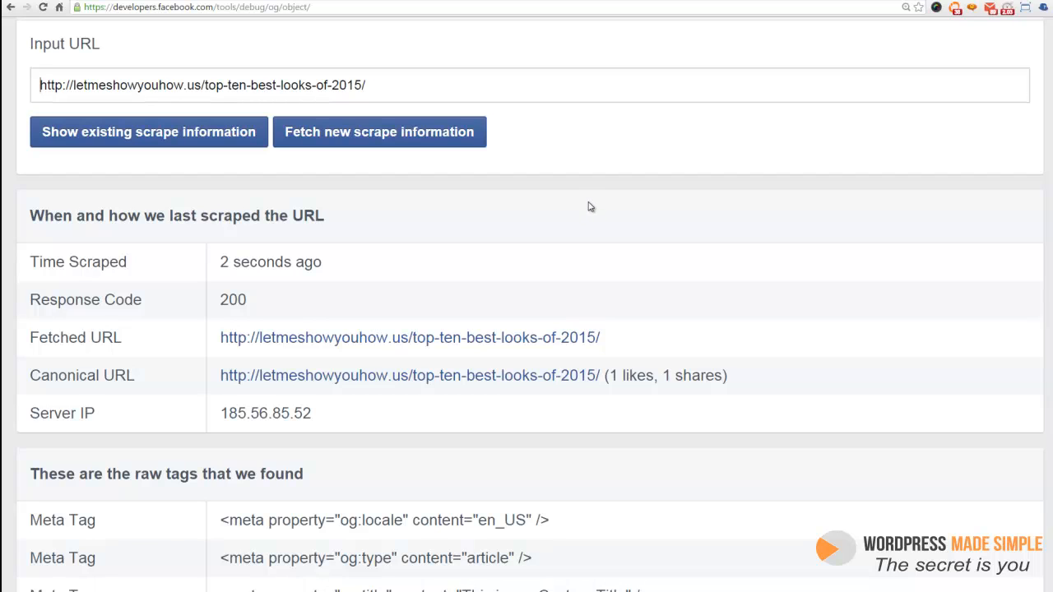
pyautogui.moveTo(586, 191)
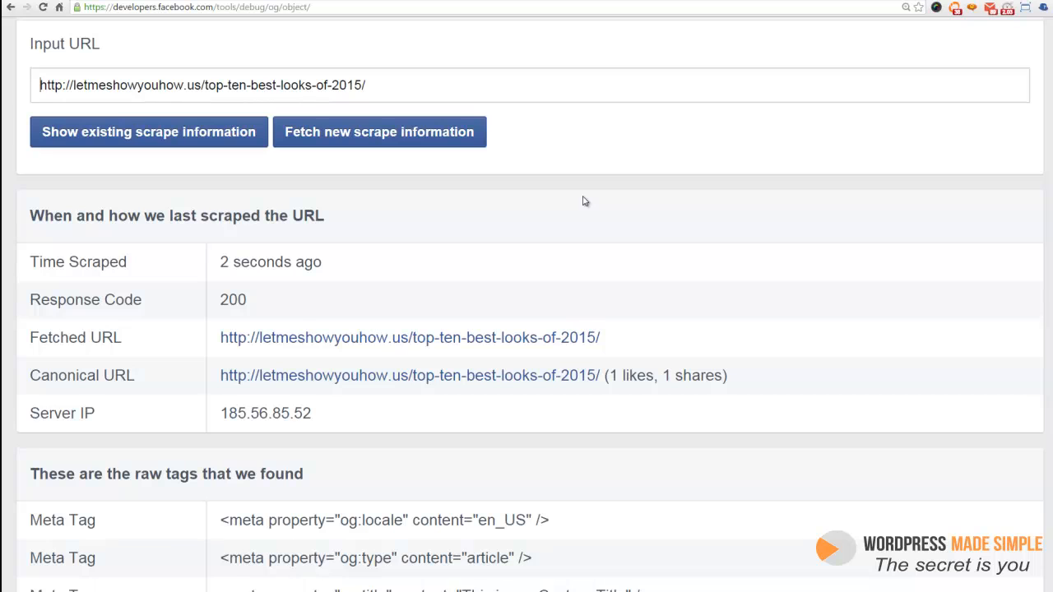
pyautogui.moveTo(576, 196)
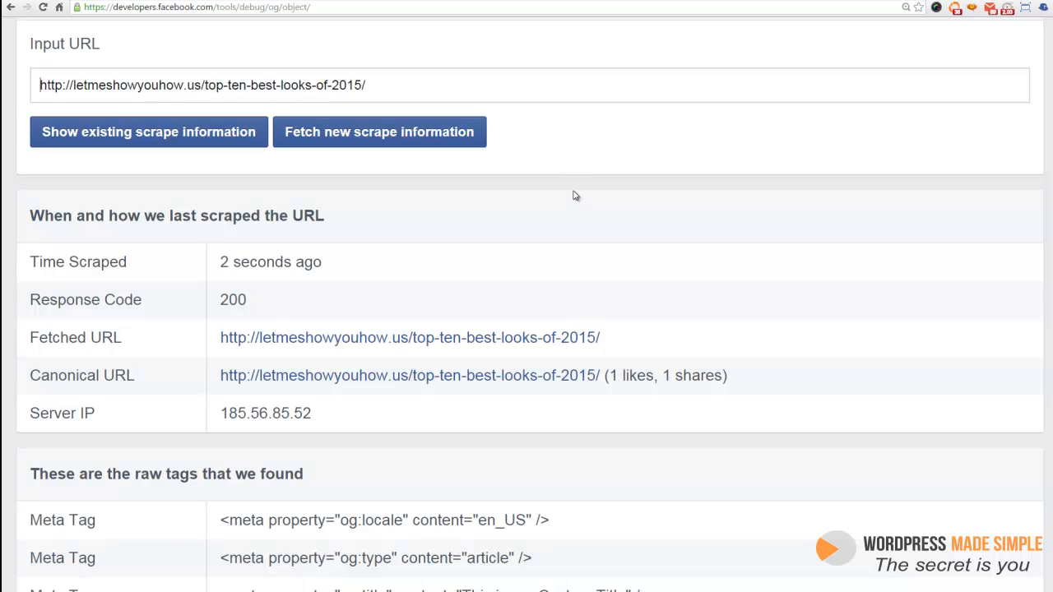